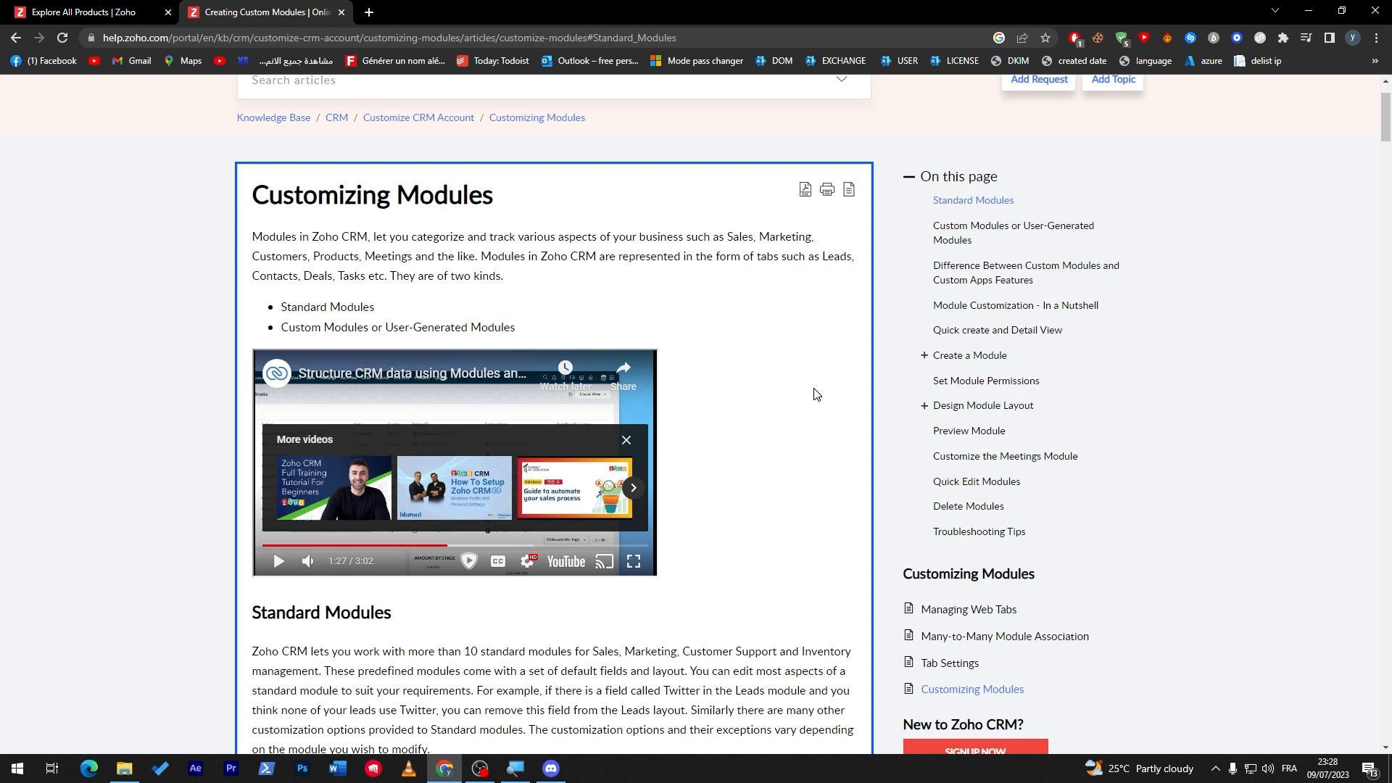
Scroll and zoom the Customizing Modules article, then jump to its Create a Module section.
scroll("down", 3)
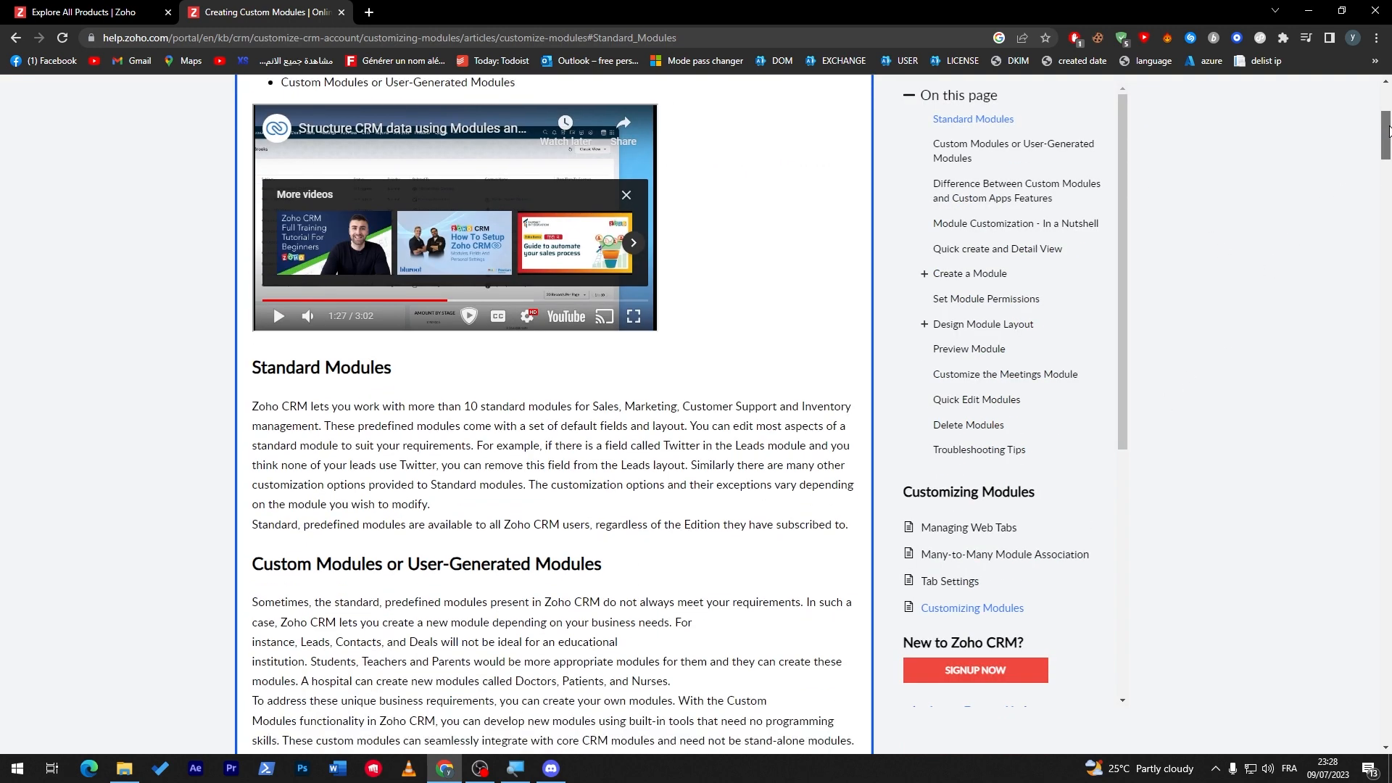
scroll("down", 3)
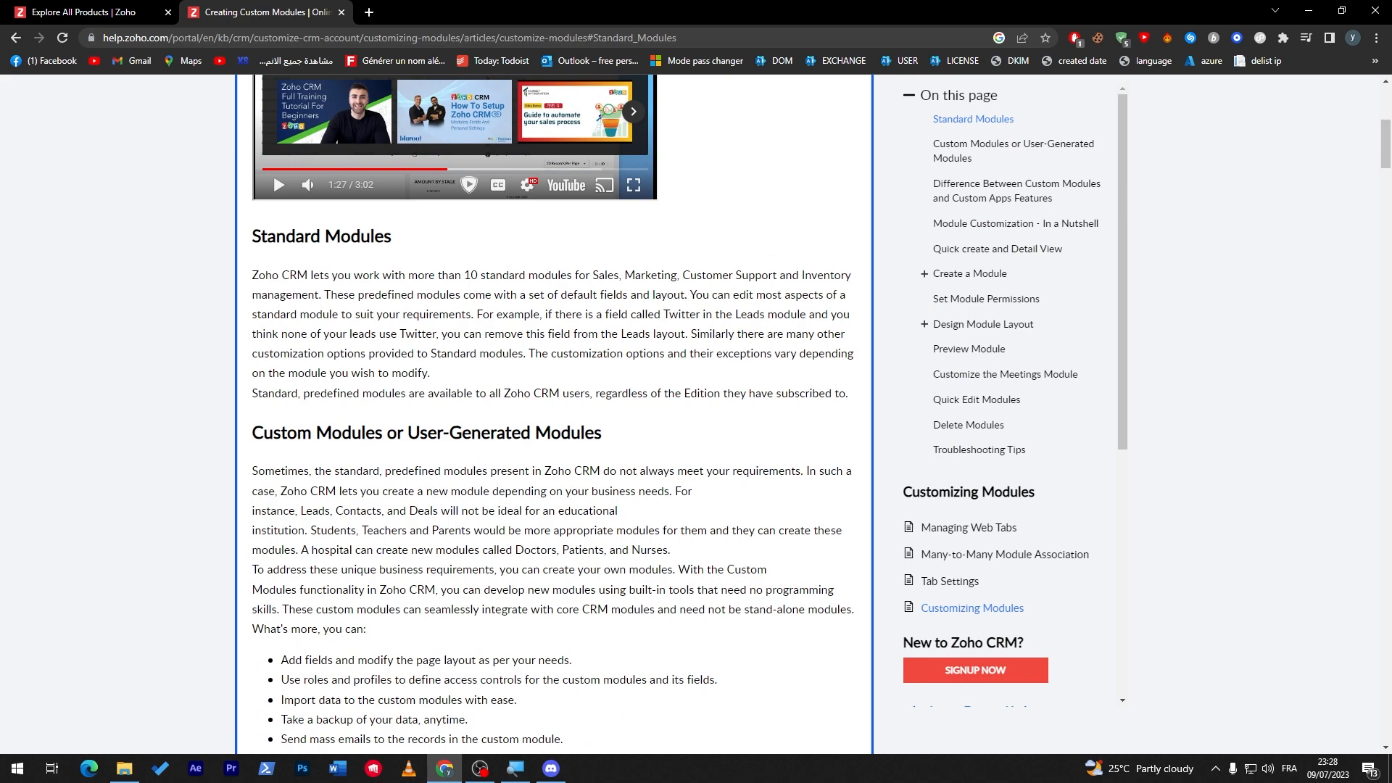
key("ctrl+plus")
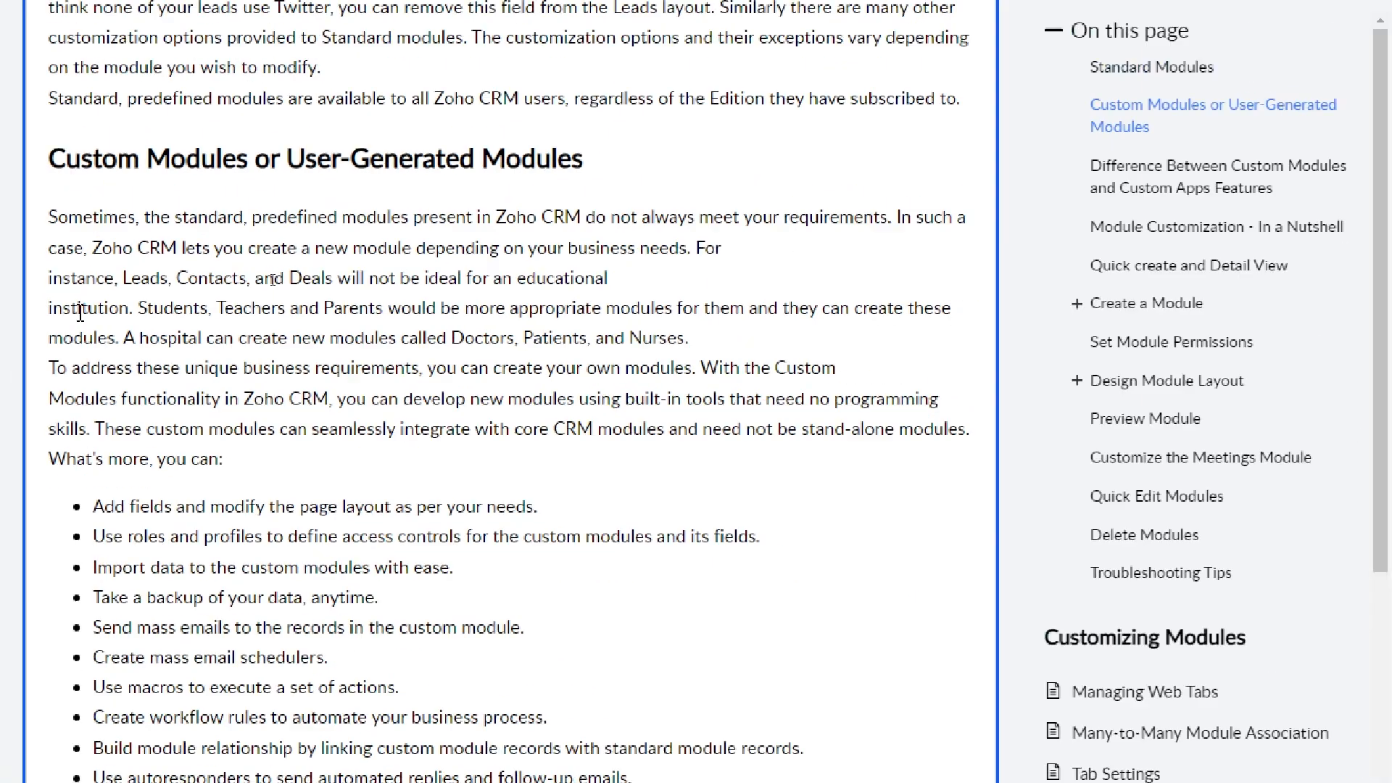
scroll("down", 3)
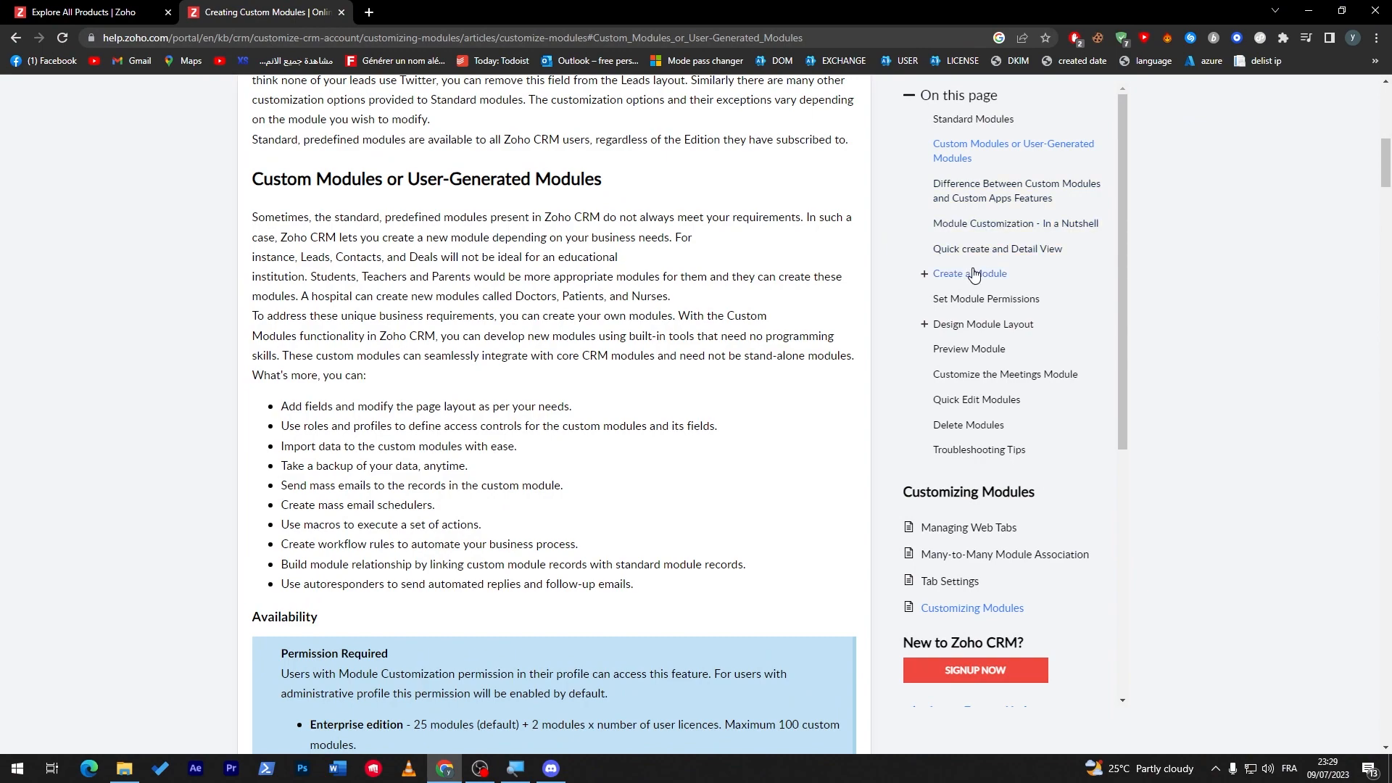
left_click(970, 272)
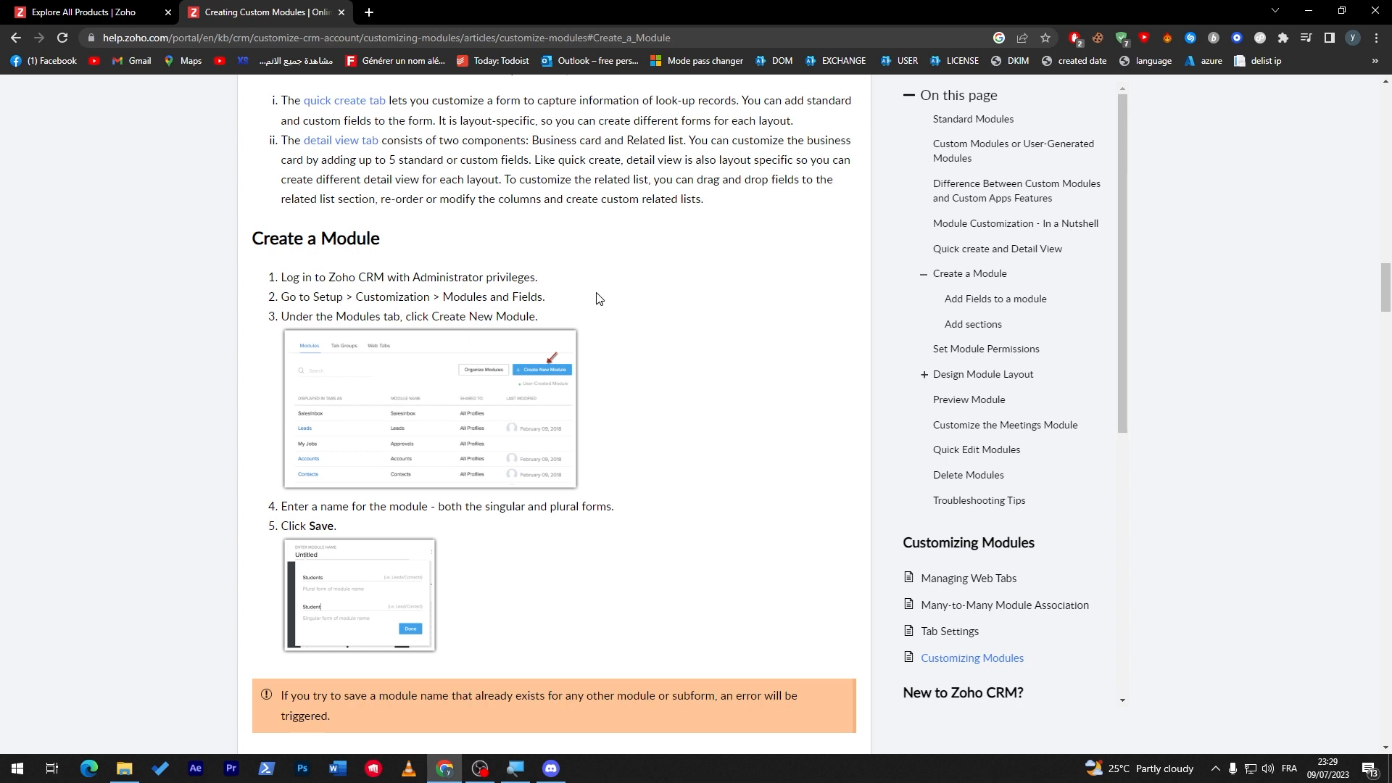
mouse_move(471, 281)
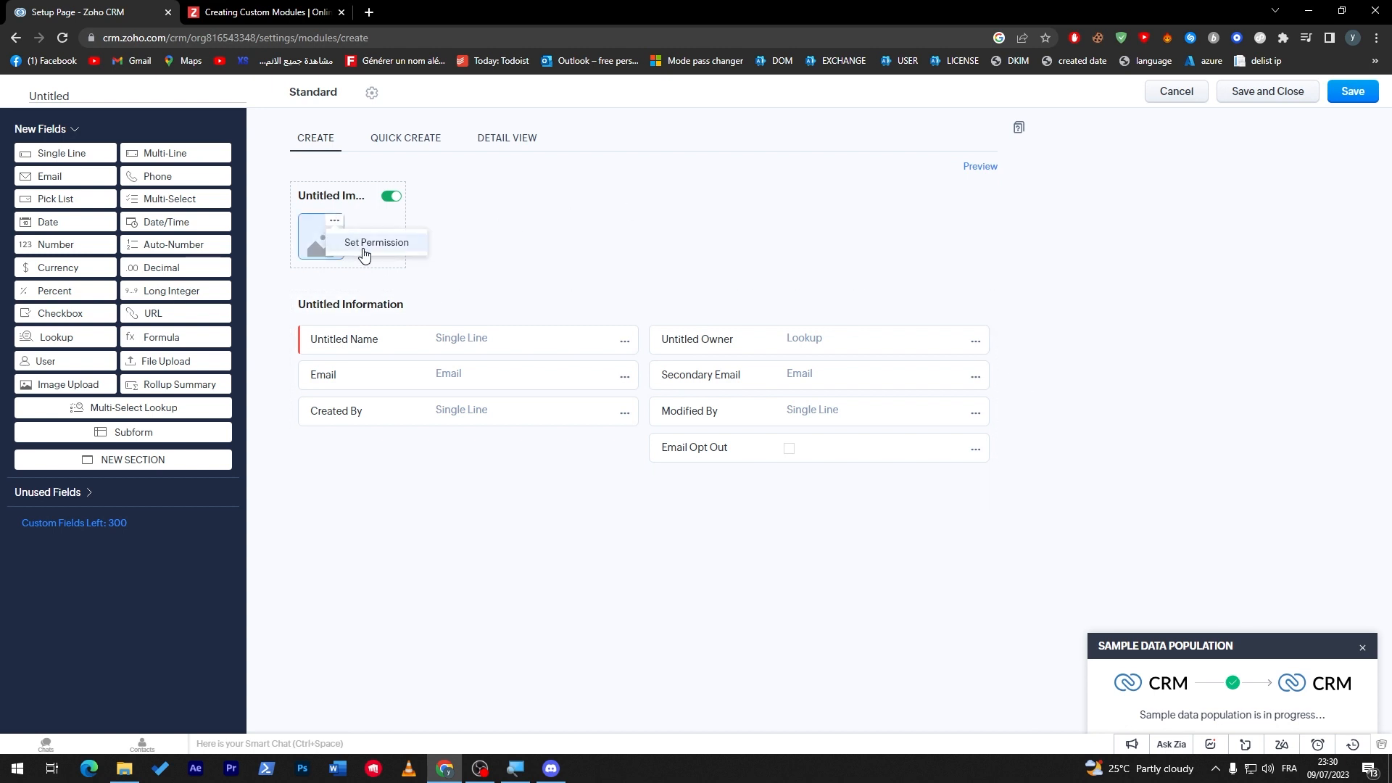
left_click(375, 242)
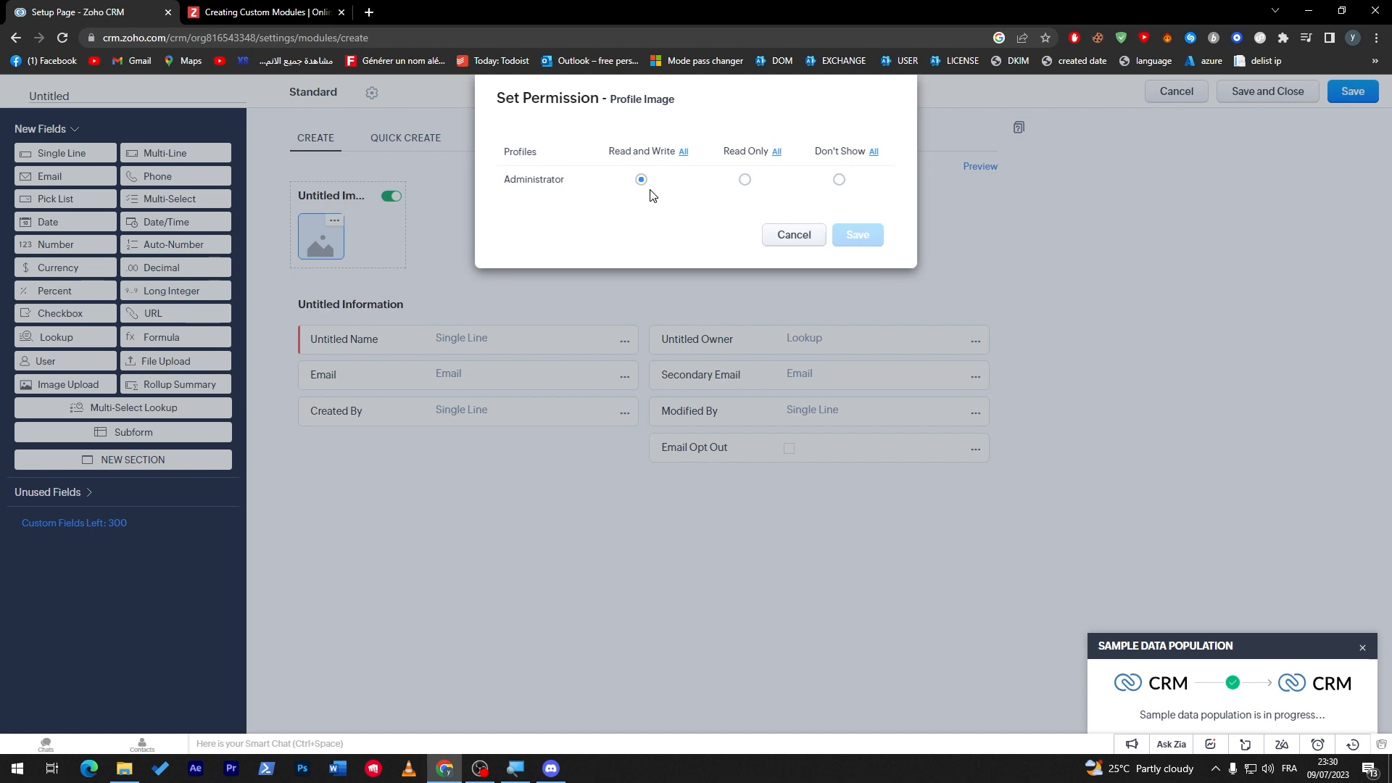
left_click(856, 237)
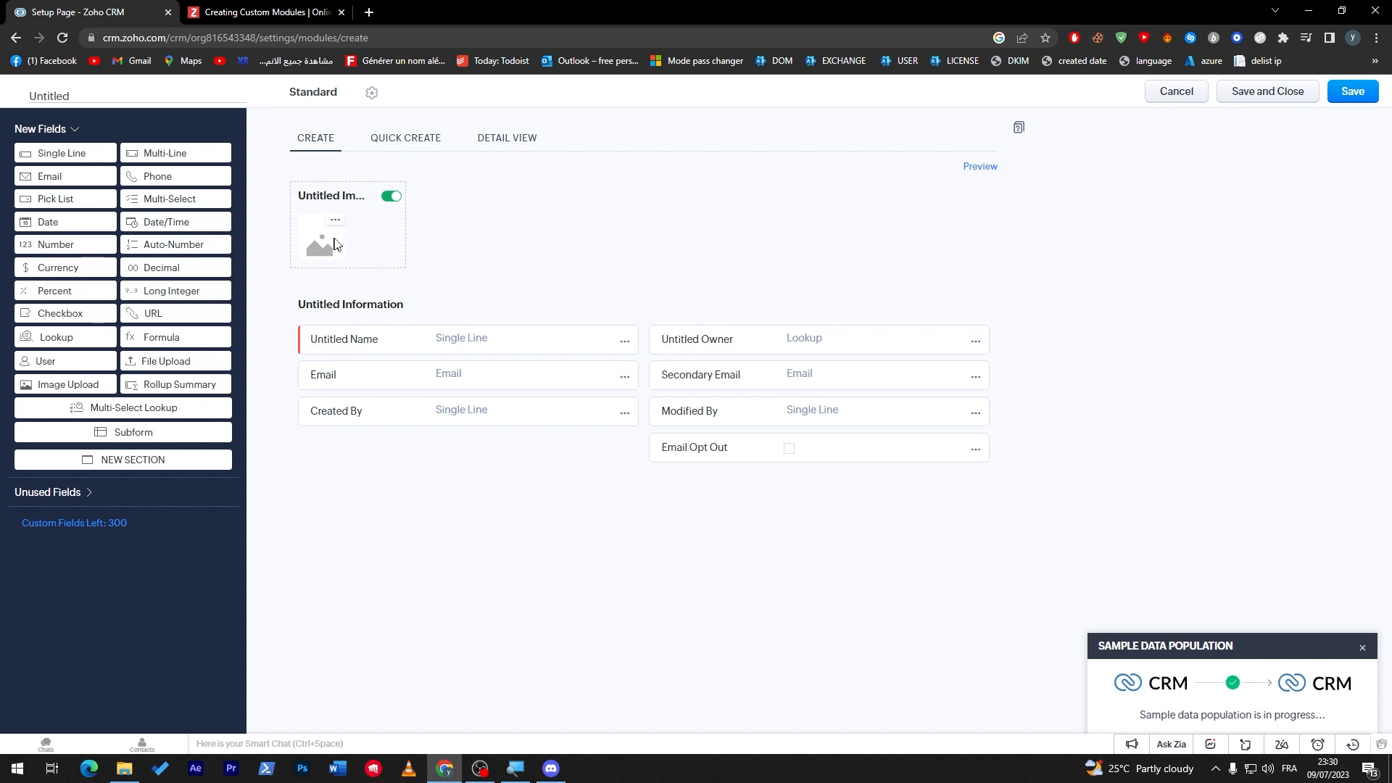
mouse_move(417, 513)
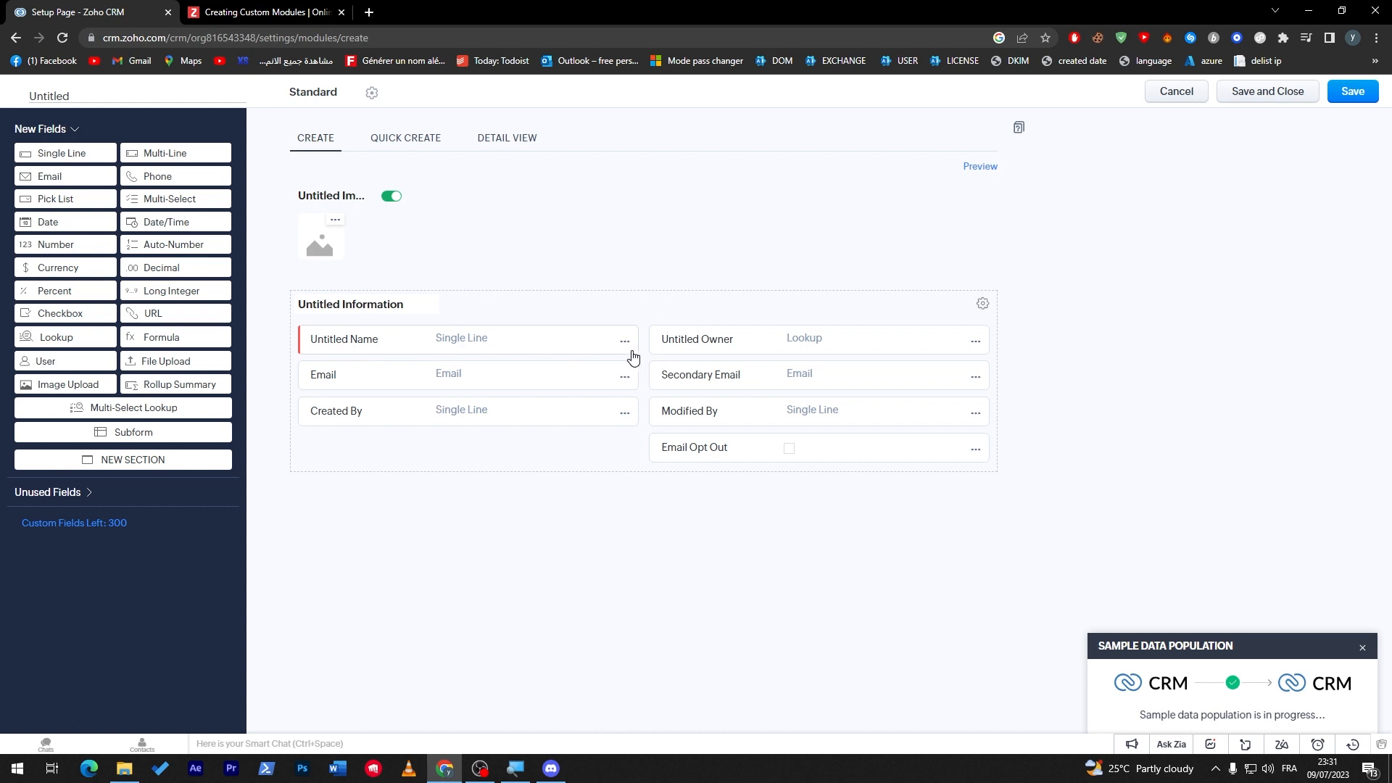
Relabel the Untitled Name field as Name, then scroll through the module layout.
left_click(625, 341)
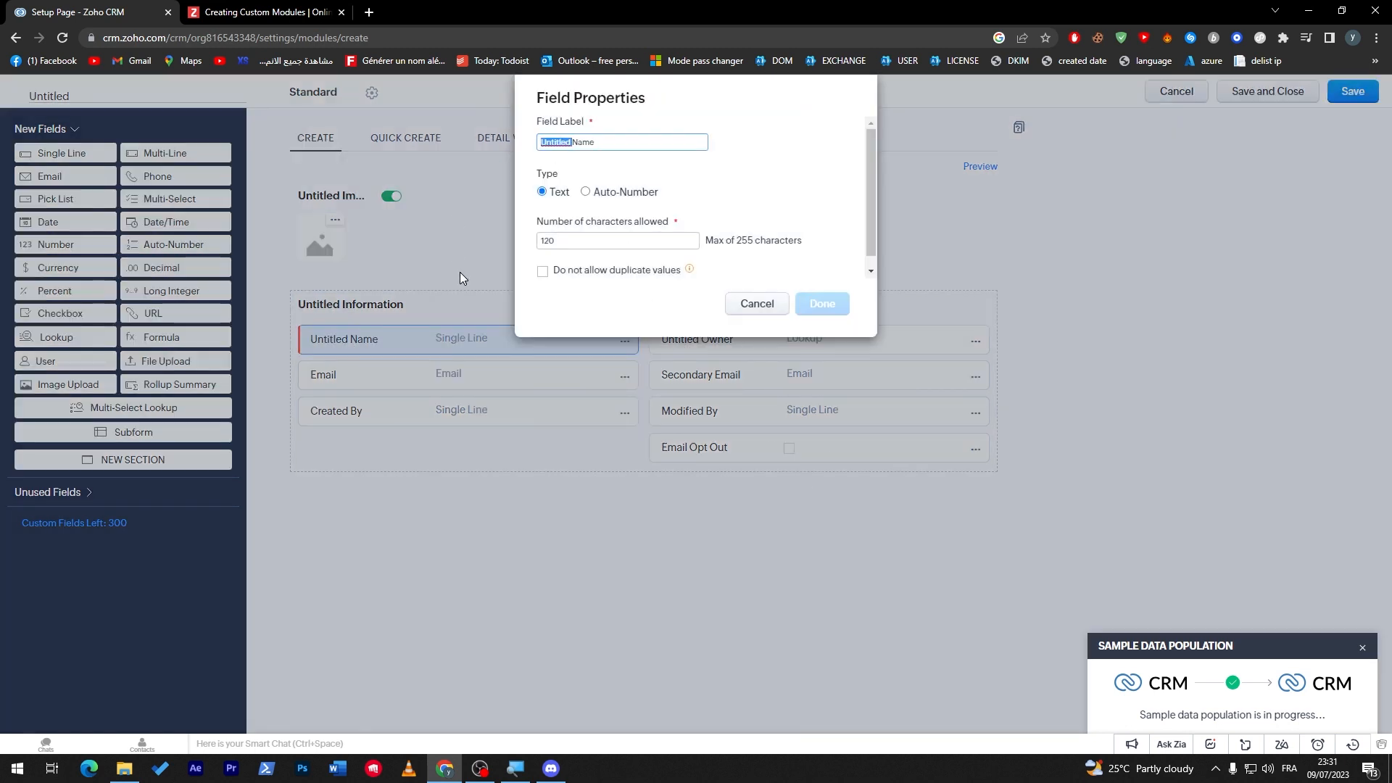
left_click(822, 306)
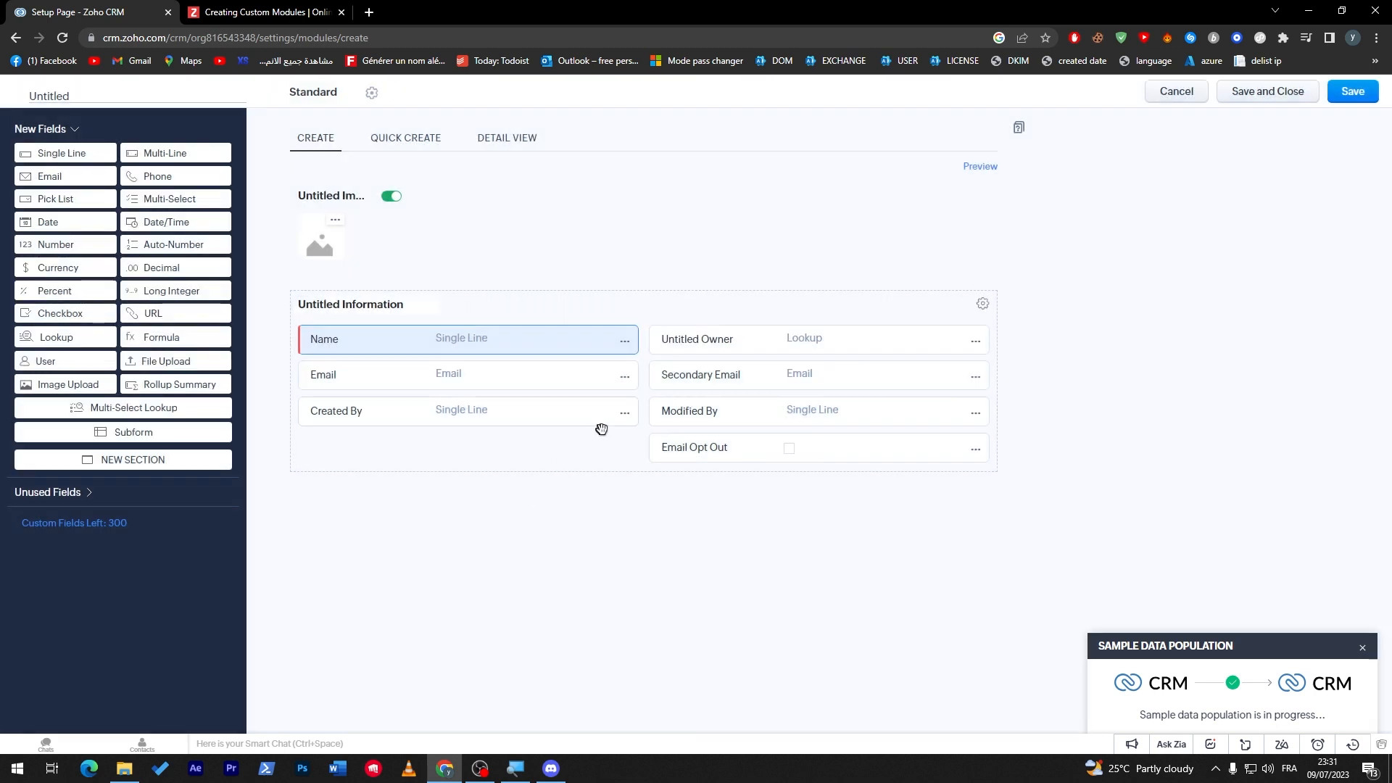
mouse_move(369, 418)
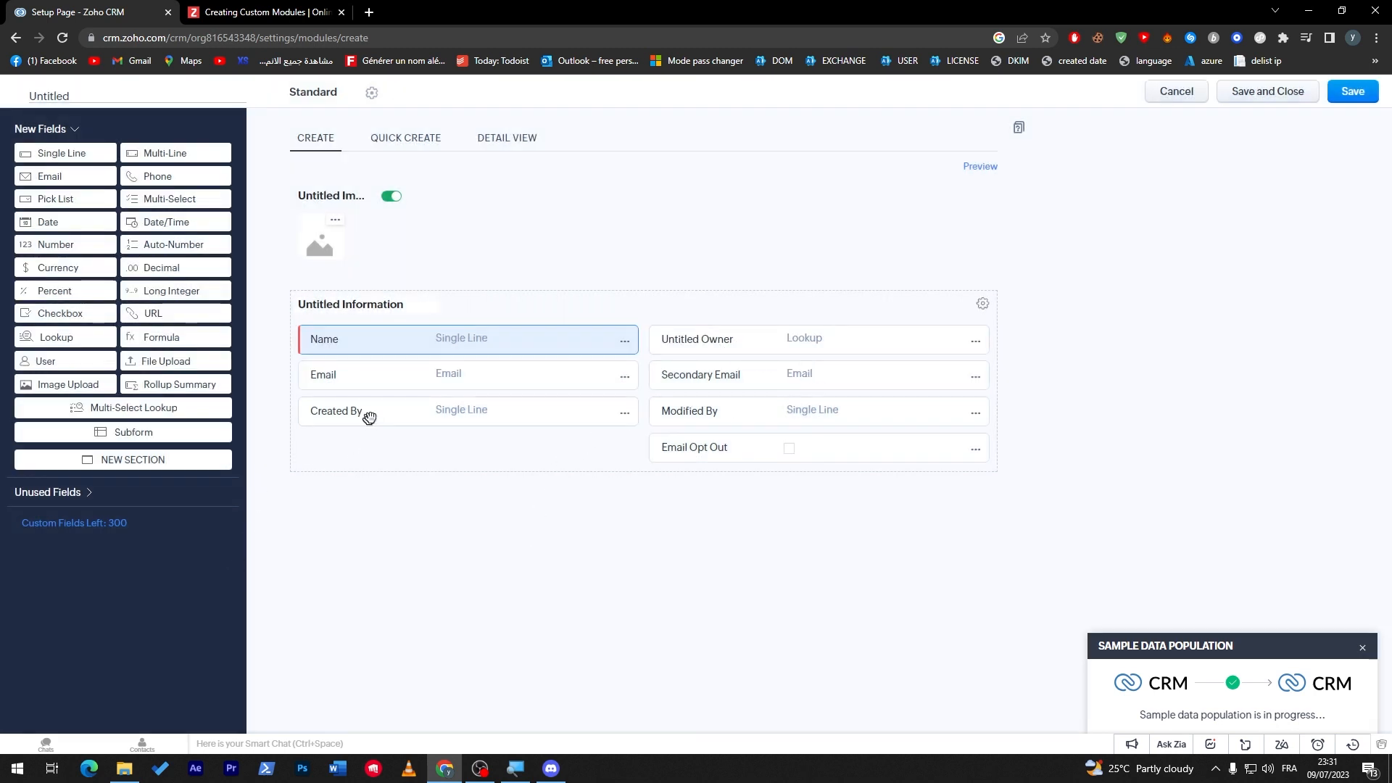
mouse_move(701, 432)
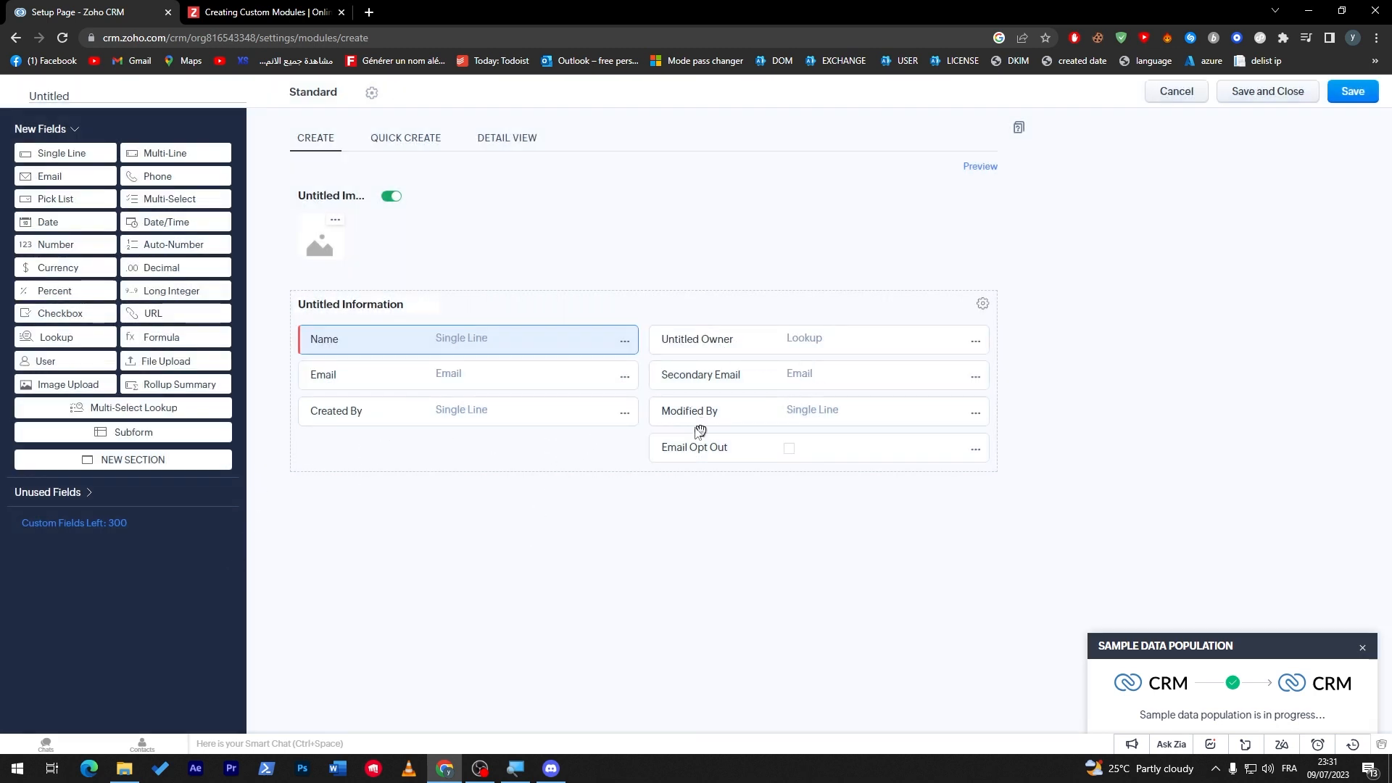
mouse_move(706, 550)
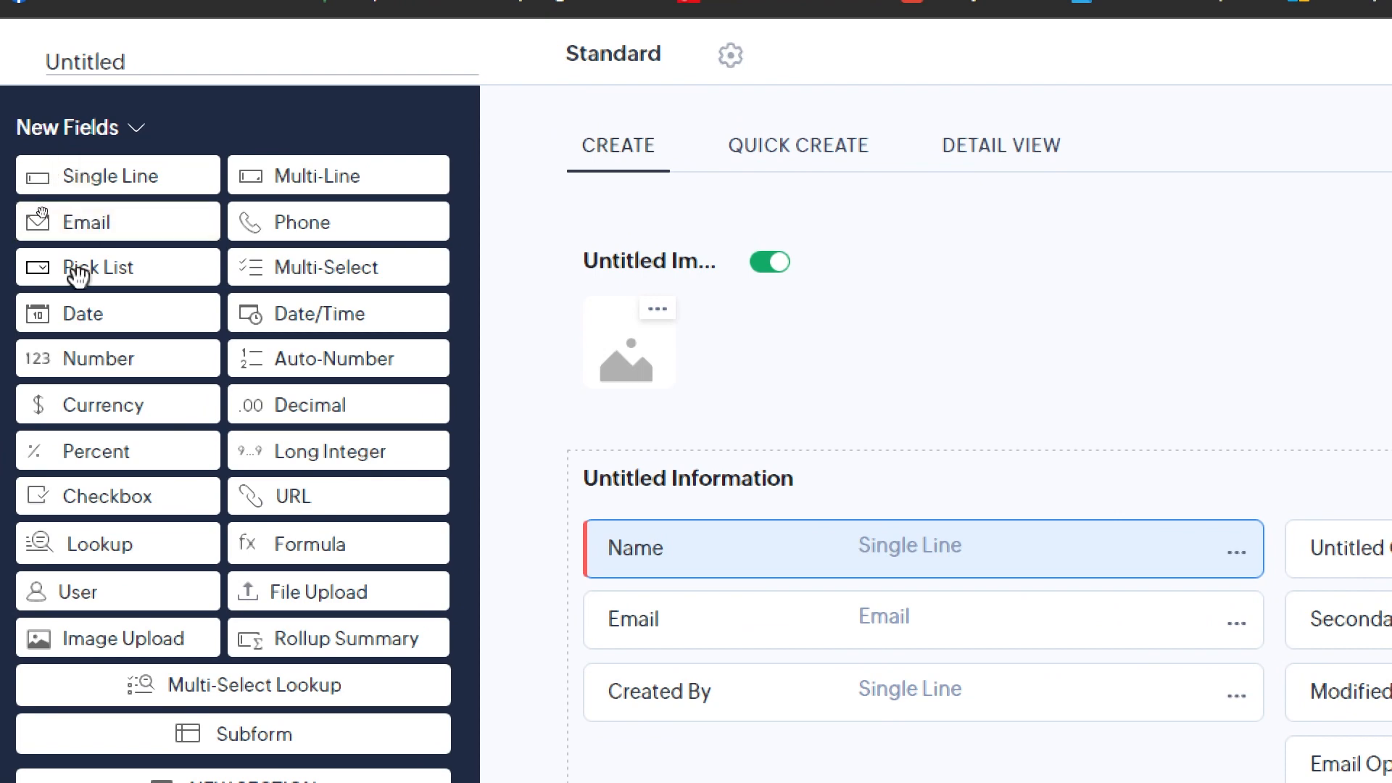
scroll("down", 3)
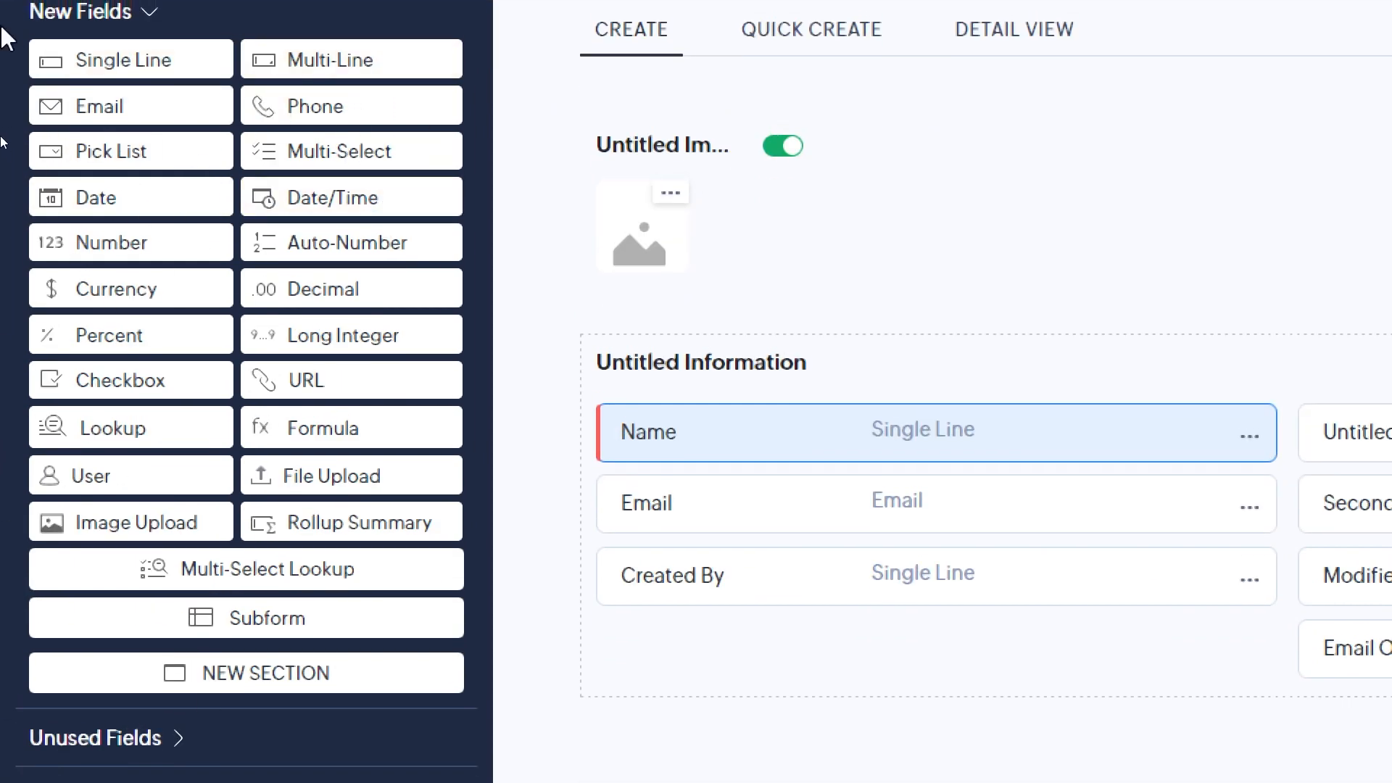
mouse_move(555, 146)
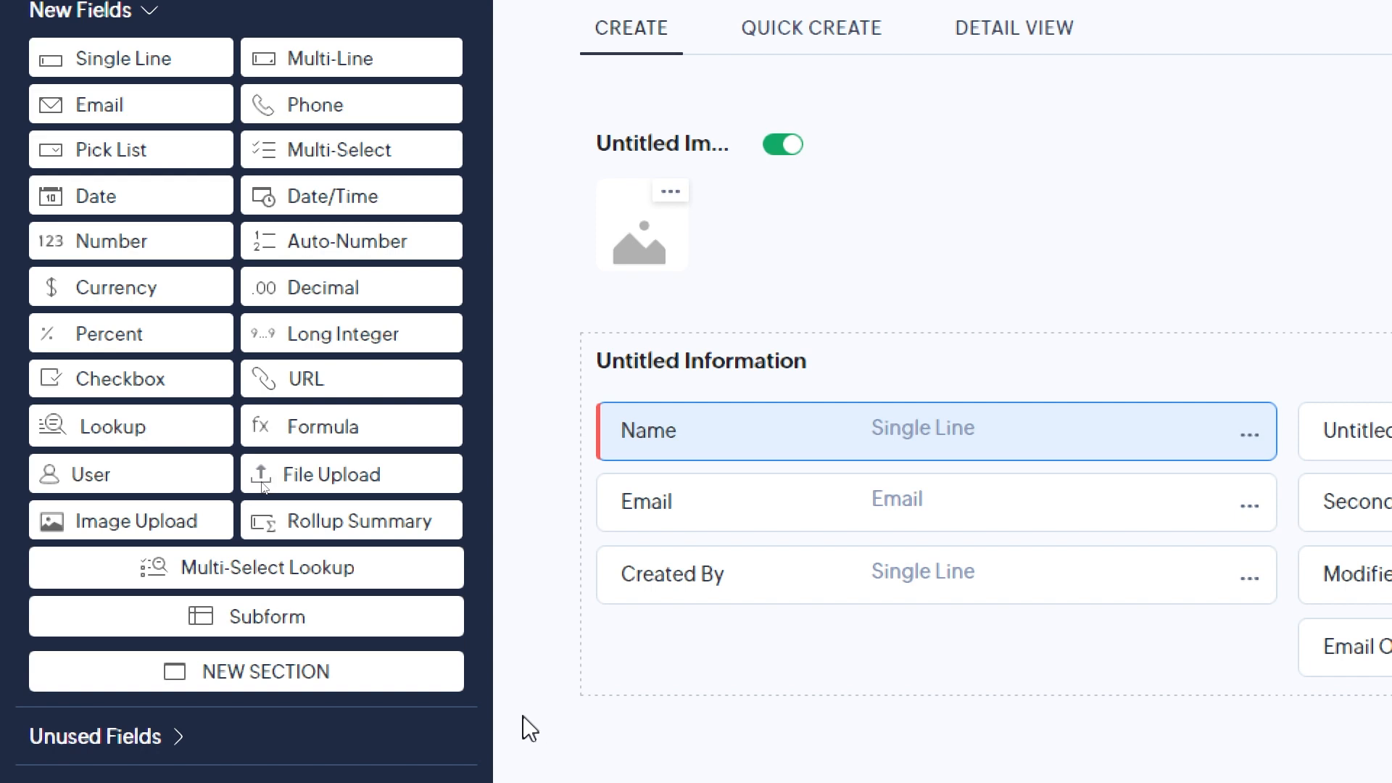
mouse_move(351, 426)
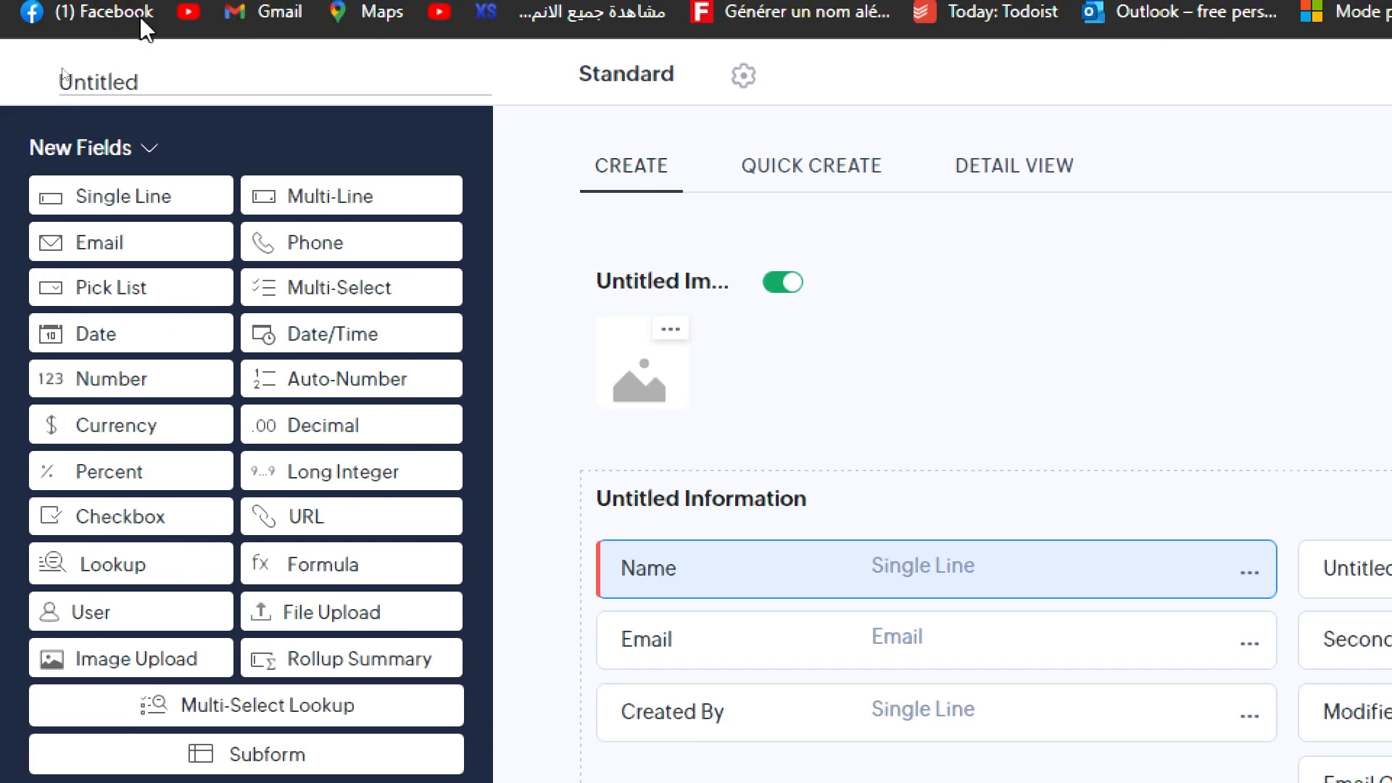
scroll("down", 3)
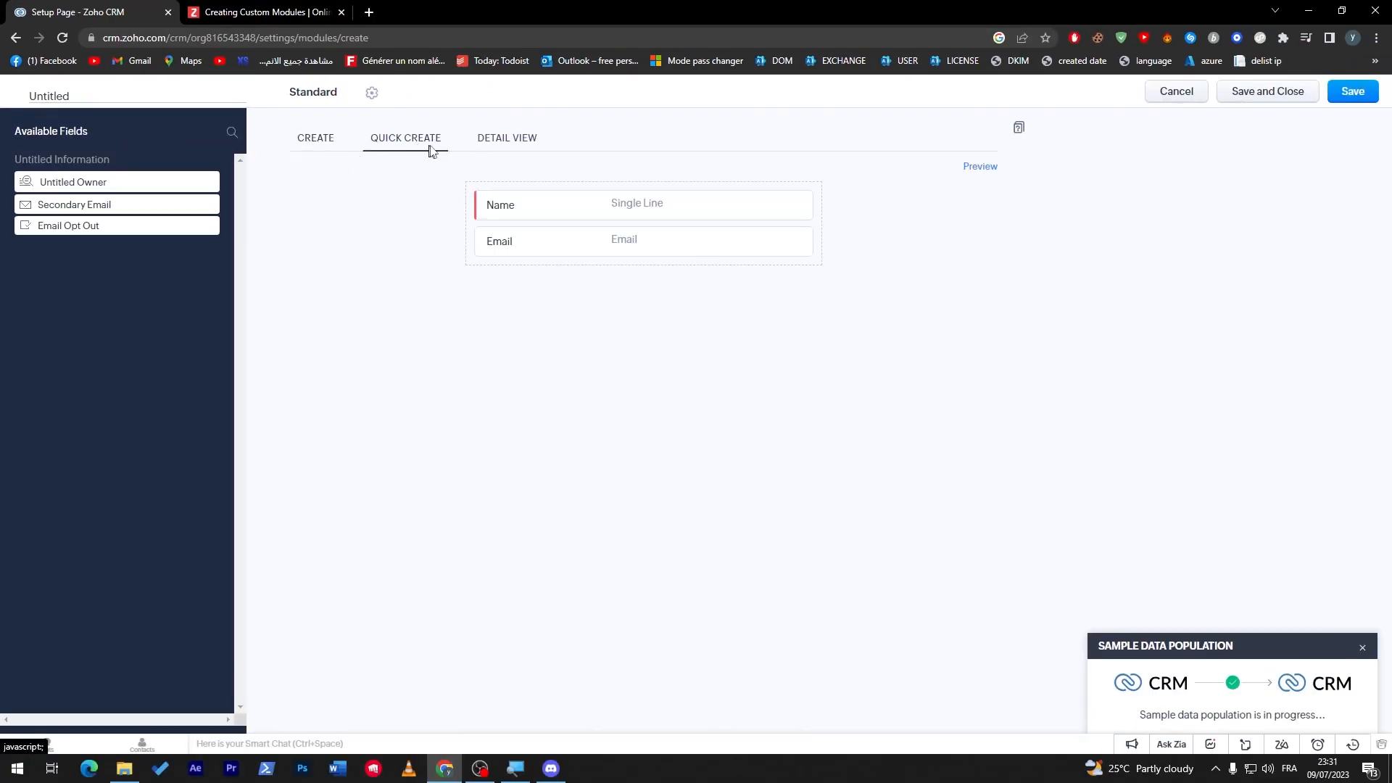
Back on the Create layout, view the Name field's properties (Text, 120 characters).
left_click(315, 138)
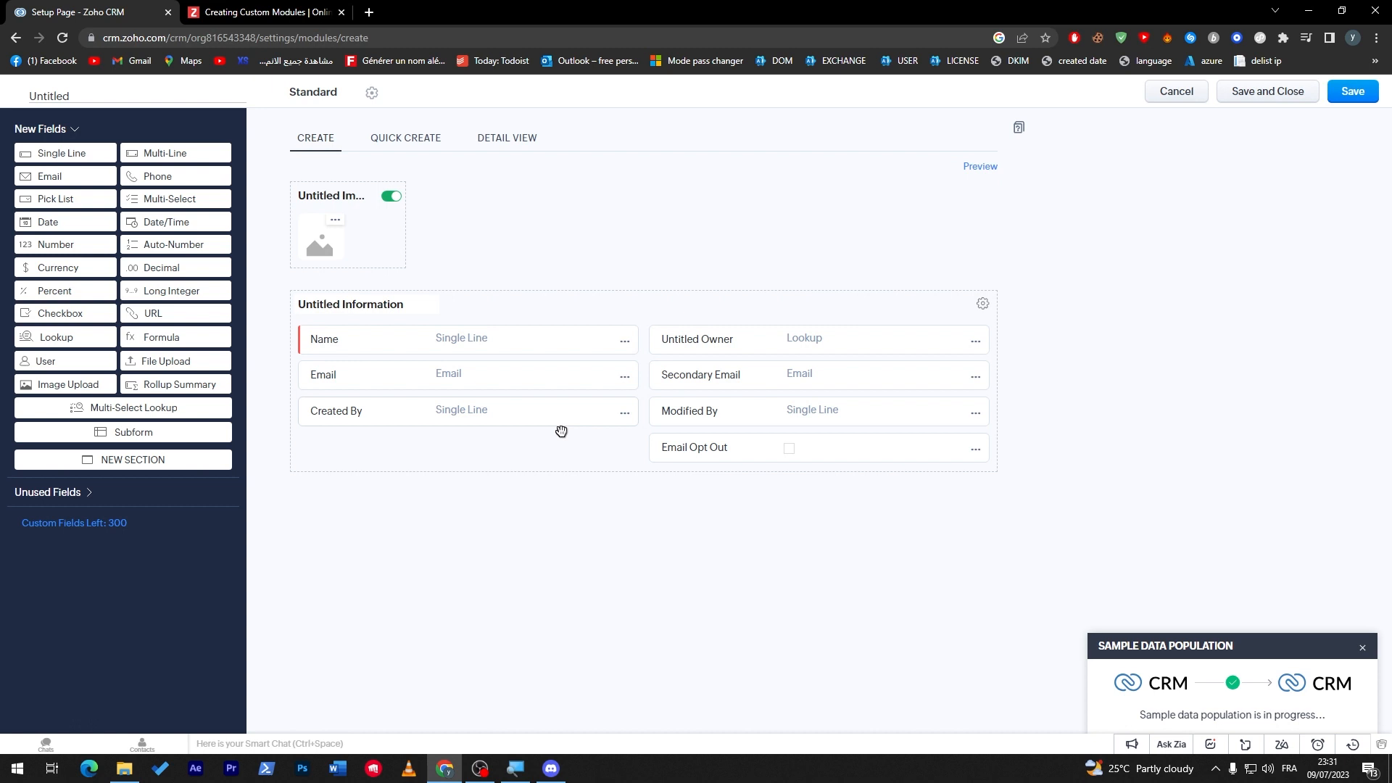
mouse_move(388, 355)
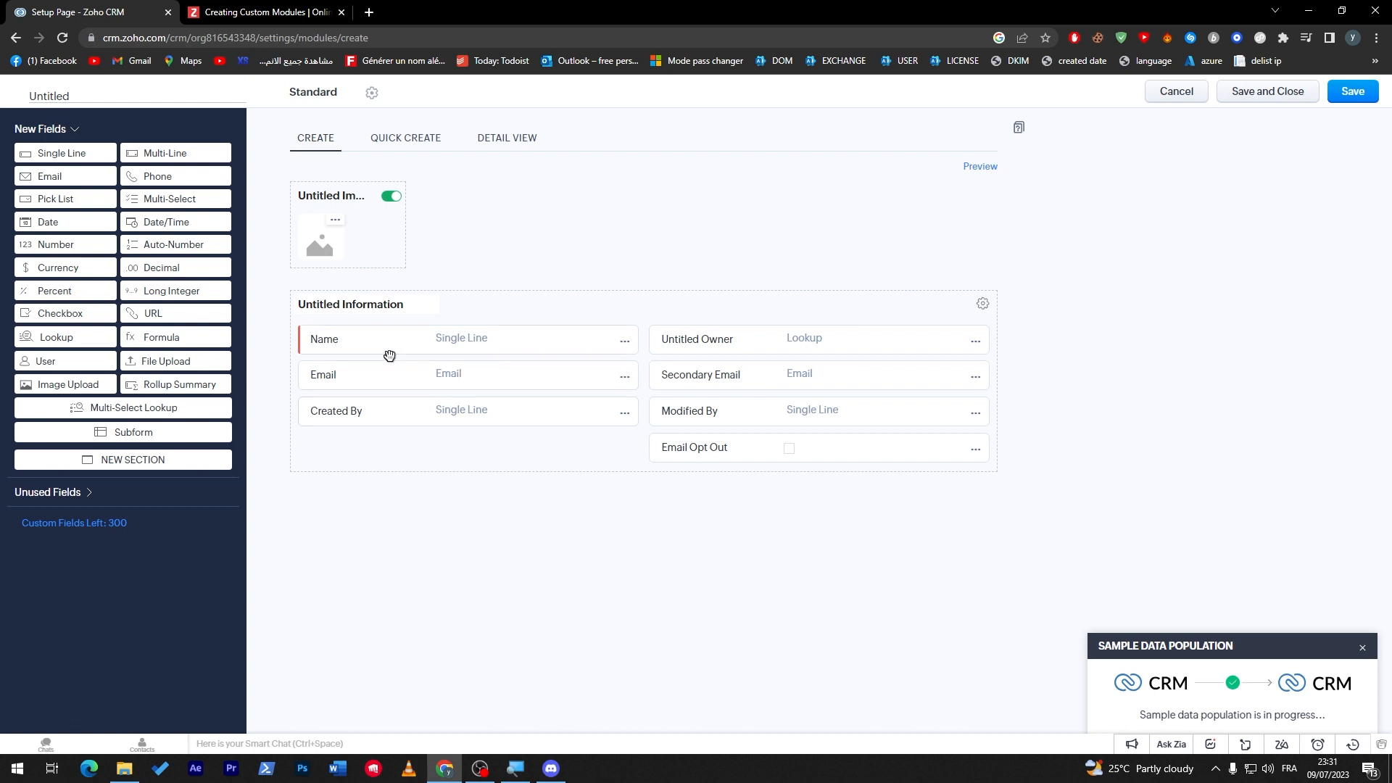
left_click(624, 341)
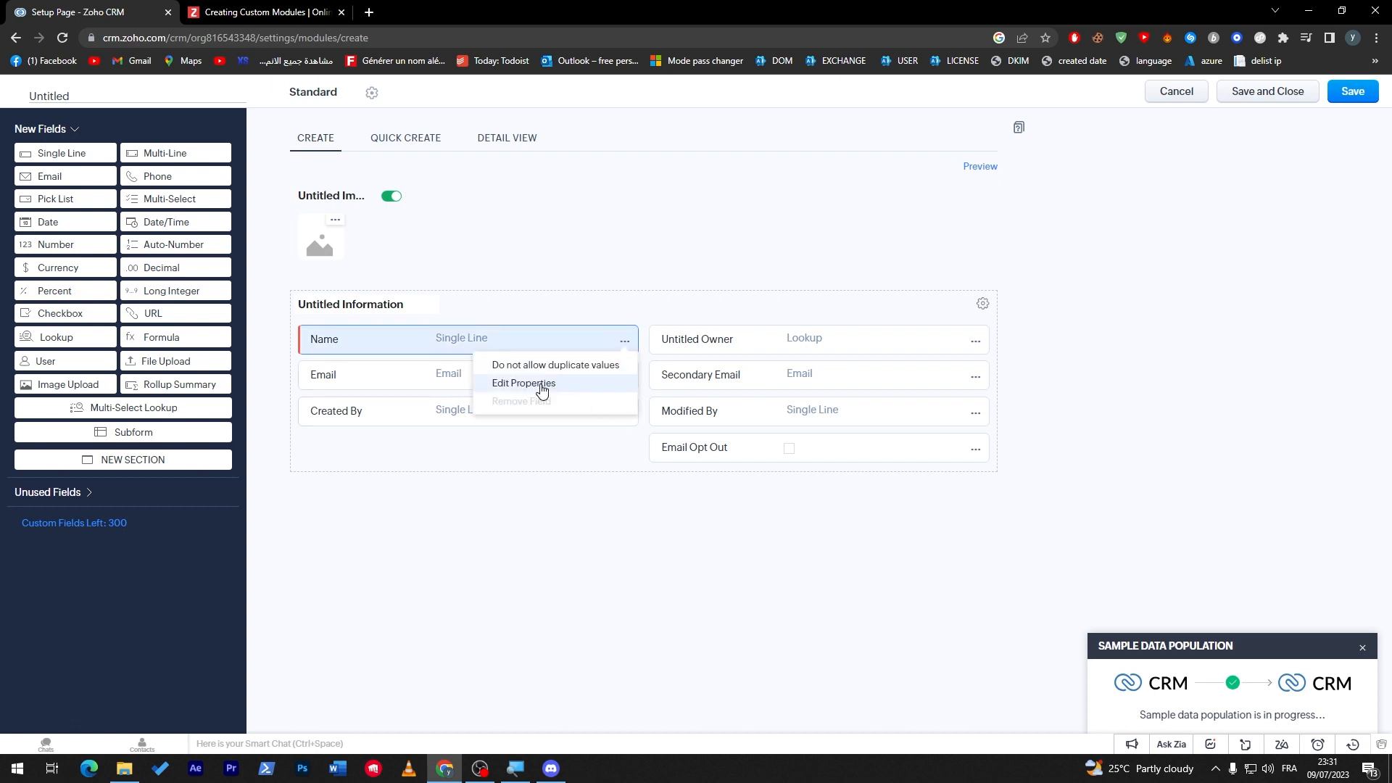
left_click(523, 386)
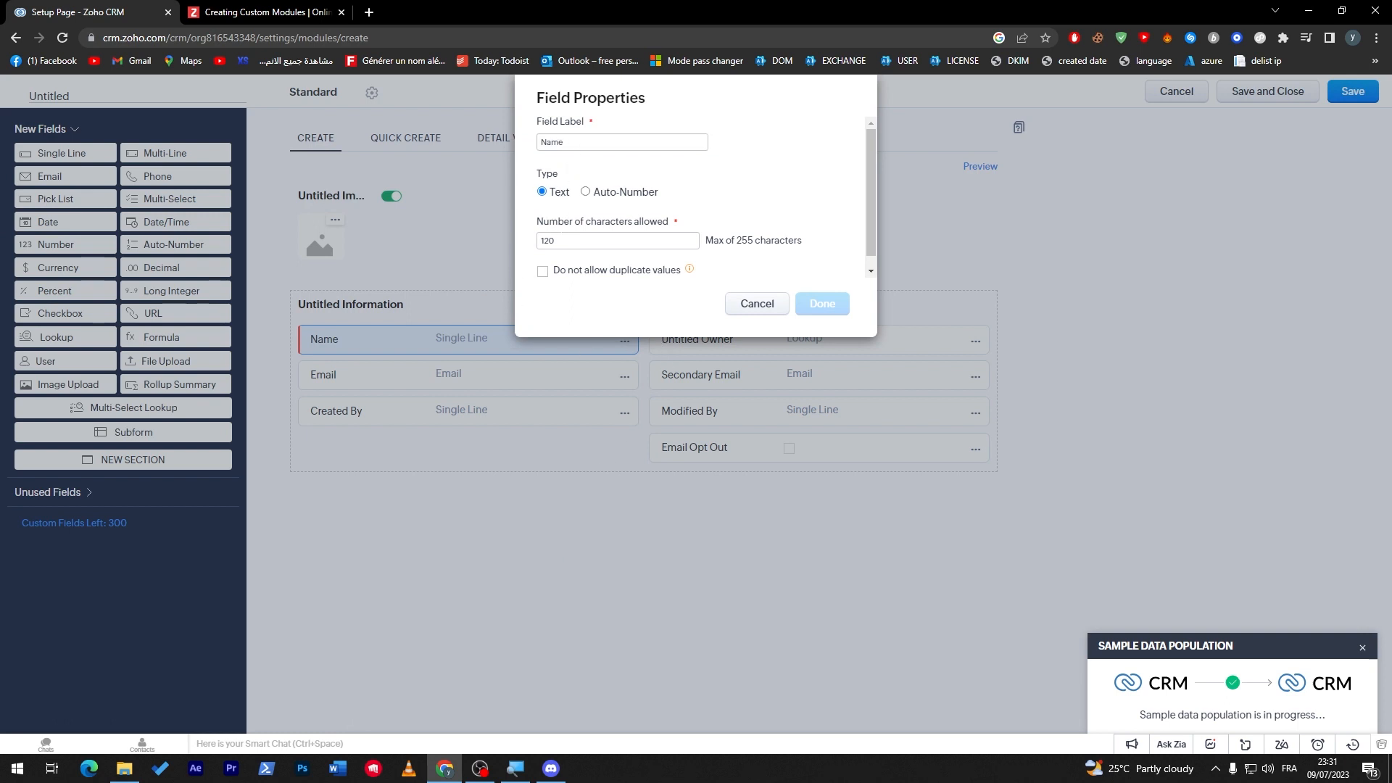
mouse_move(558, 258)
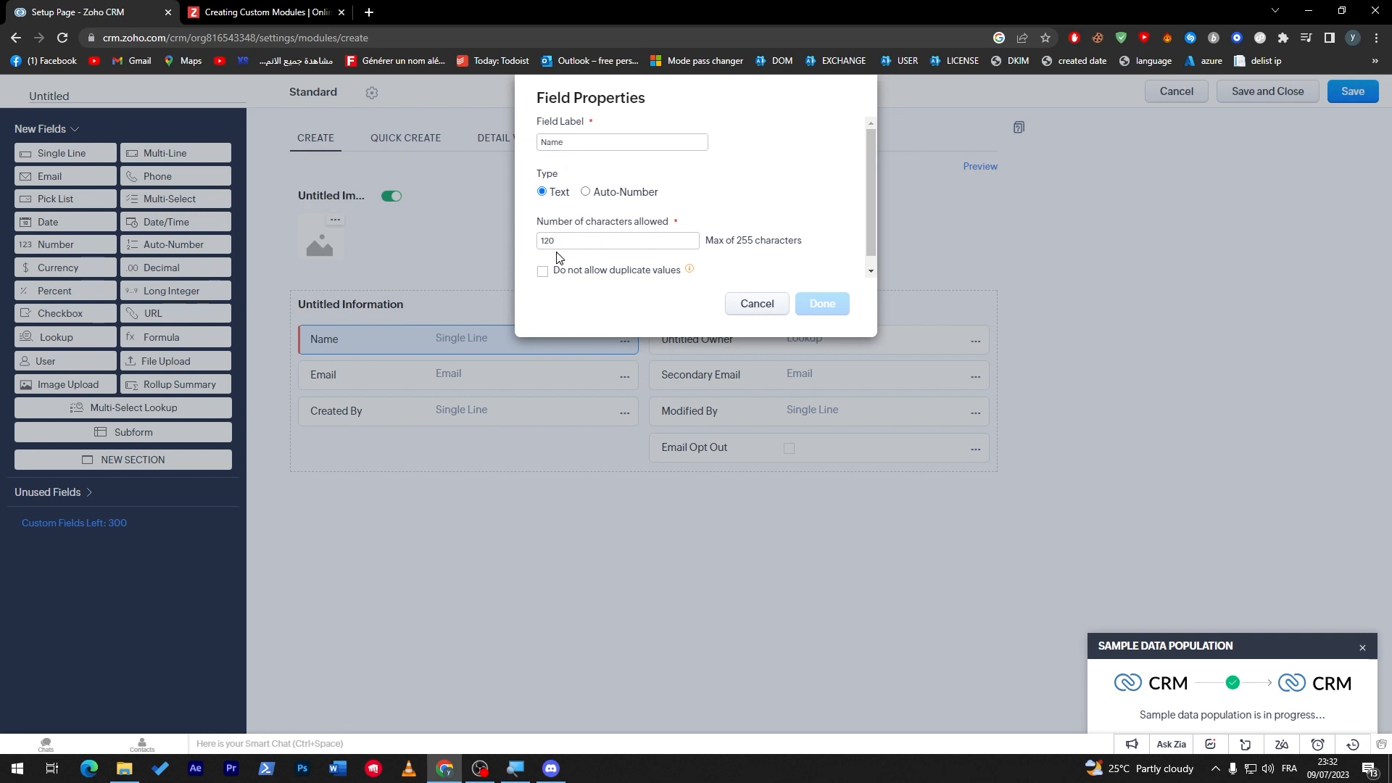
mouse_move(861, 220)
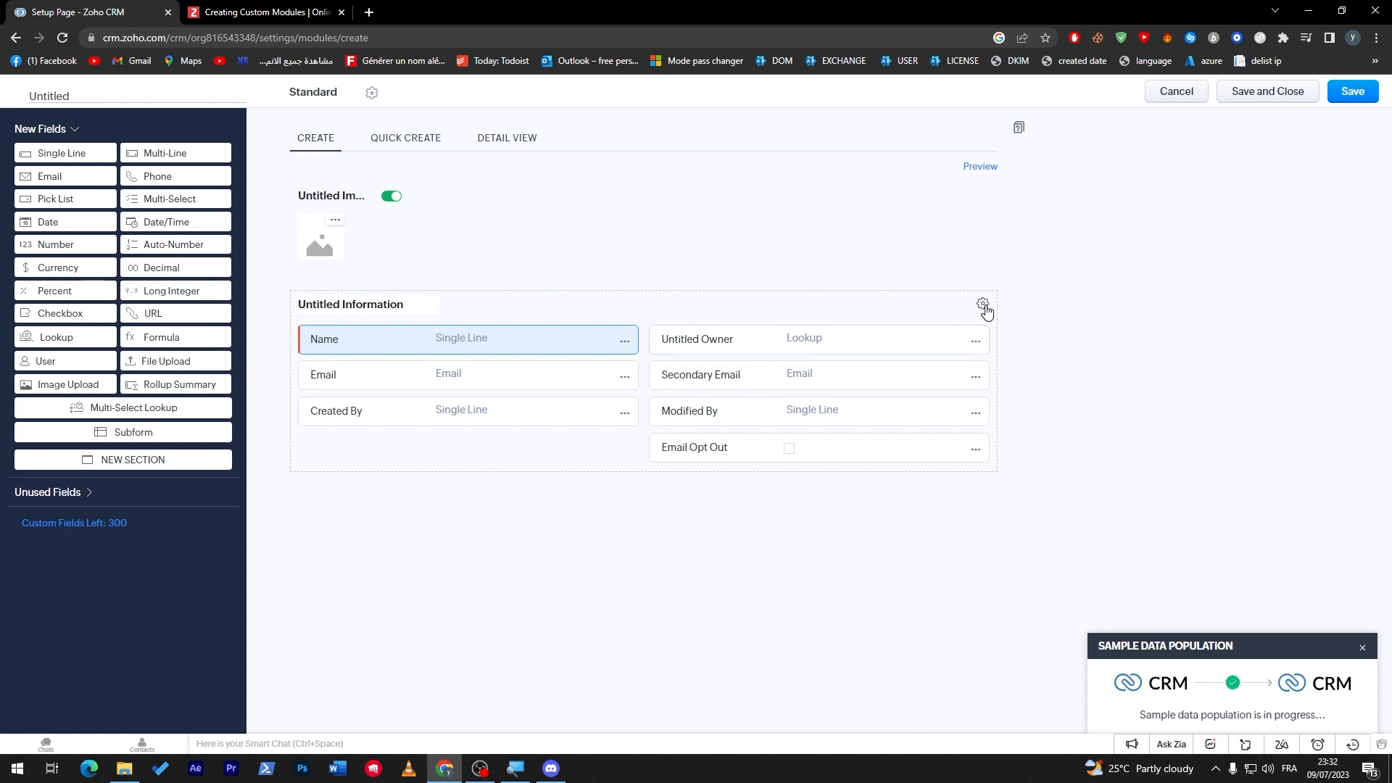
Add Street from the Users lookup module as a Street 1 field under Untitled Owner.
left_click(975, 341)
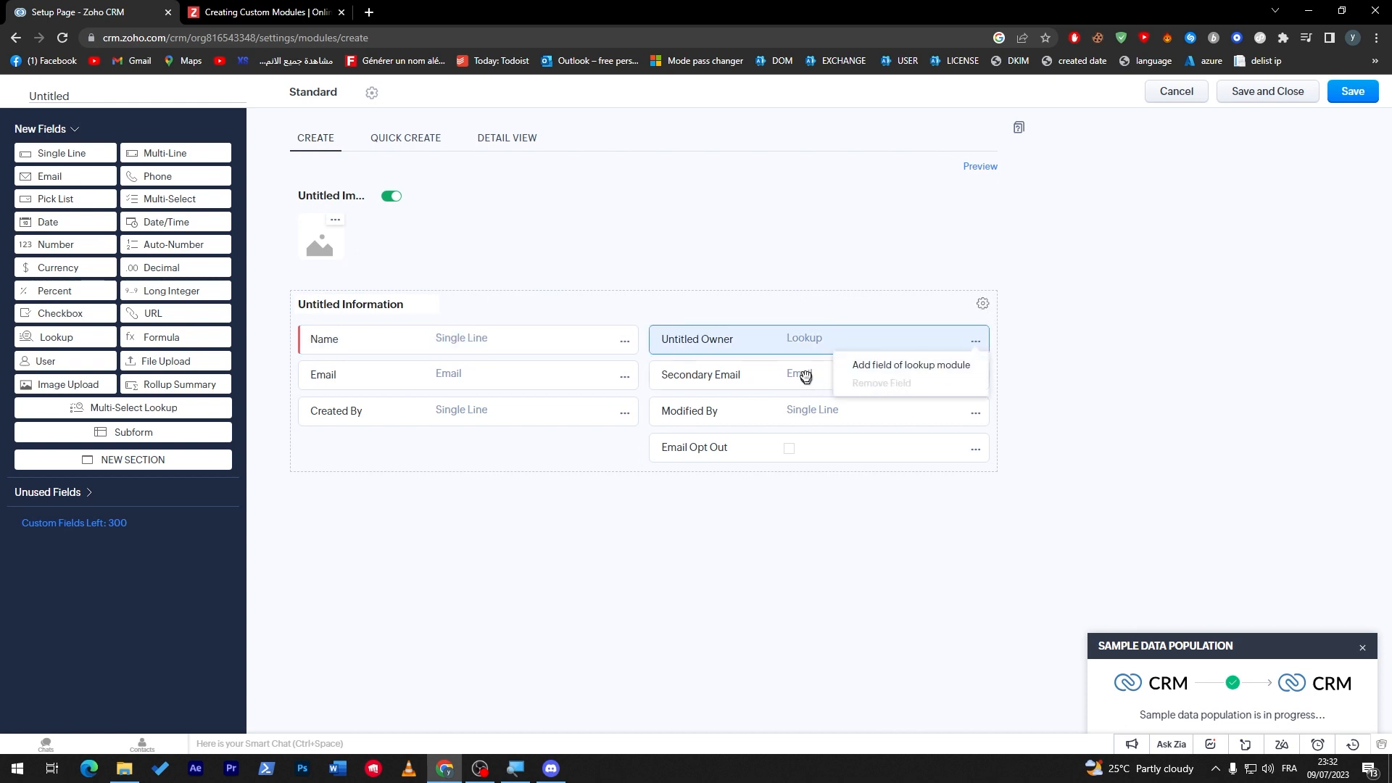
left_click(887, 376)
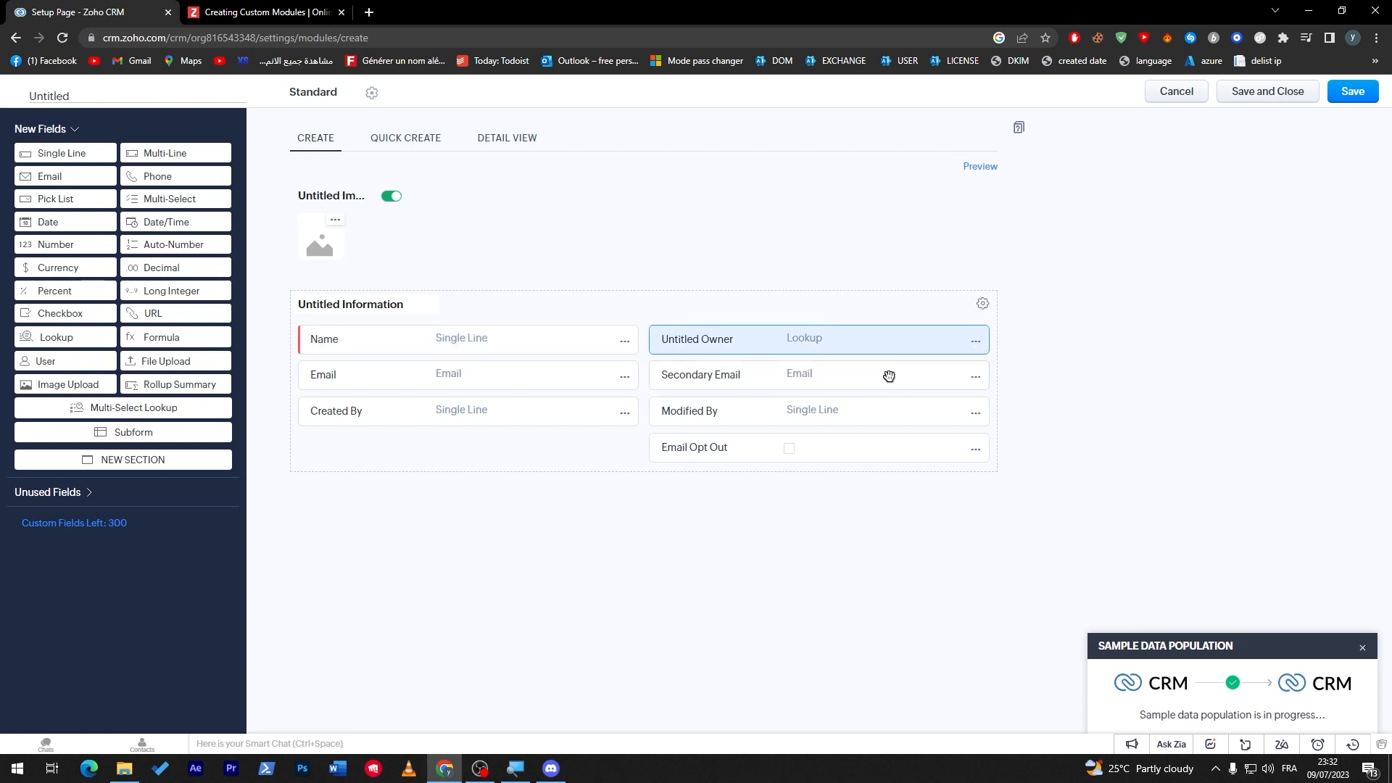
left_click(974, 340)
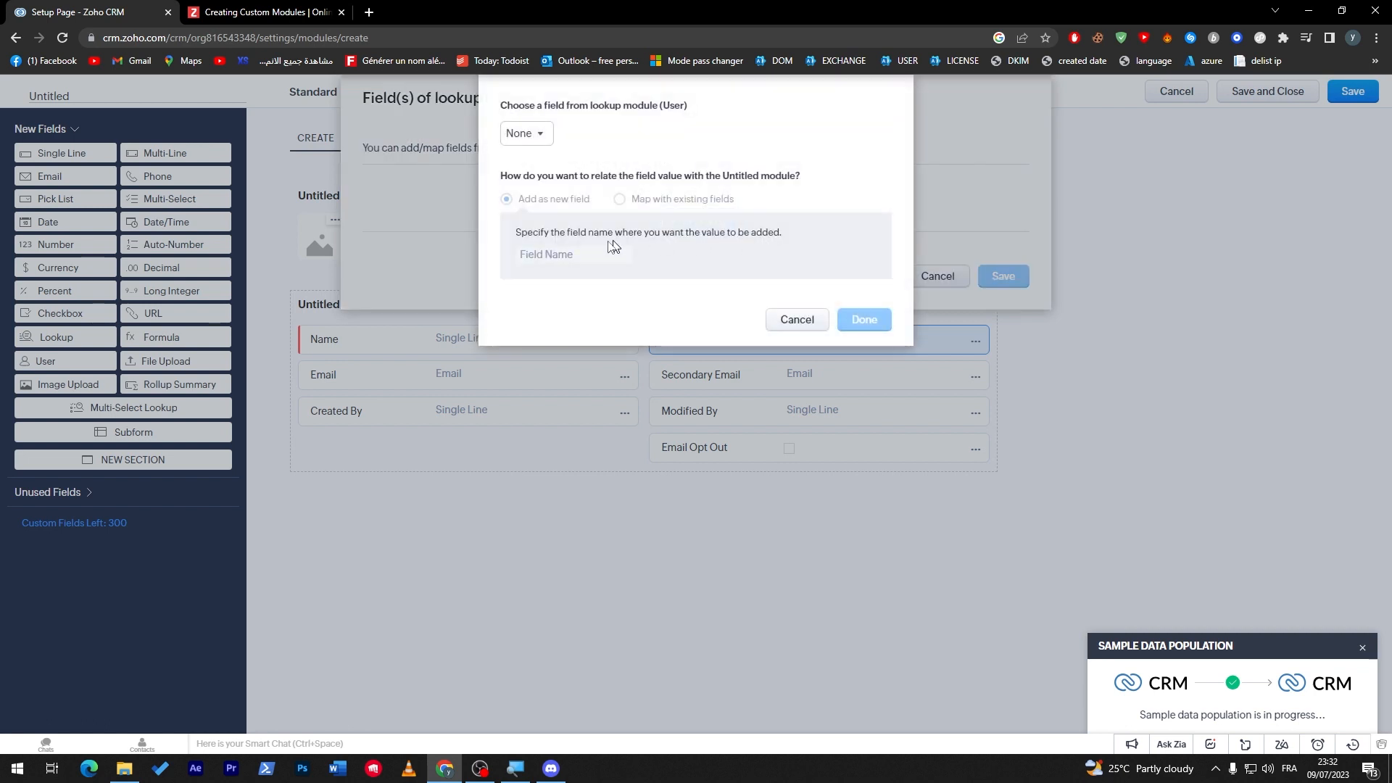
left_click(524, 133)
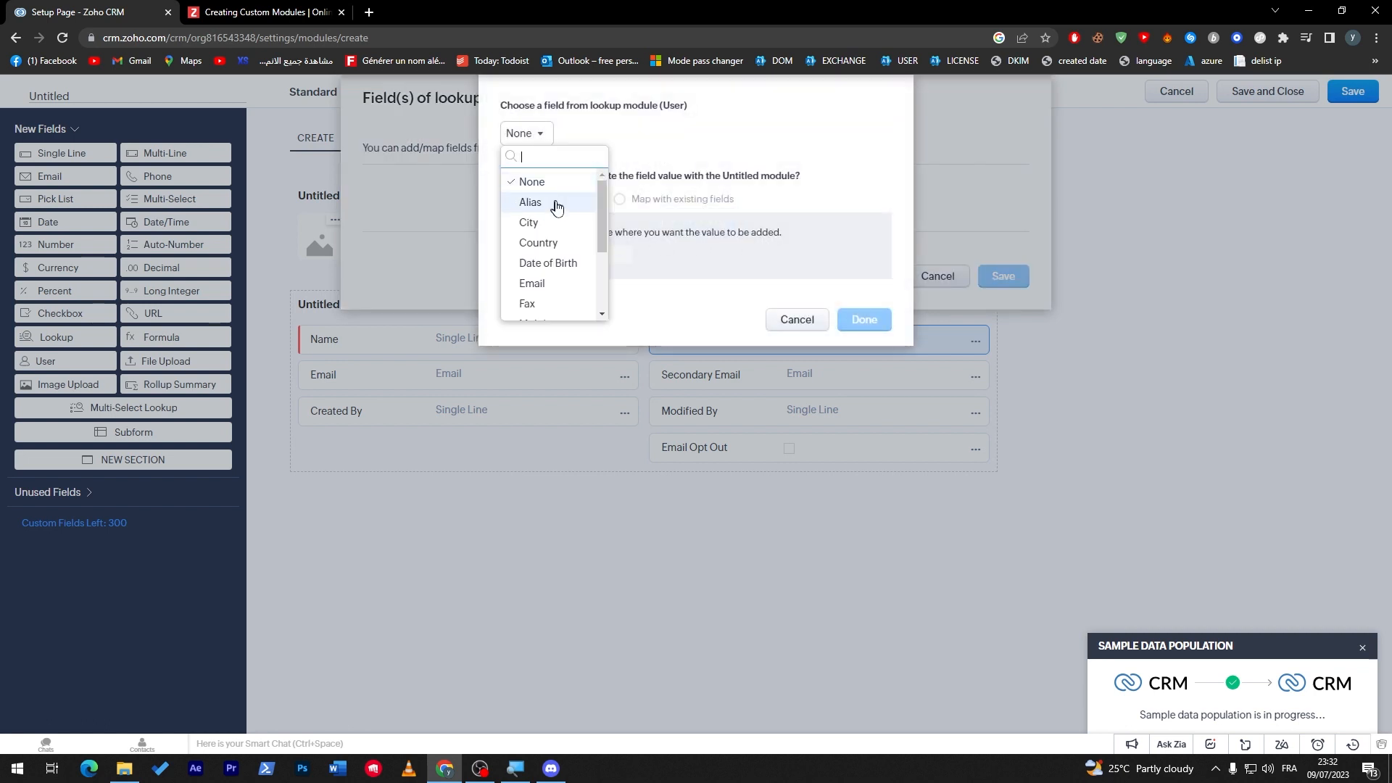
scroll("down", 3)
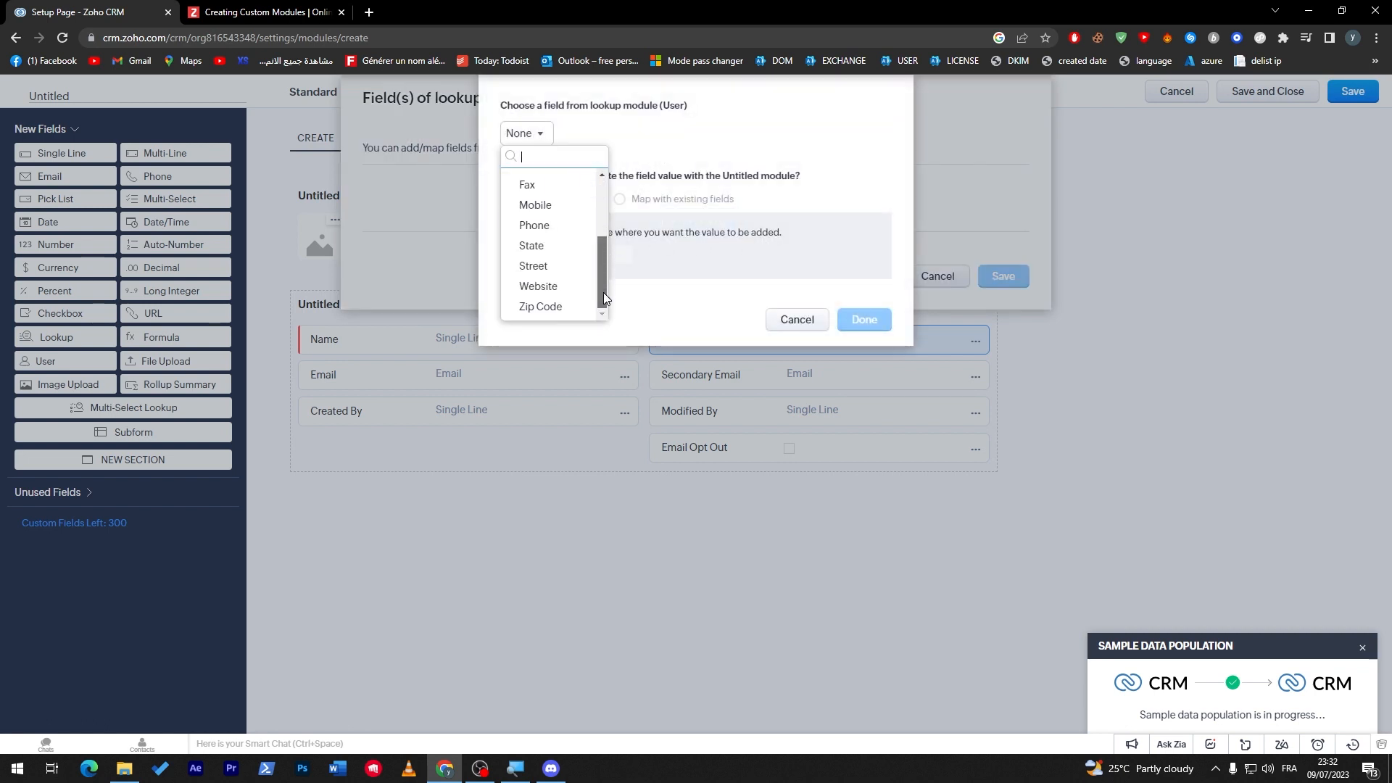
left_click(863, 319)
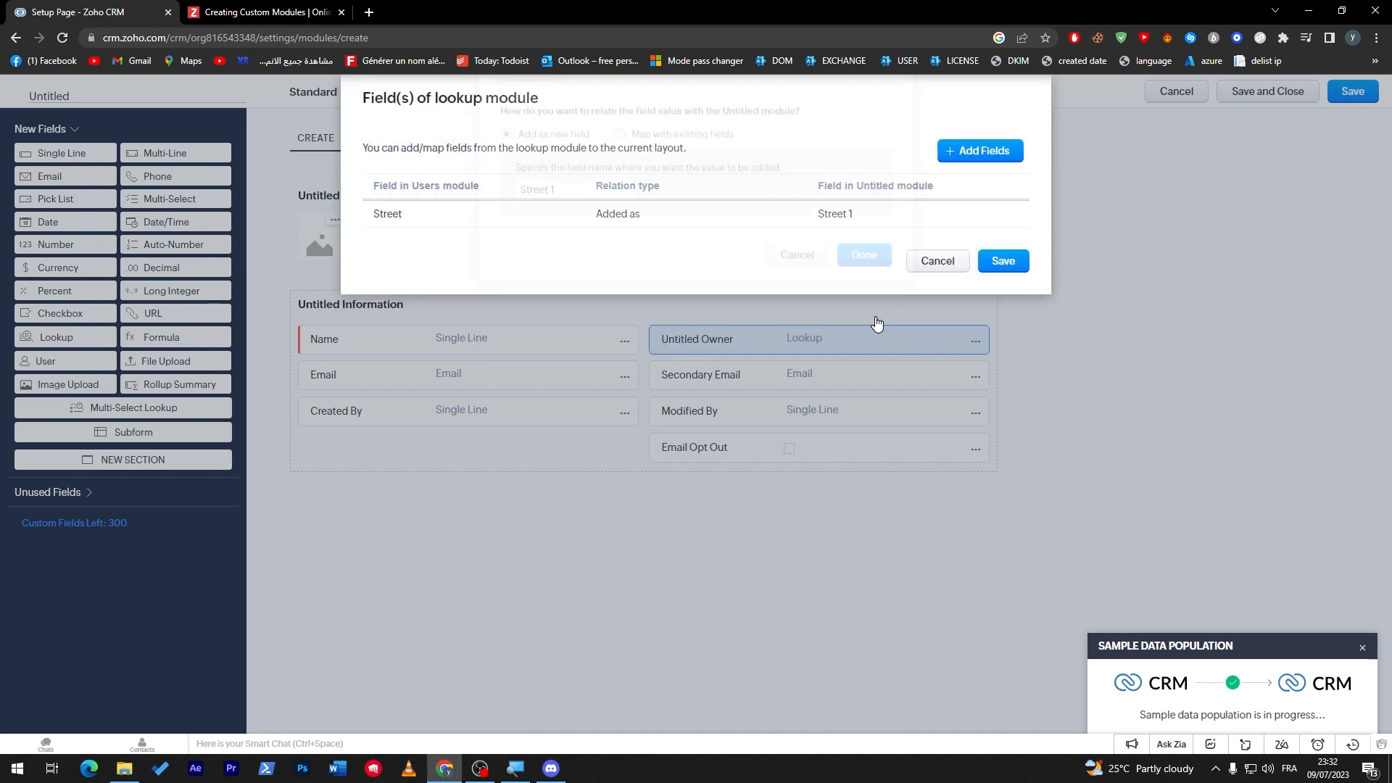
left_click(1001, 261)
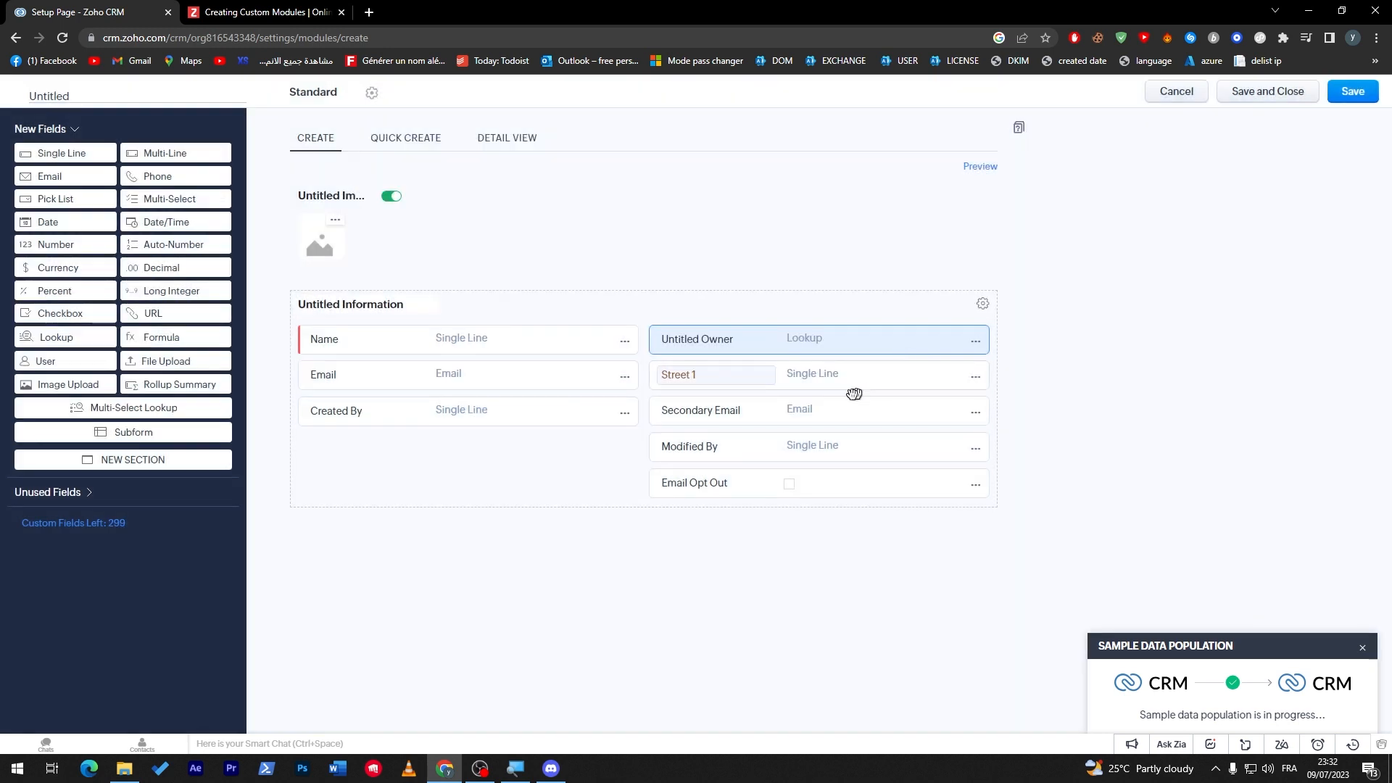
mouse_move(831, 375)
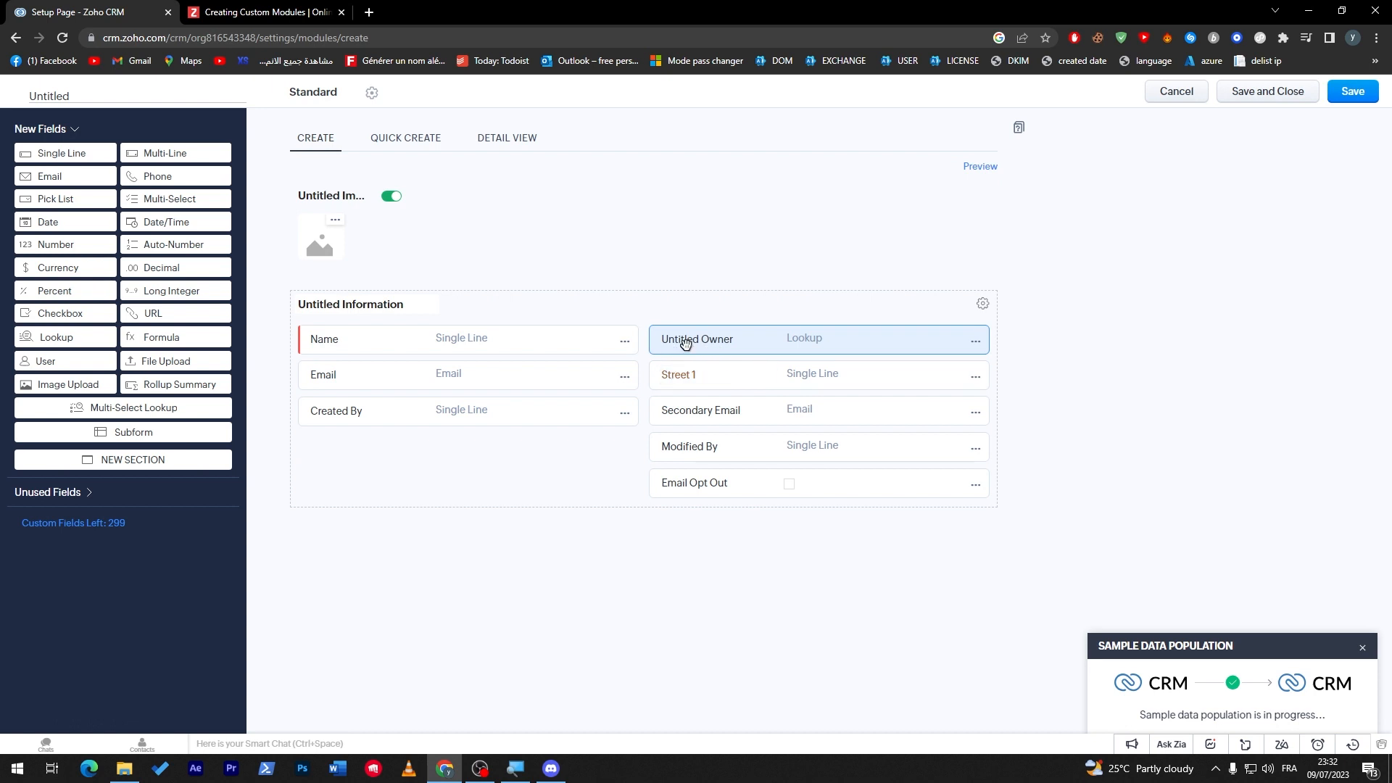
mouse_move(812, 355)
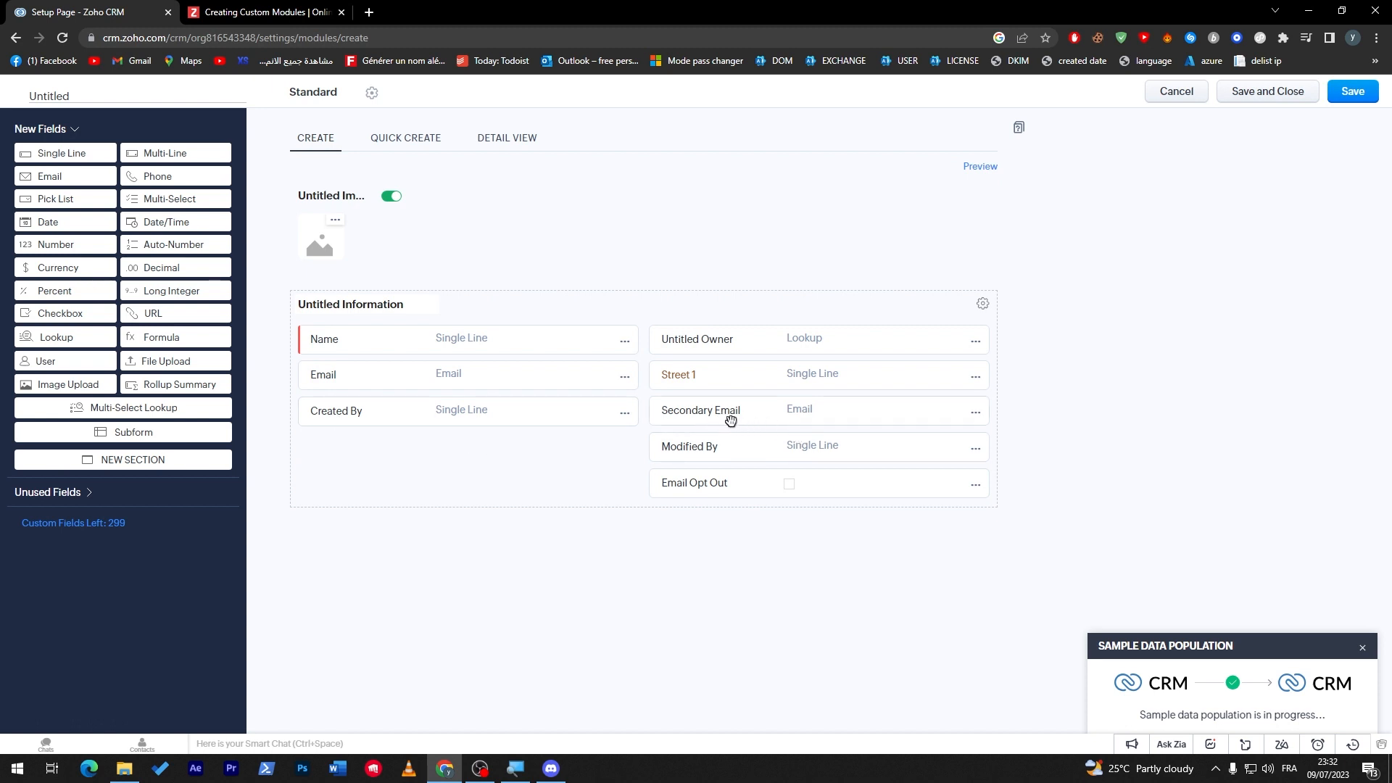
Make Secondary Email required and disallow duplicate values.
left_click(974, 411)
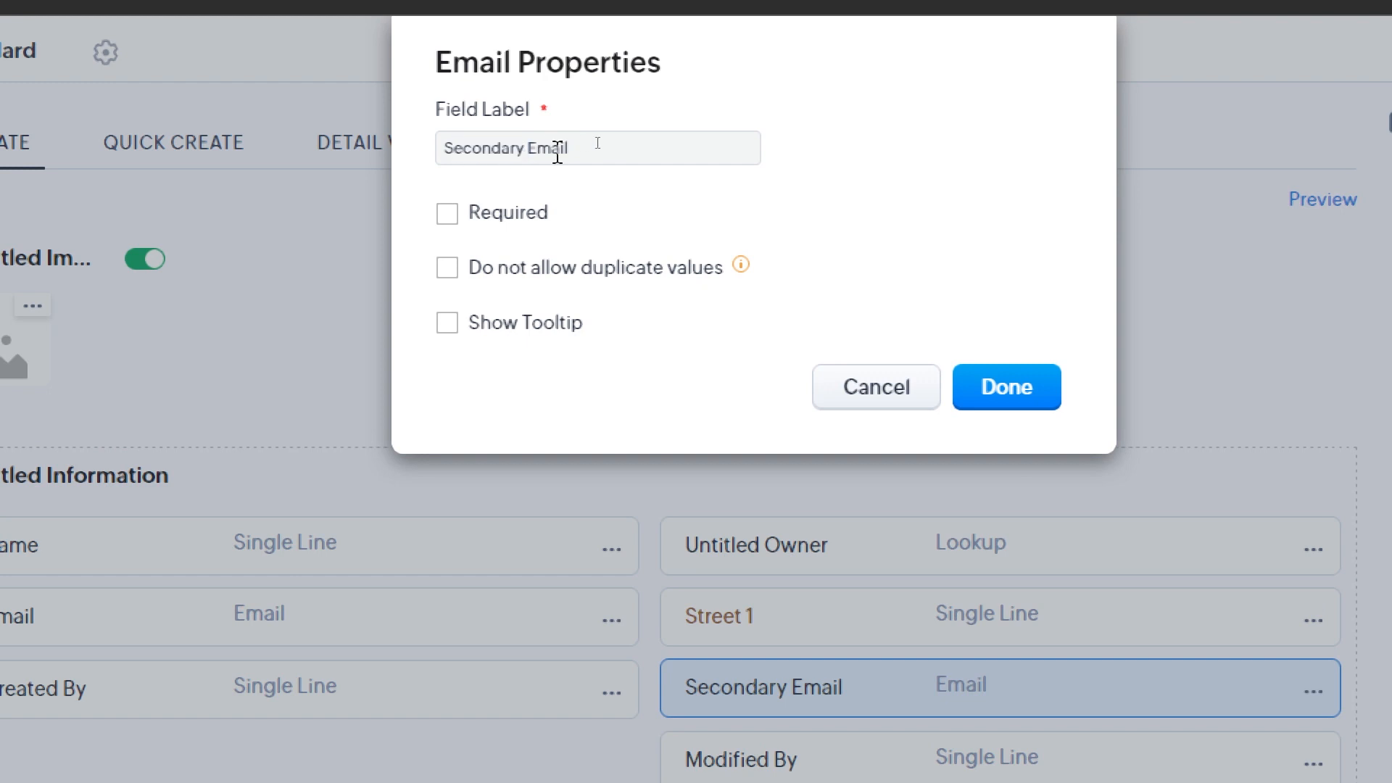
left_click(447, 213)
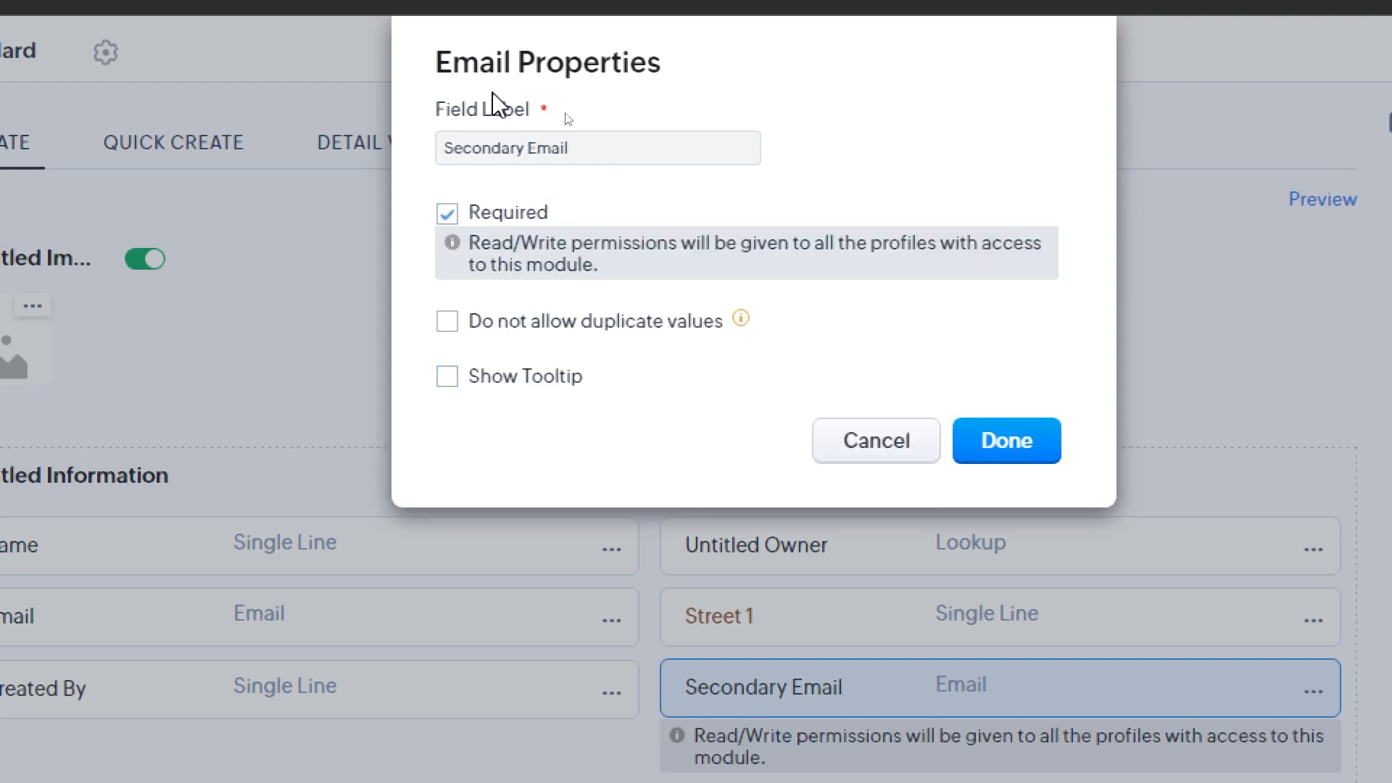
left_click(447, 320)
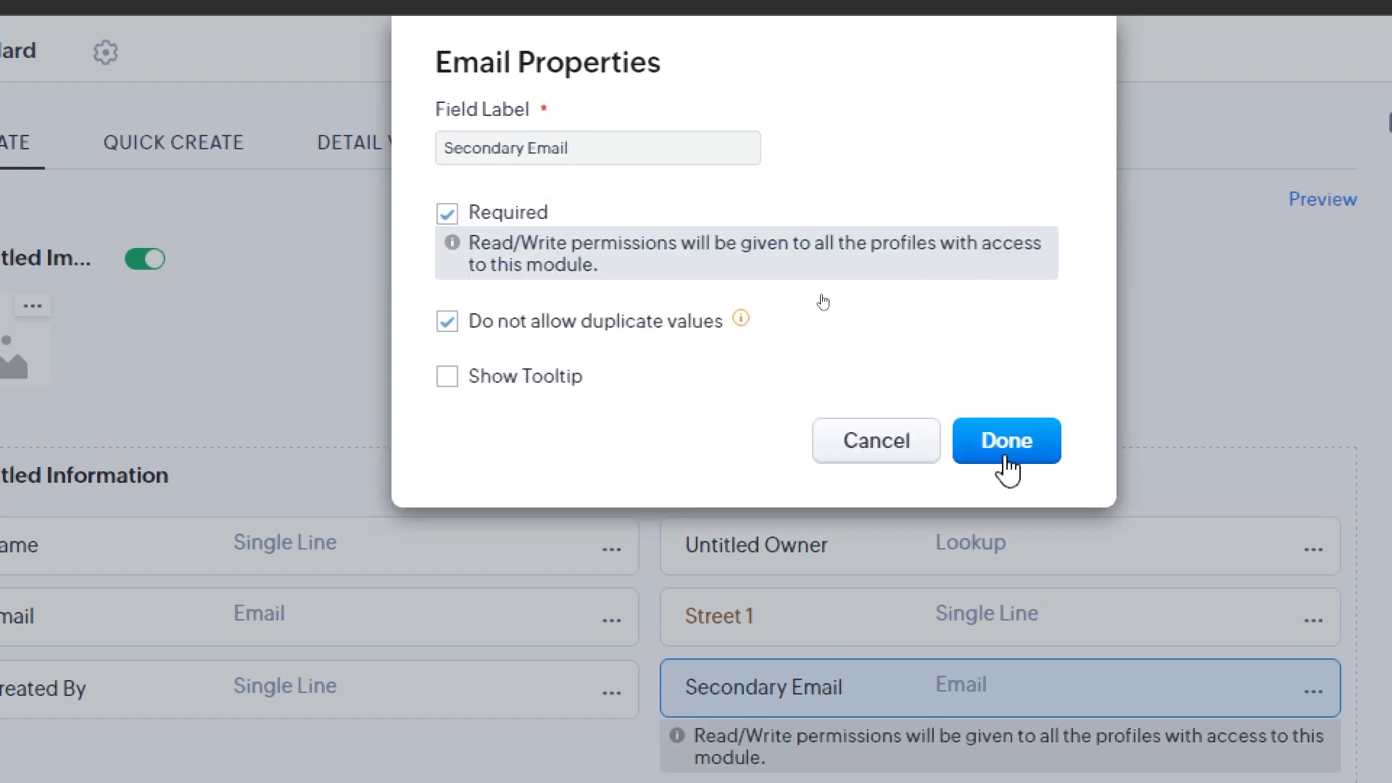
left_click(1006, 440)
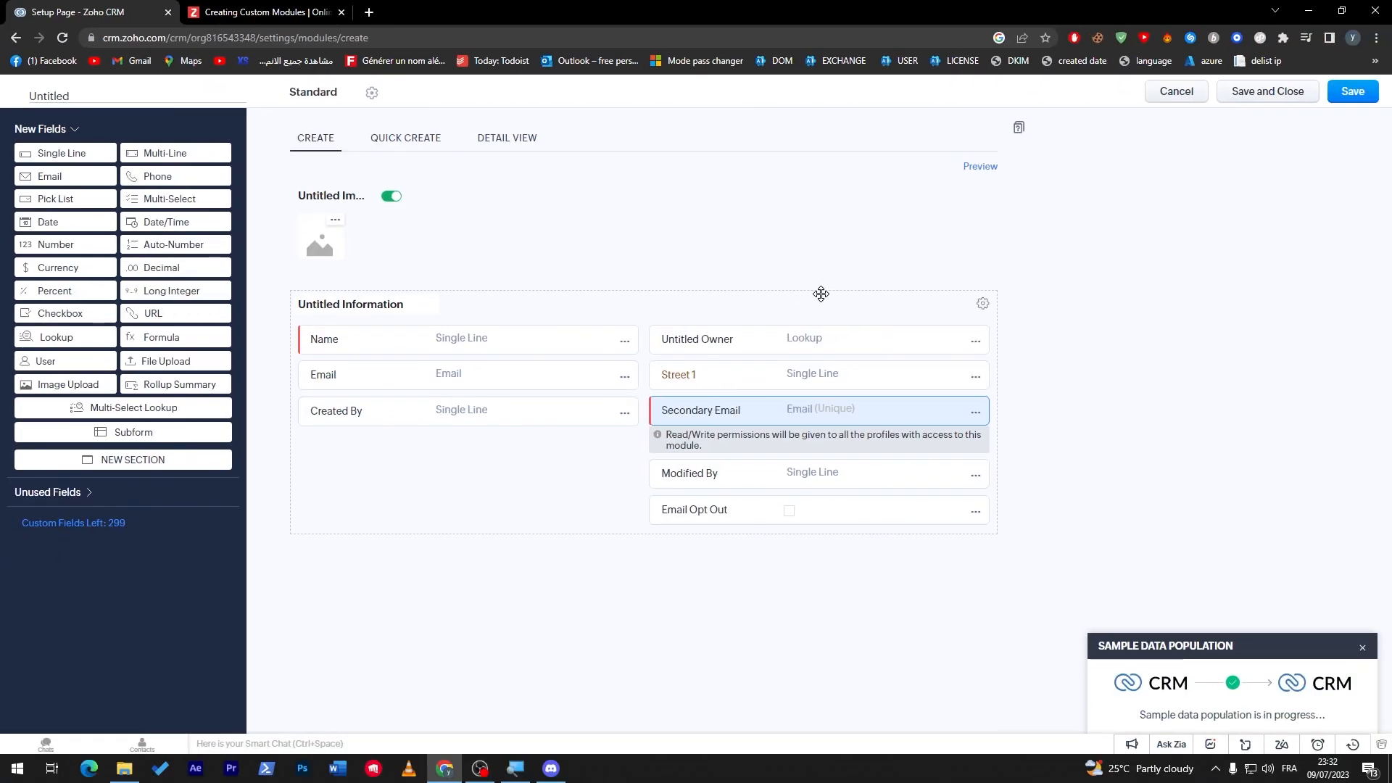
Remove the Modified By field, then recheck Secondary Email's properties without changes.
left_click(974, 474)
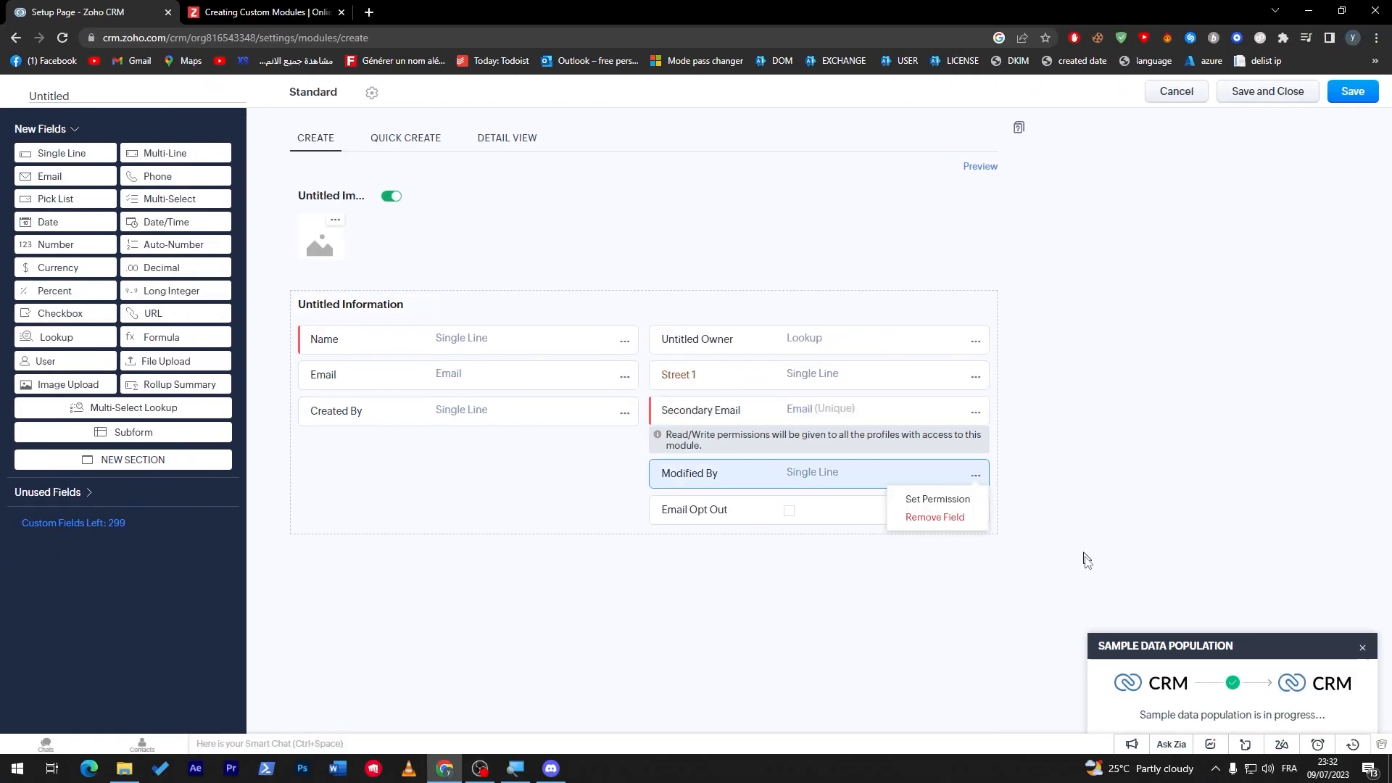
left_click(935, 526)
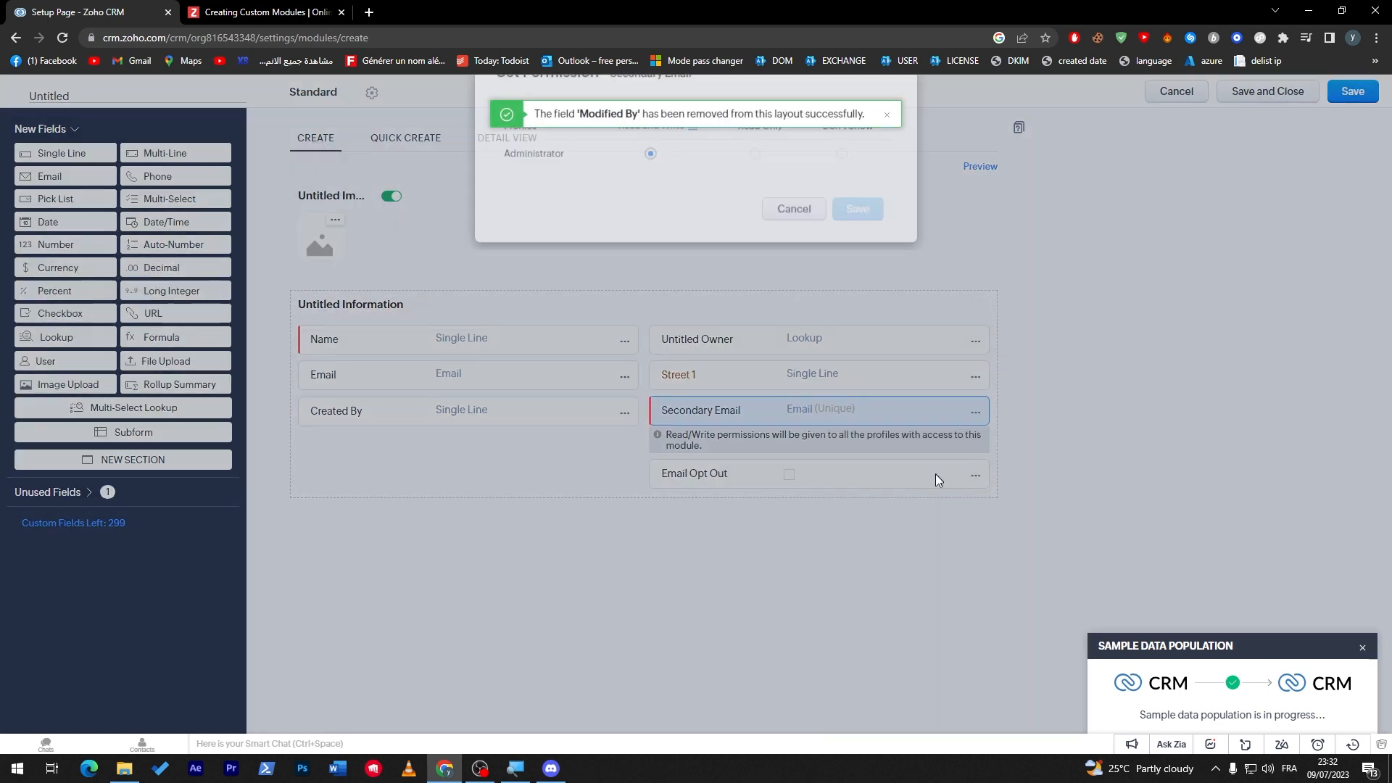
mouse_move(756, 183)
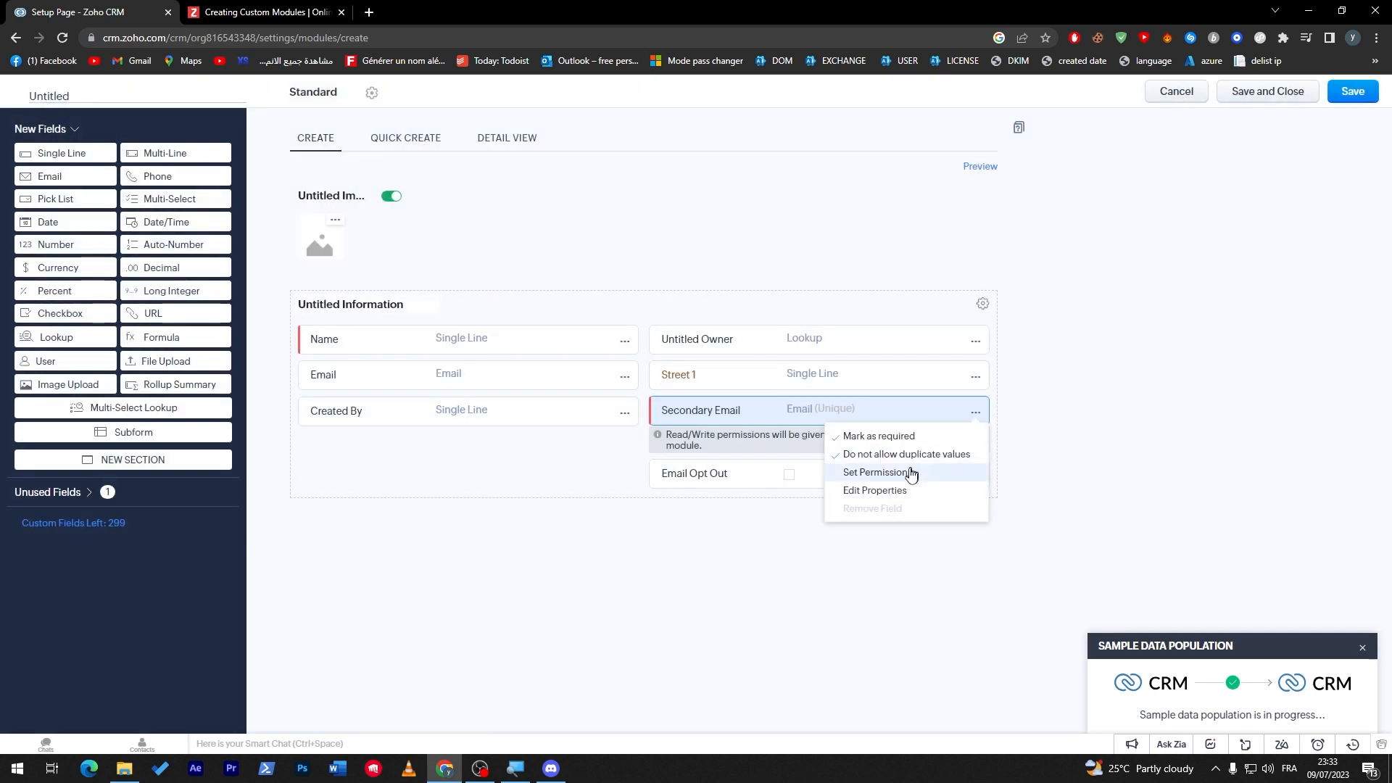
left_click(875, 498)
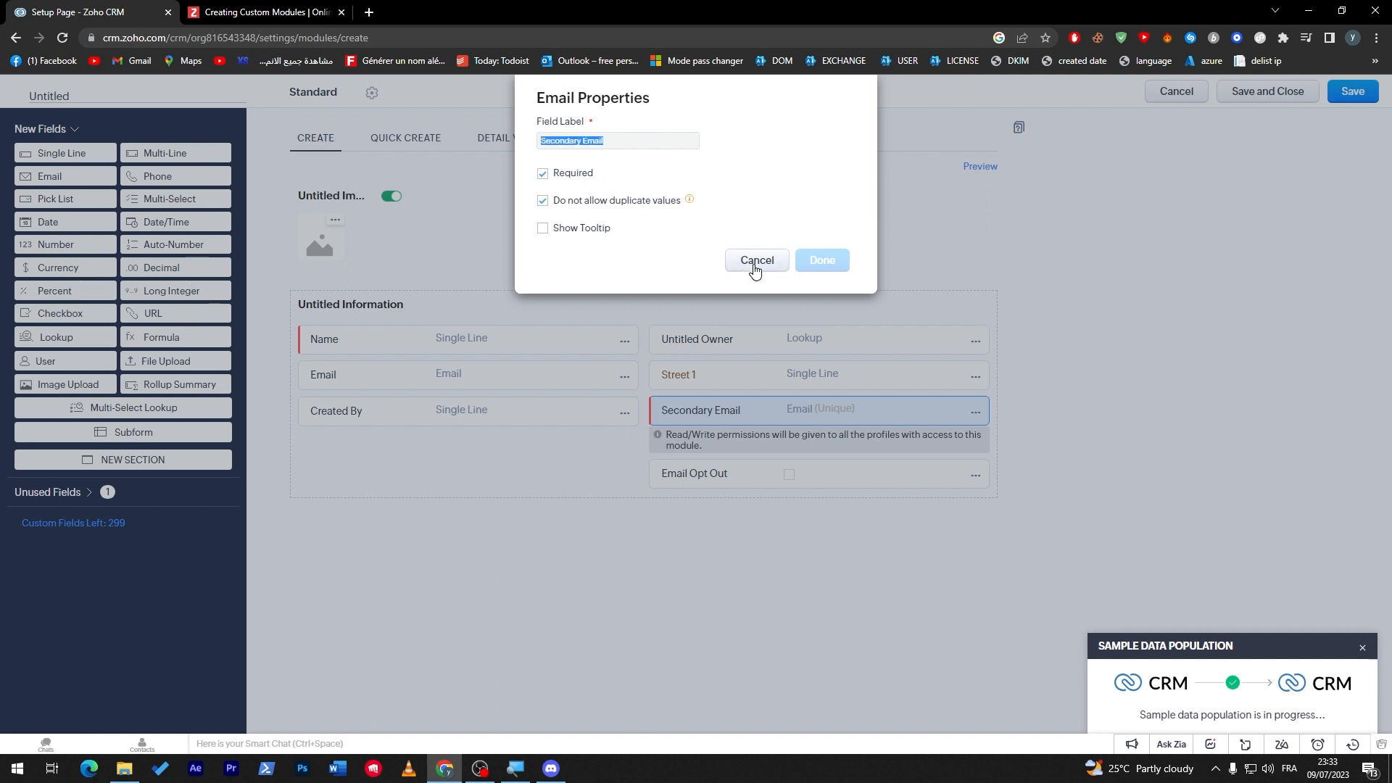
left_click(756, 264)
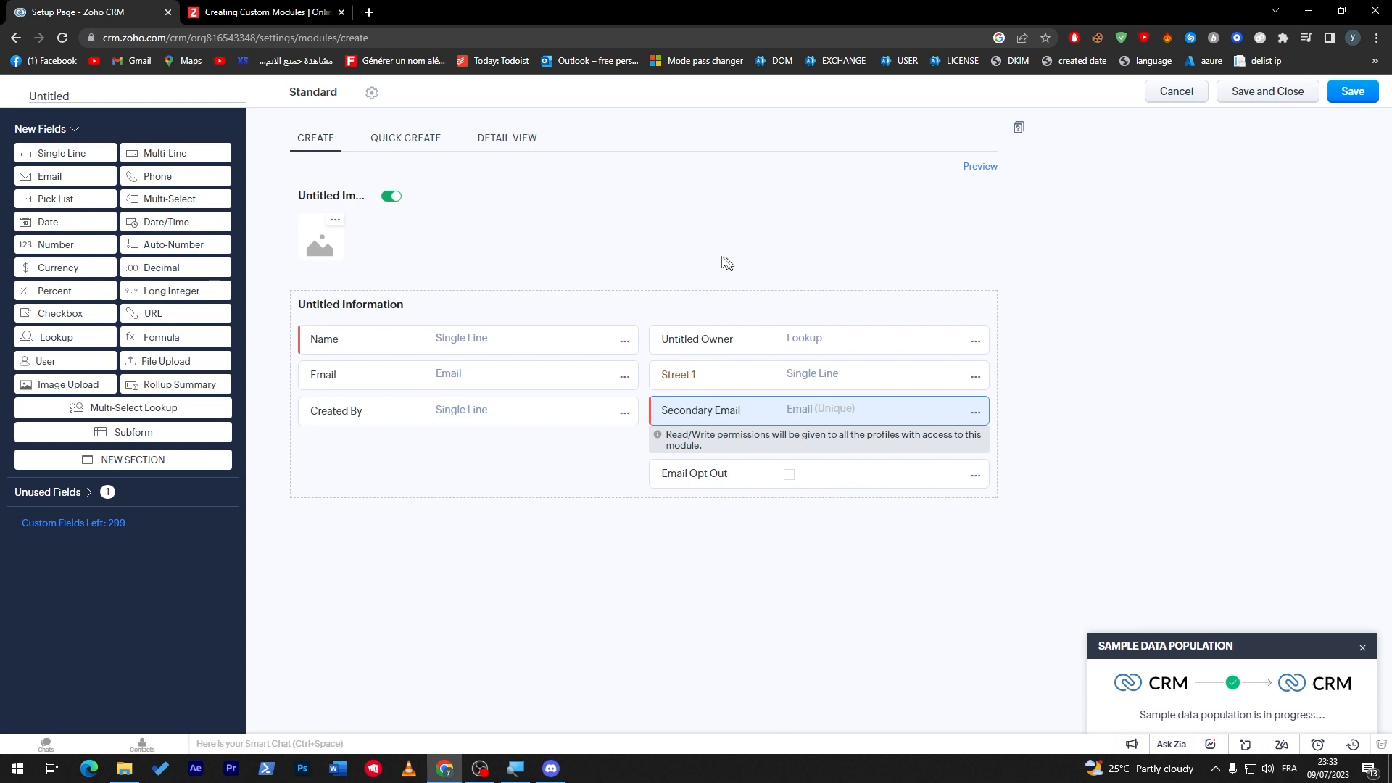
mouse_move(702, 258)
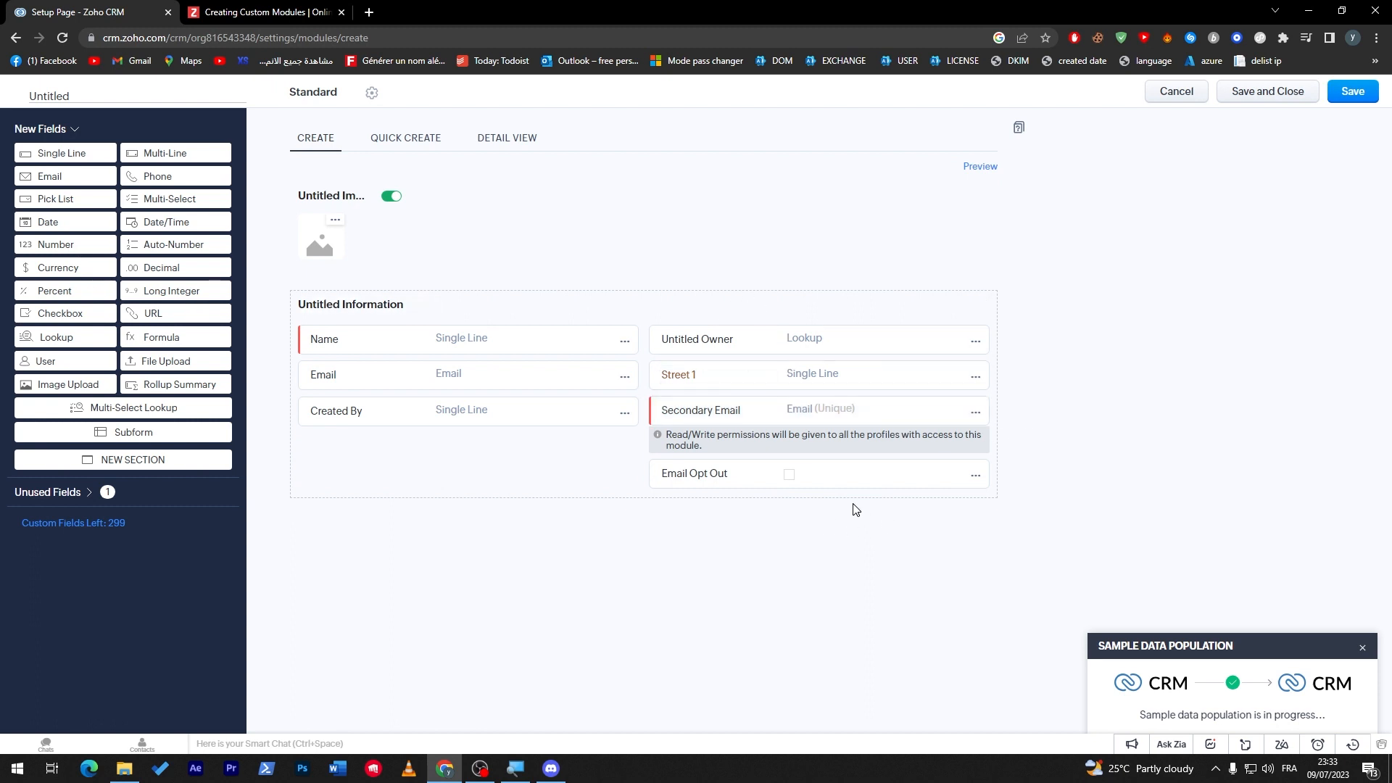
mouse_move(847, 569)
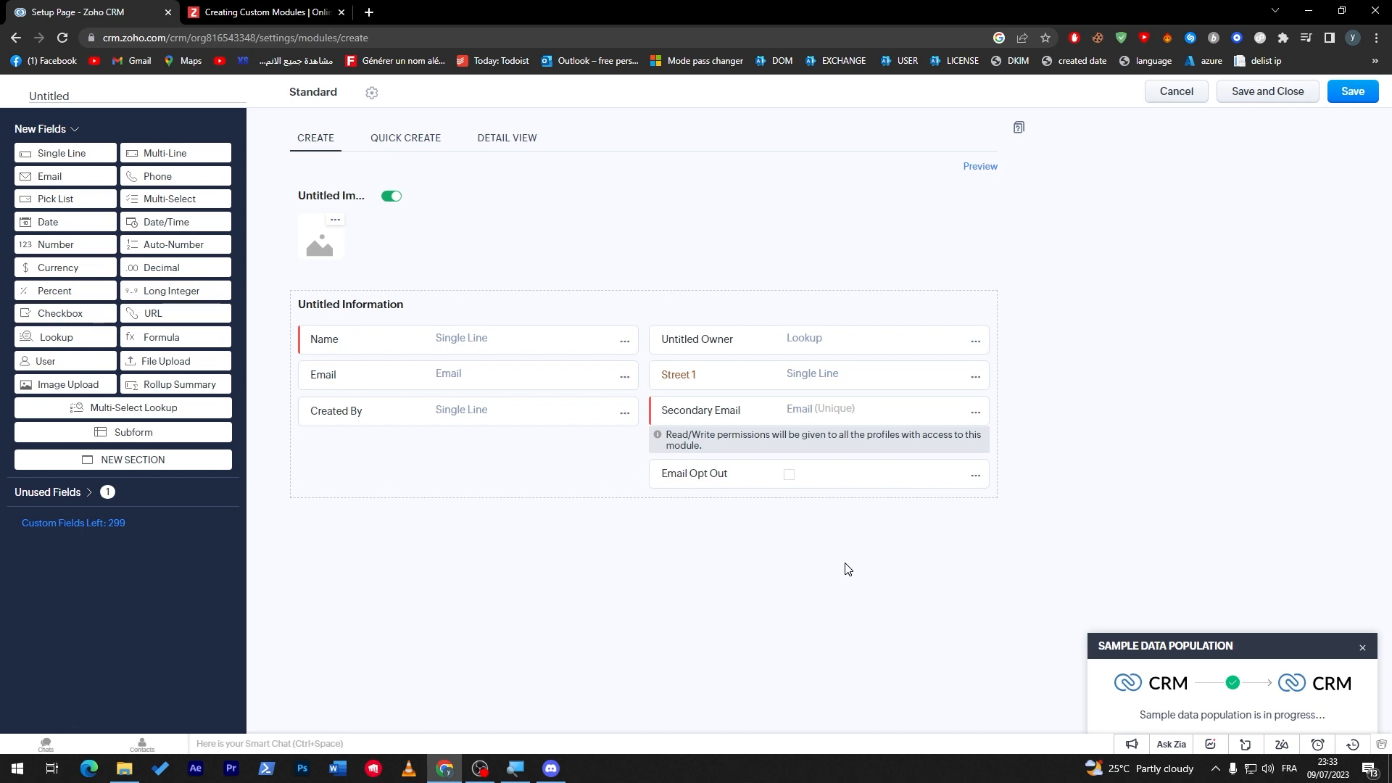
mouse_move(1293, 241)
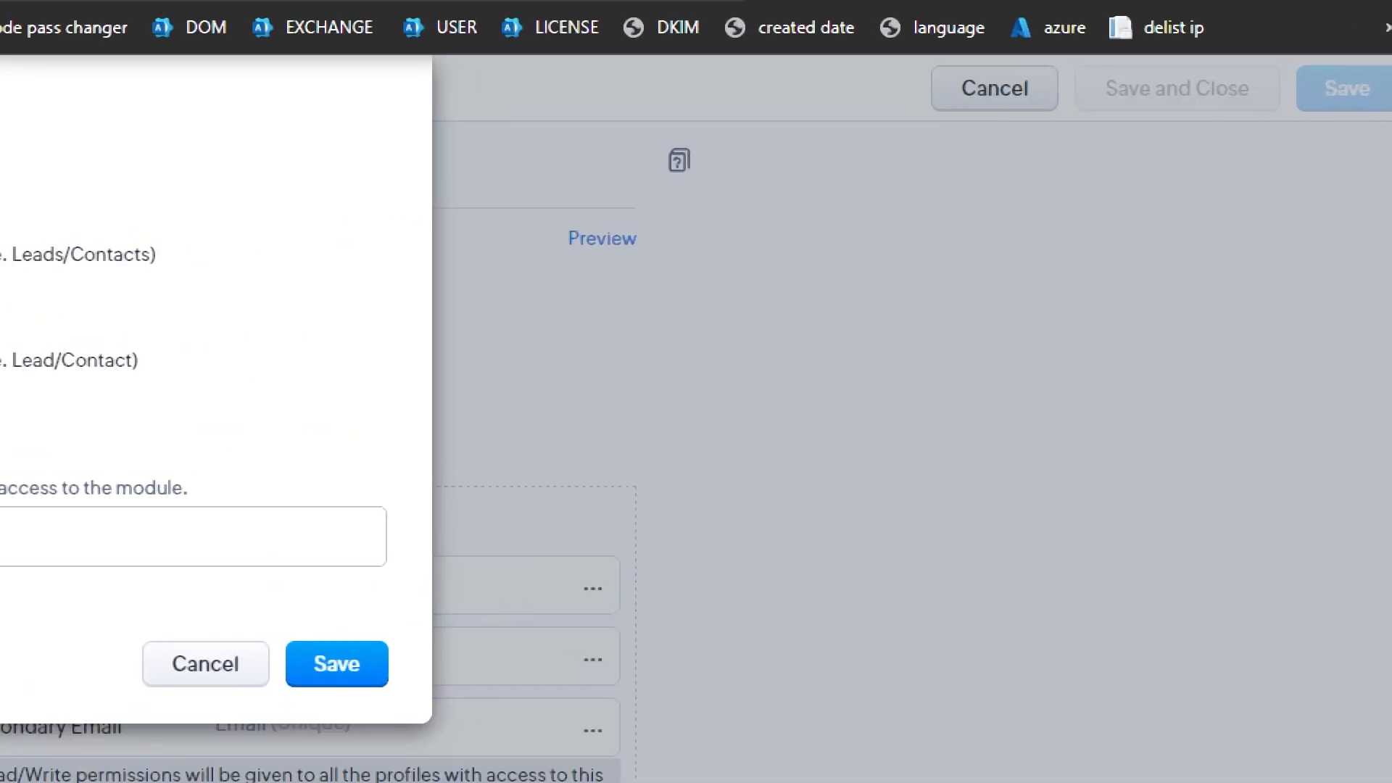
Enter 'Module test' as the module name in Module Details and save.
type("F")
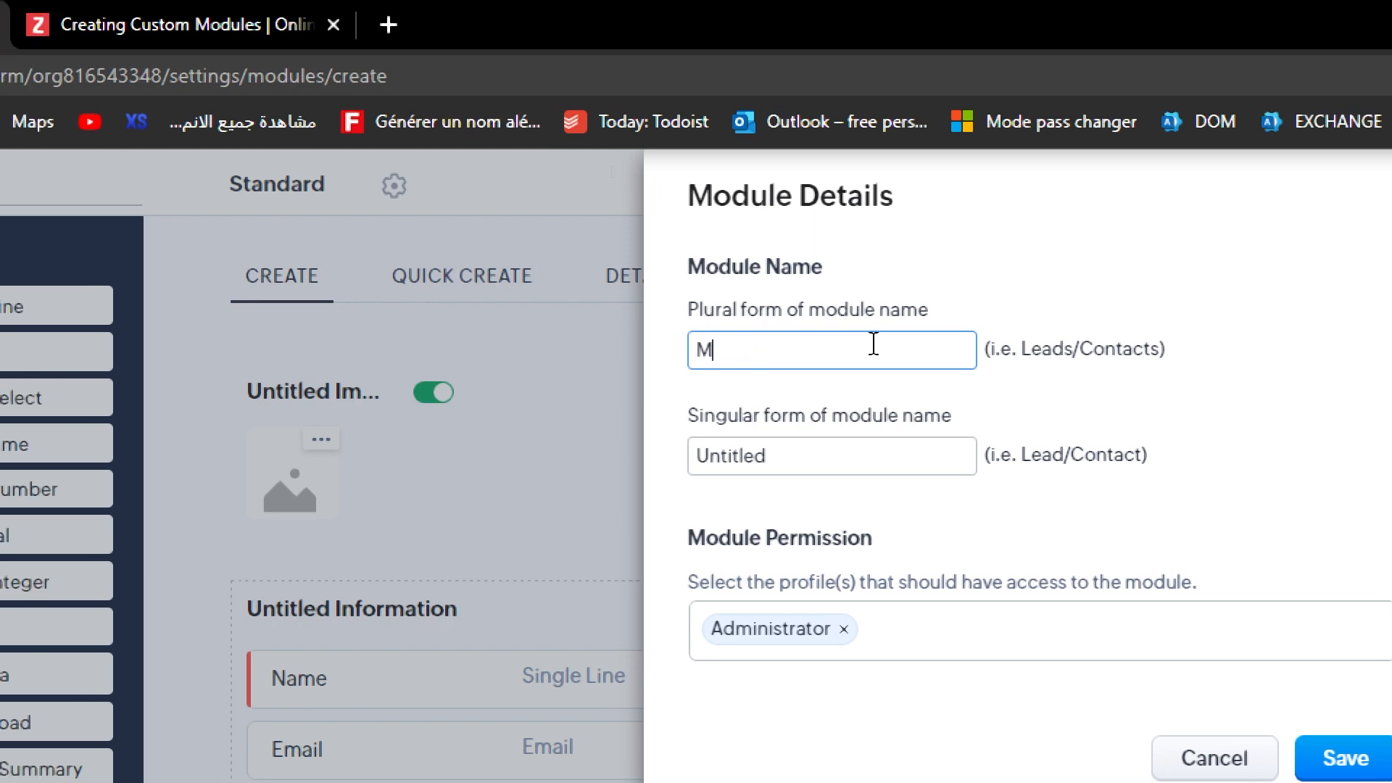
type("odule test")
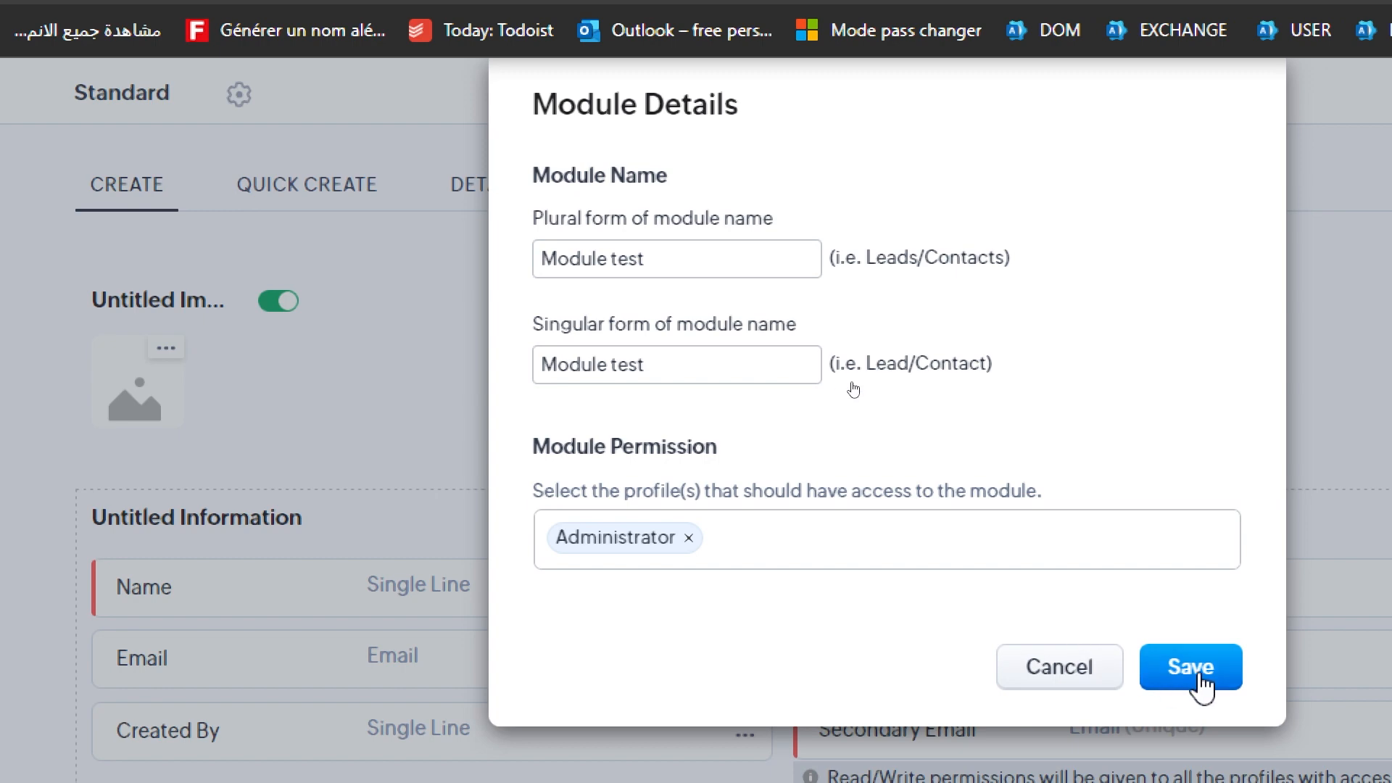
left_click(1191, 668)
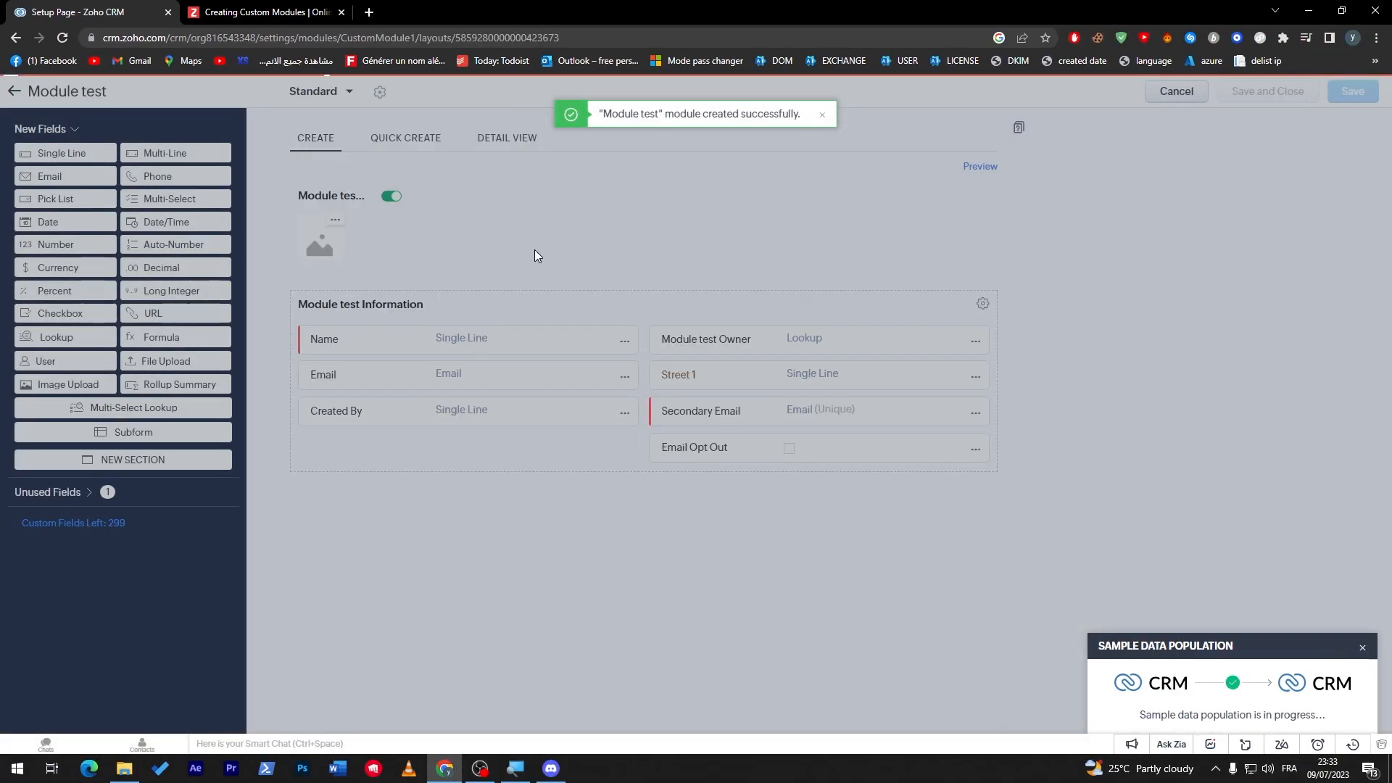
mouse_move(815, 156)
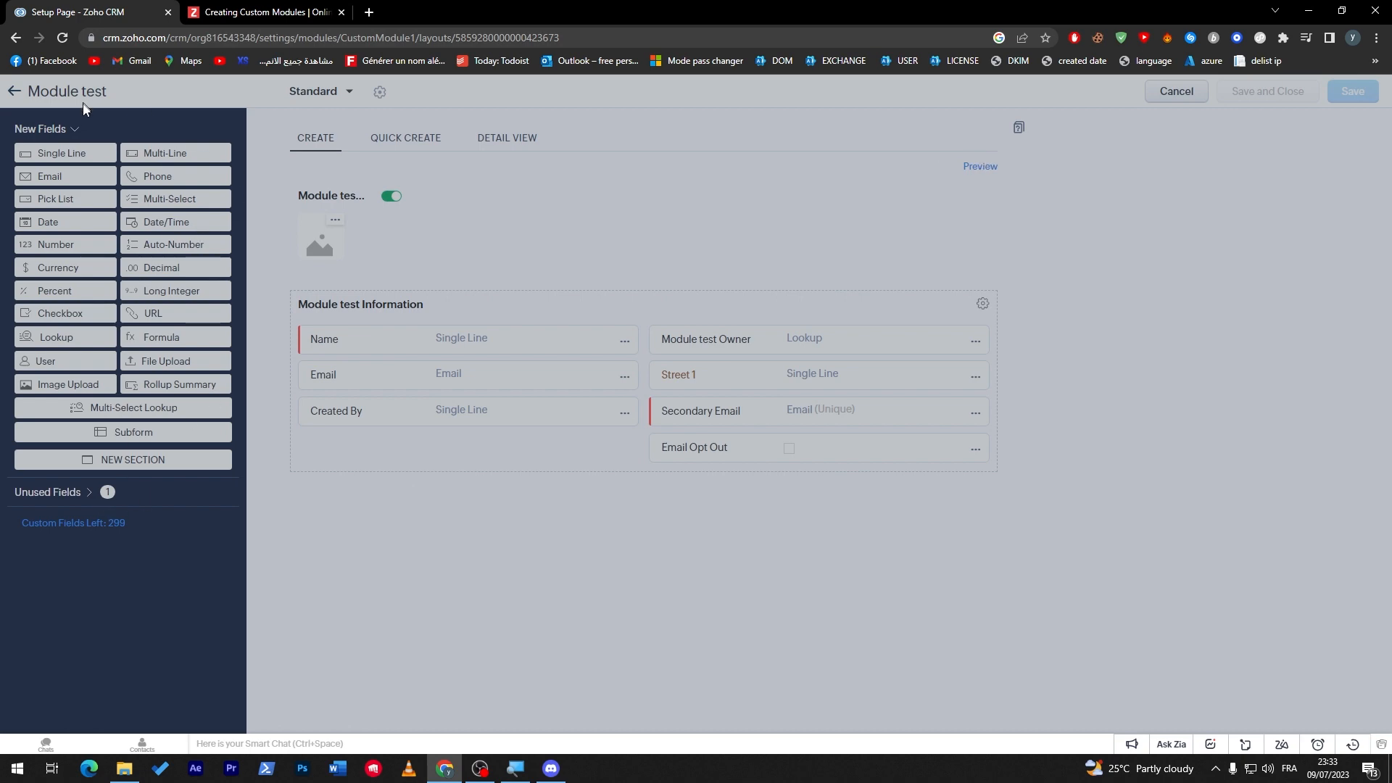
mouse_move(34, 107)
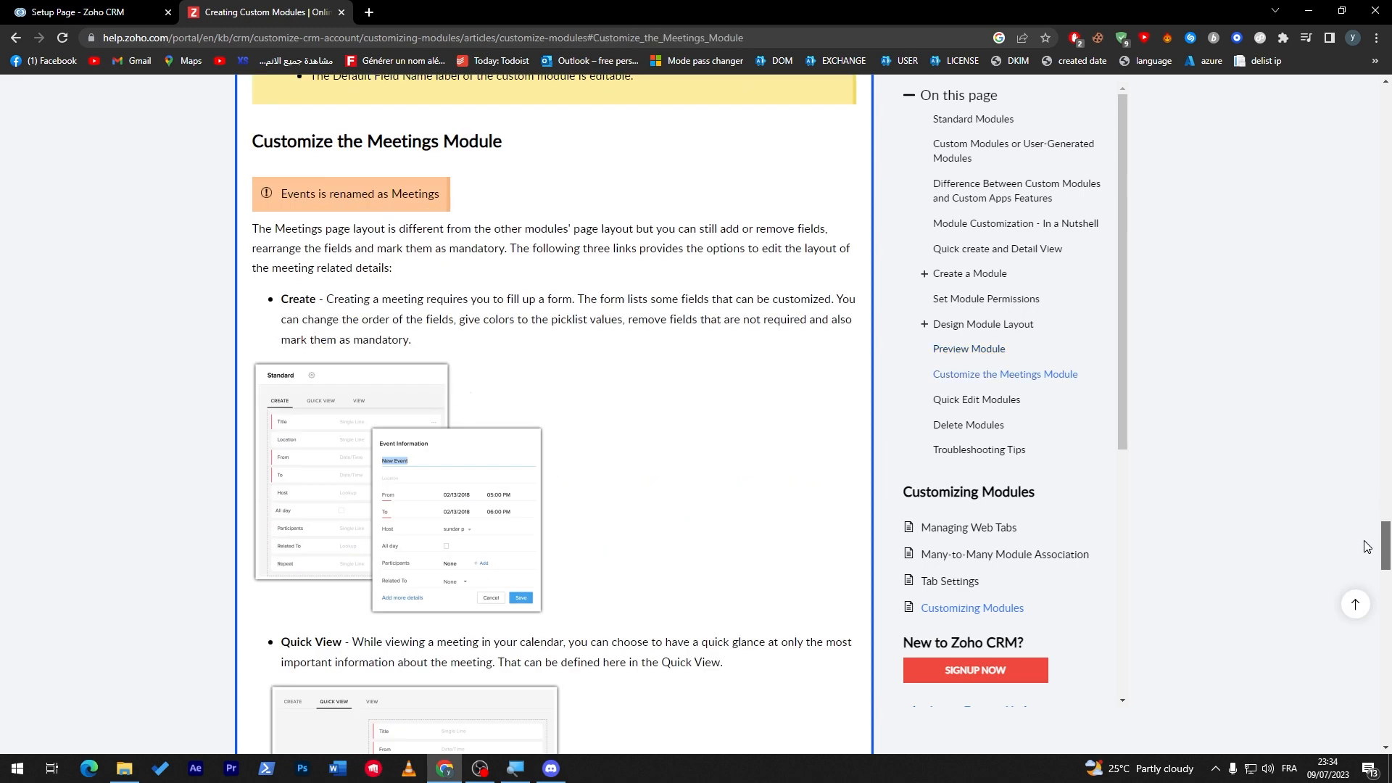
View the enlarged Meetings layout example, then return to the Zoho CRM setup page.
scroll("down", 3)
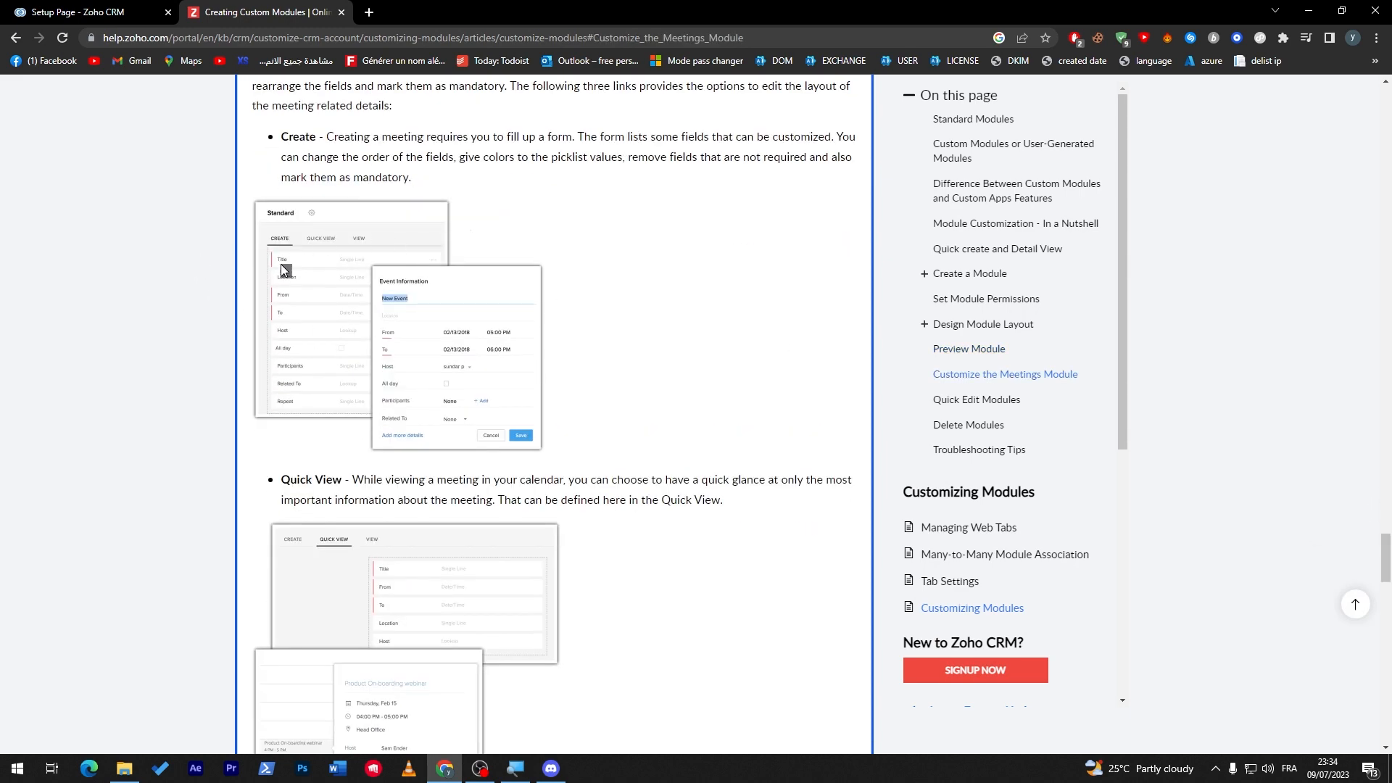
left_click(284, 271)
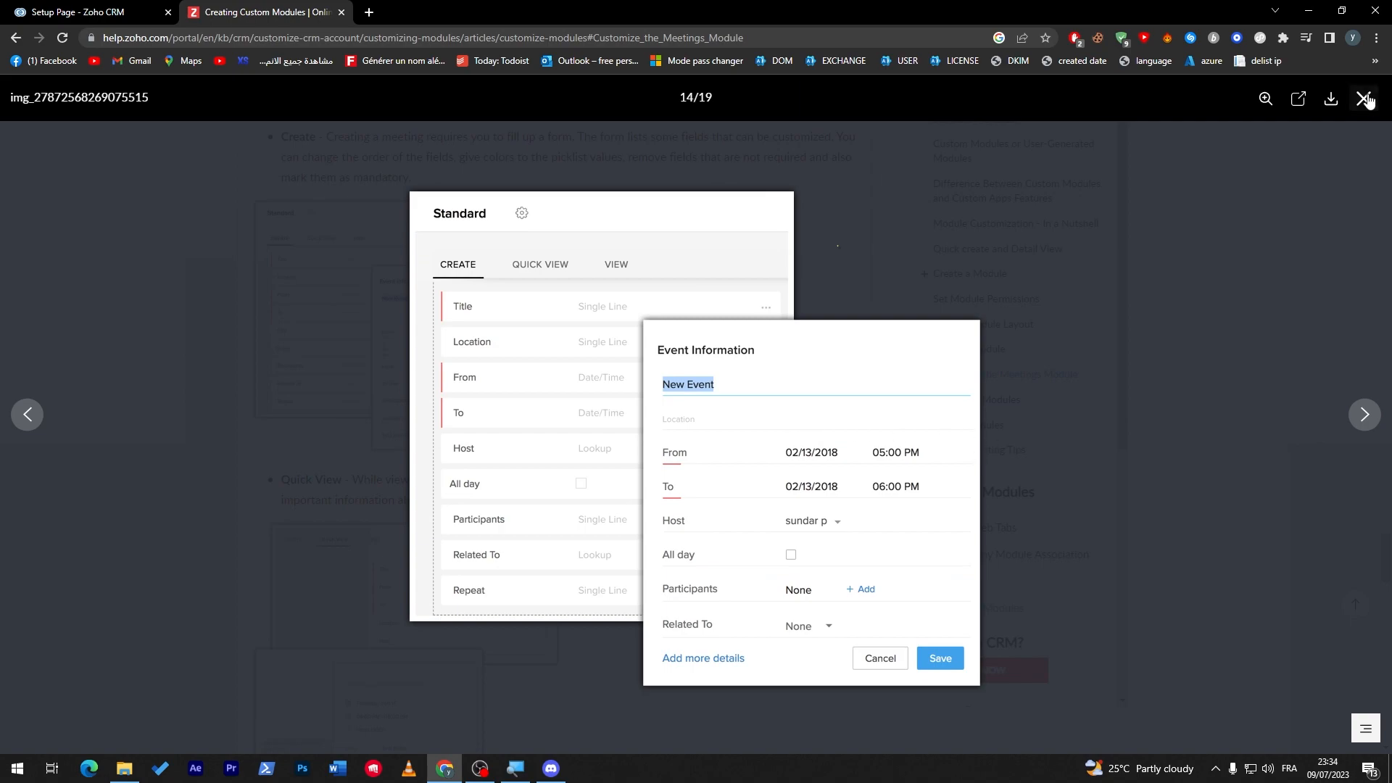
left_click(1365, 99)
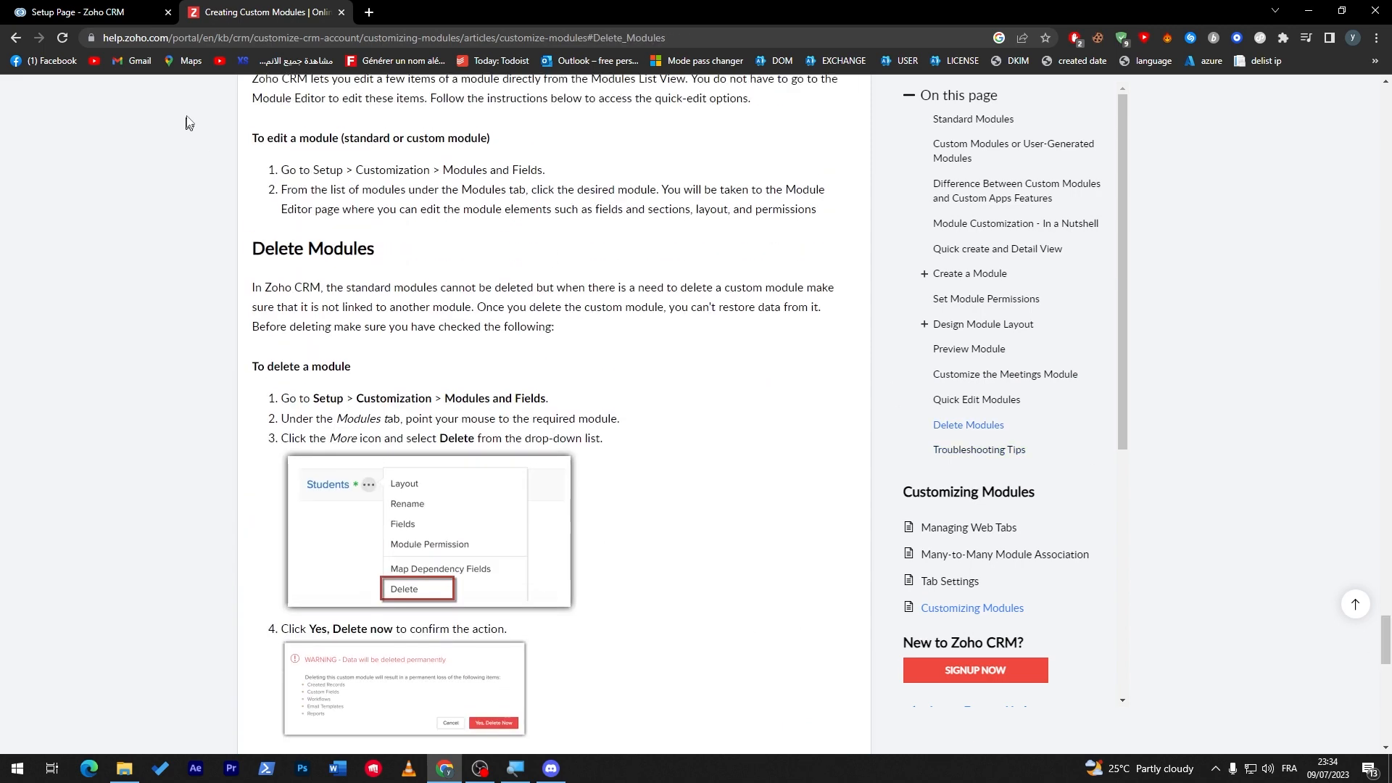
left_click(80, 11)
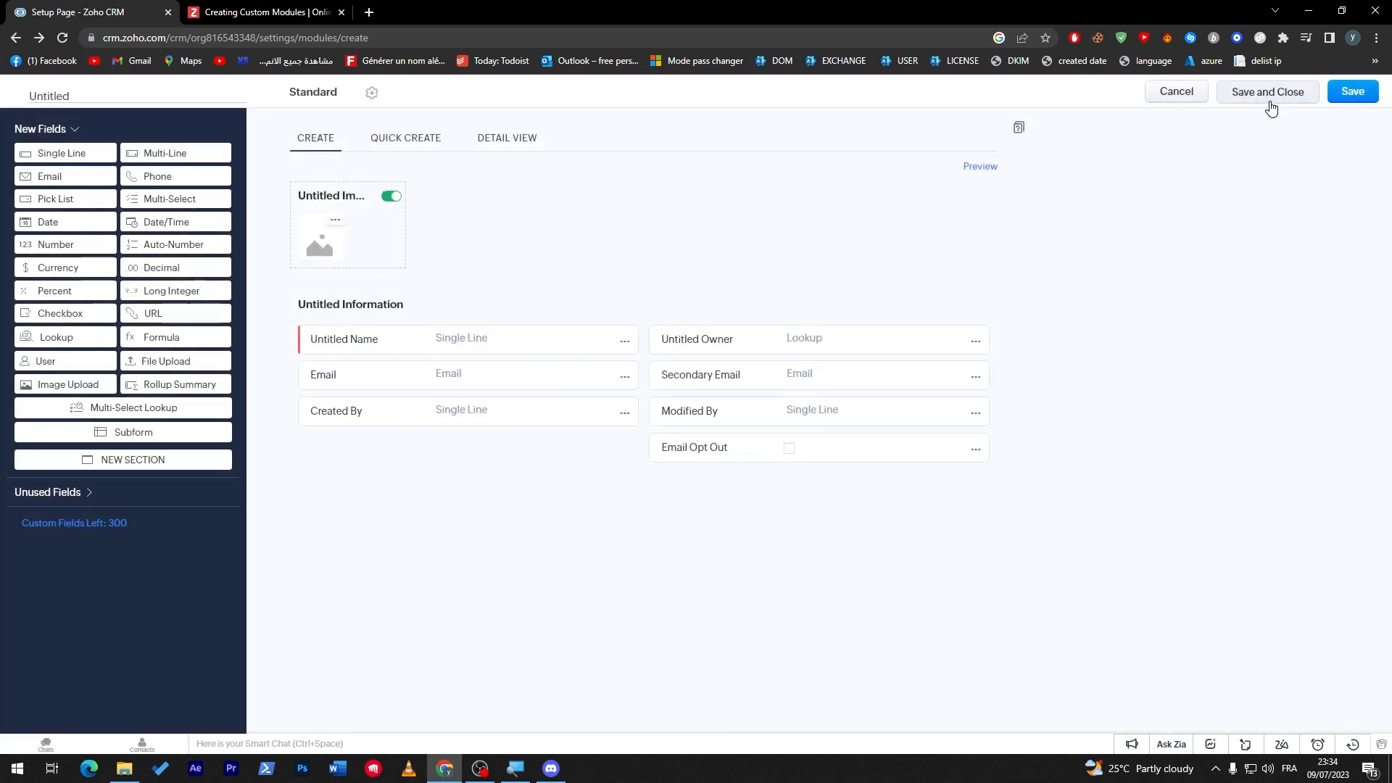
Save and close the Untitled module, then edit its Standard layout.
left_click(1270, 93)
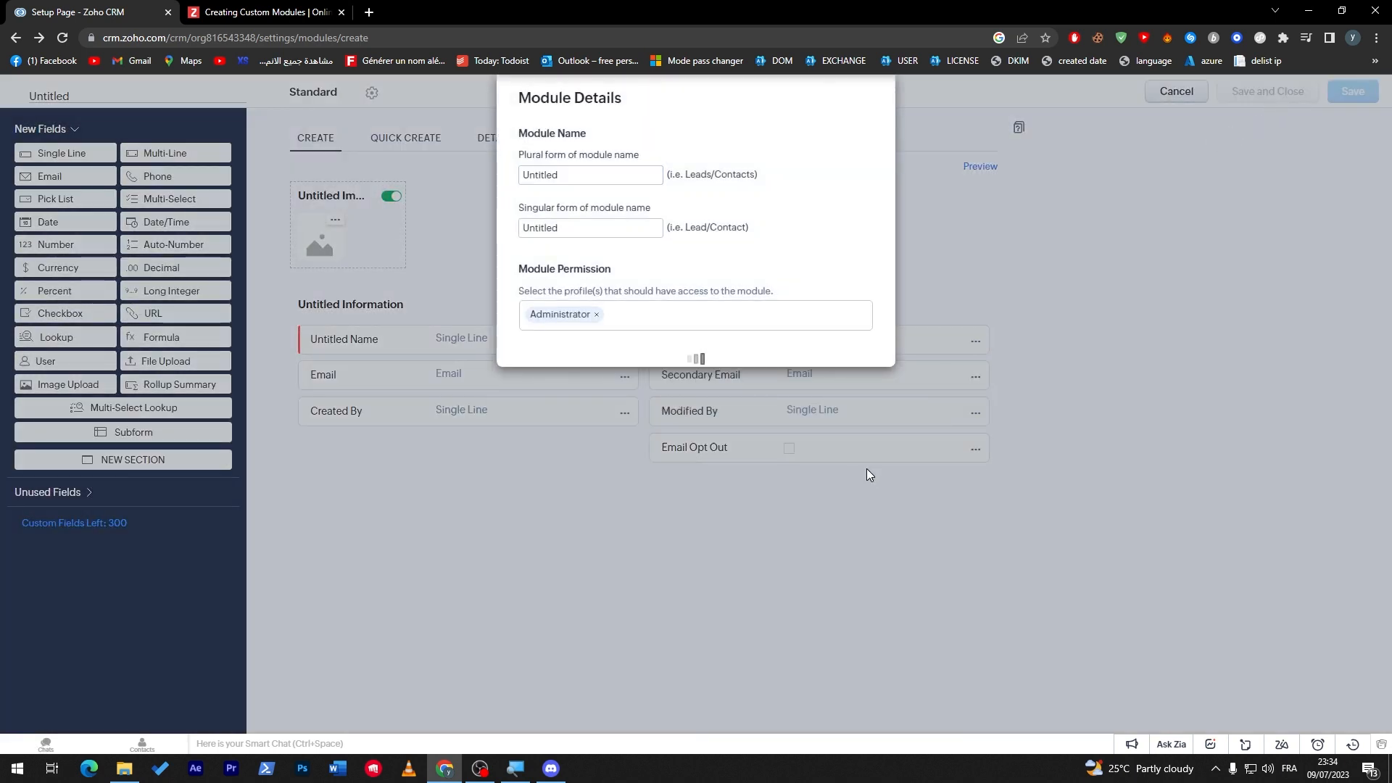
left_click(1353, 92)
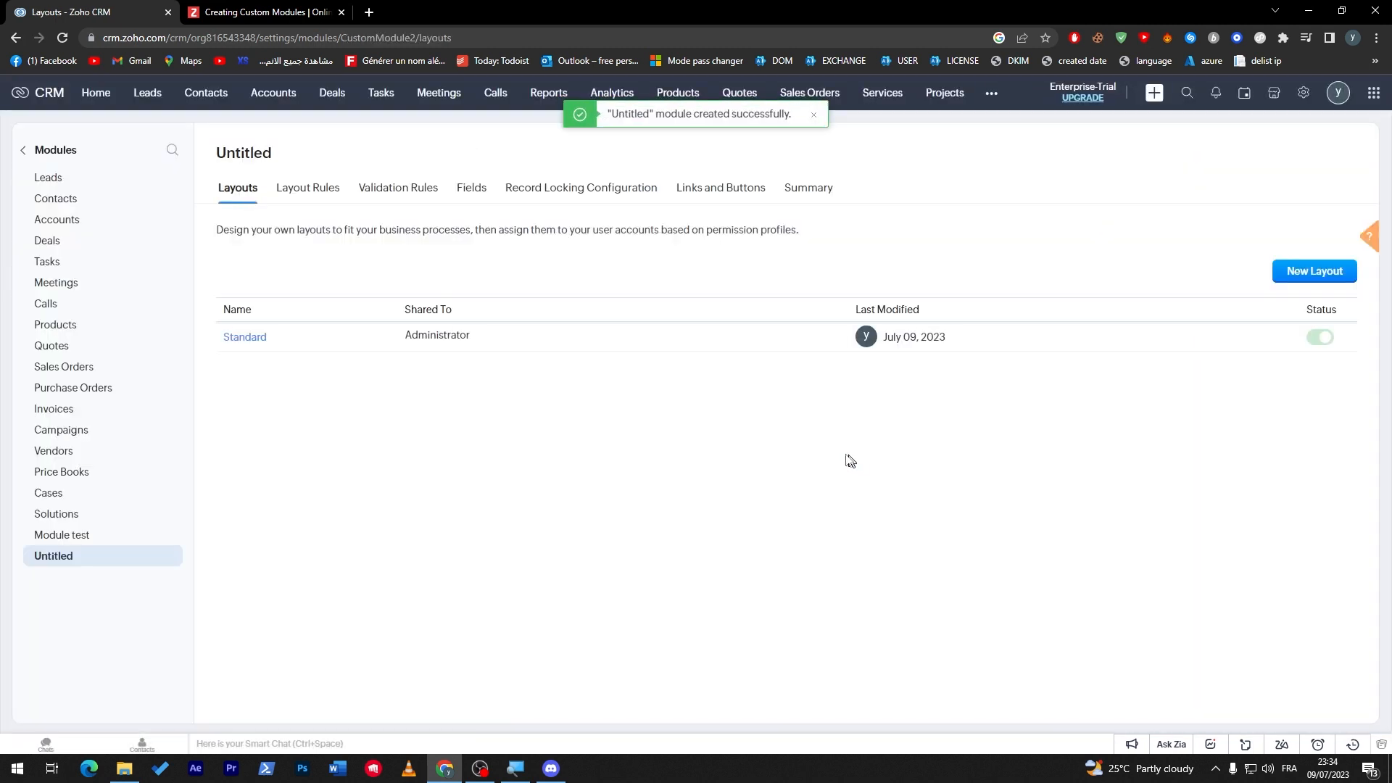
mouse_move(1279, 345)
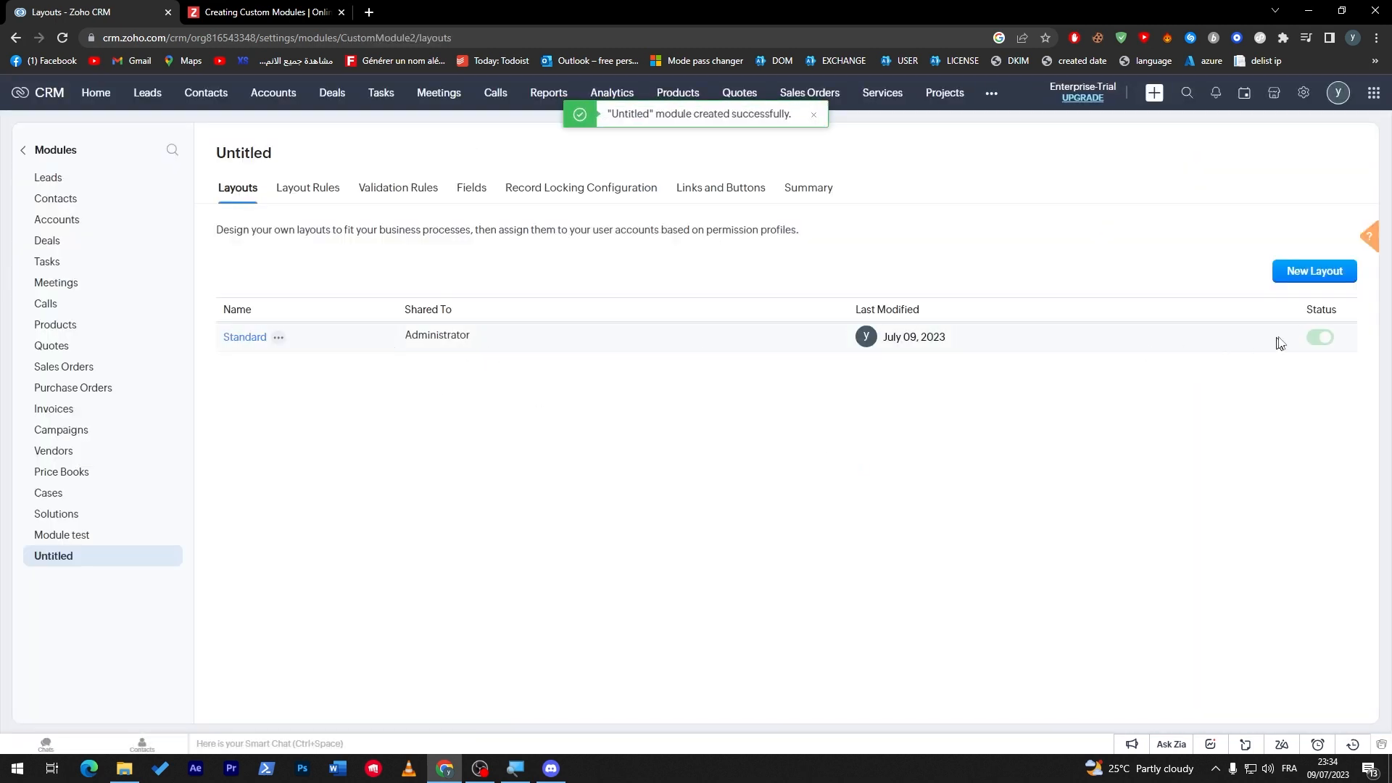
mouse_move(1320, 337)
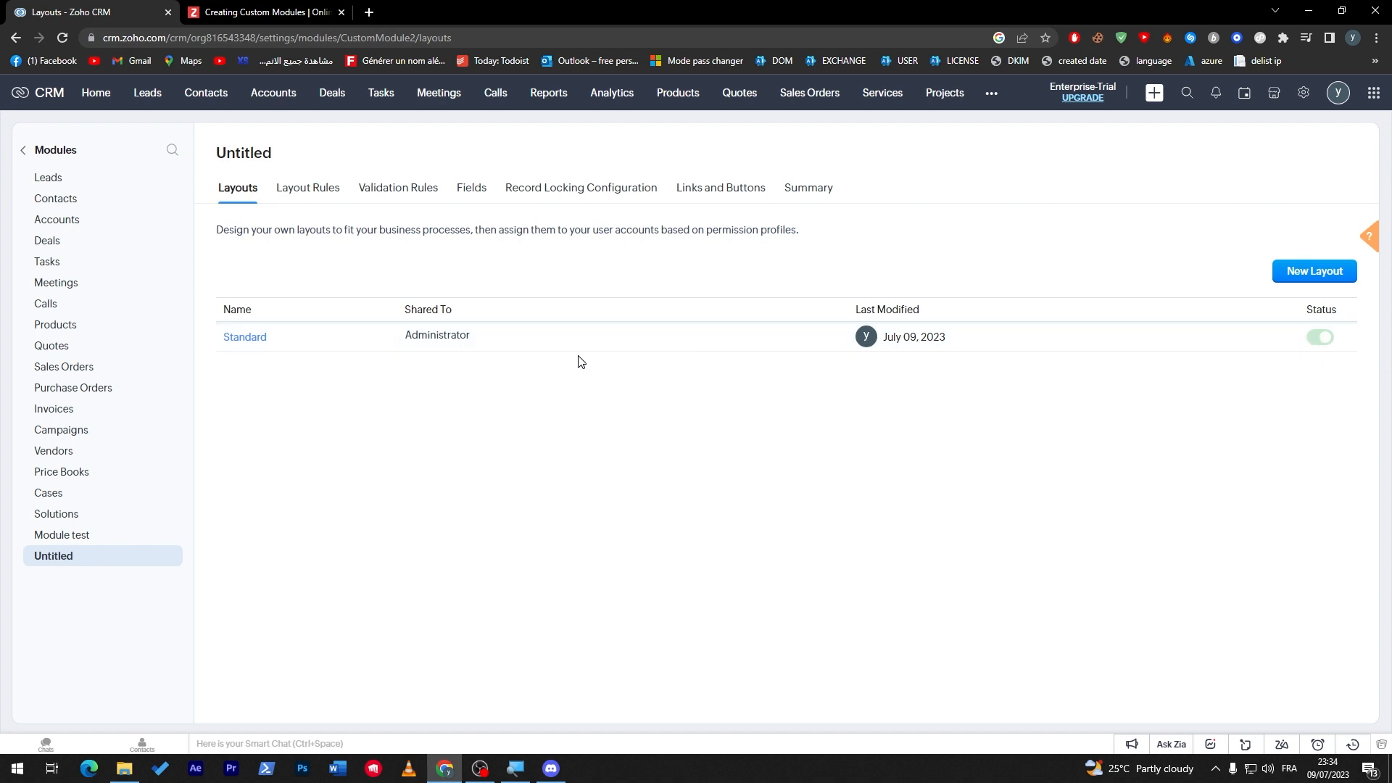
left_click(277, 340)
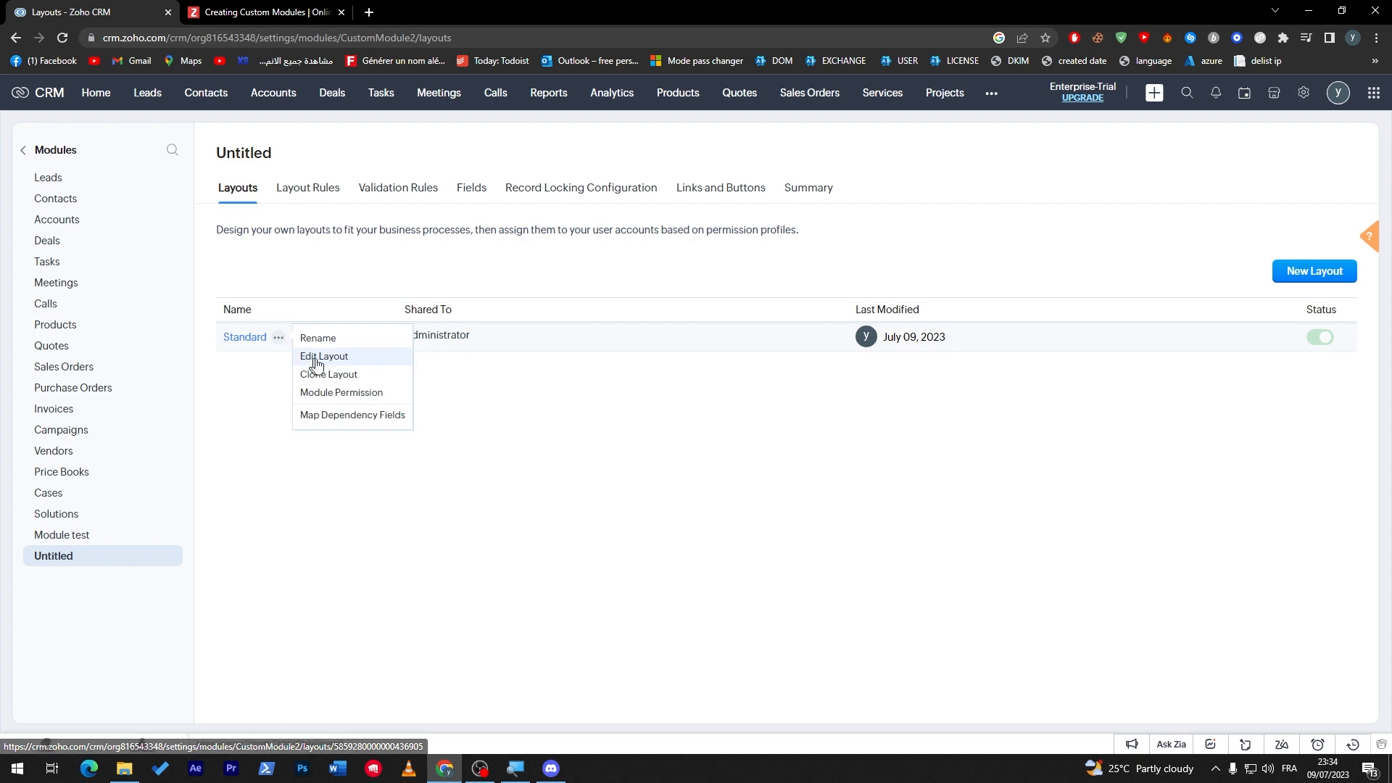
left_click(320, 430)
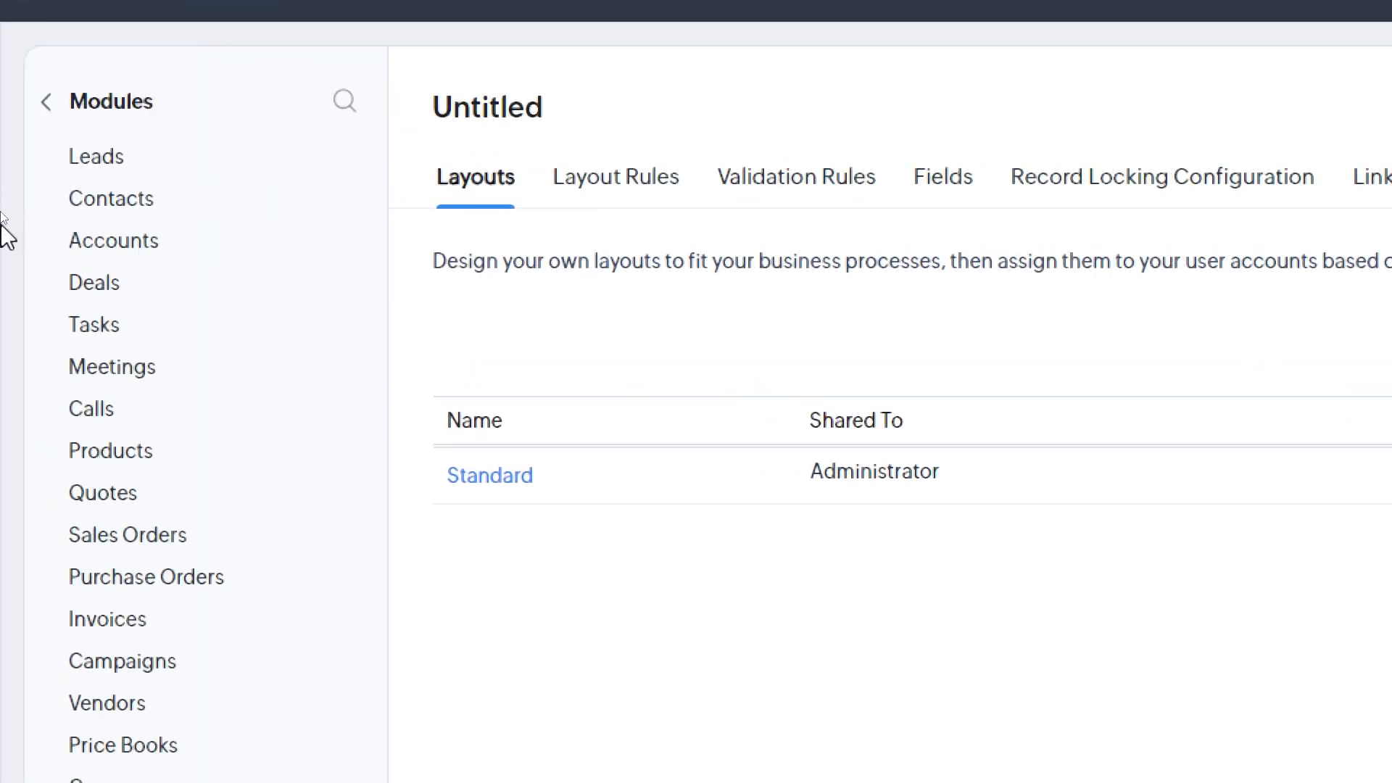
Open the Leads Standard layout, scroll through its fields, and go back to Leads layouts.
left_click(96, 155)
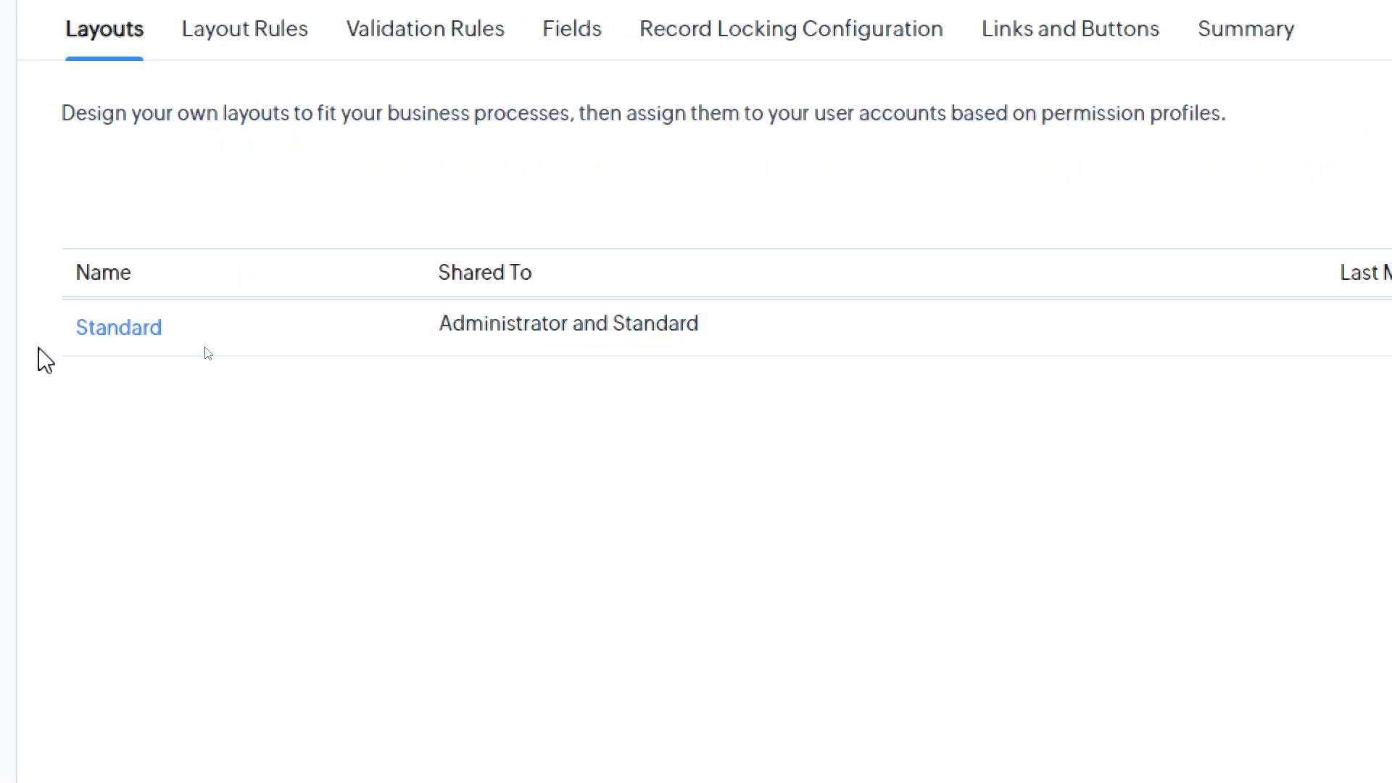
left_click(185, 328)
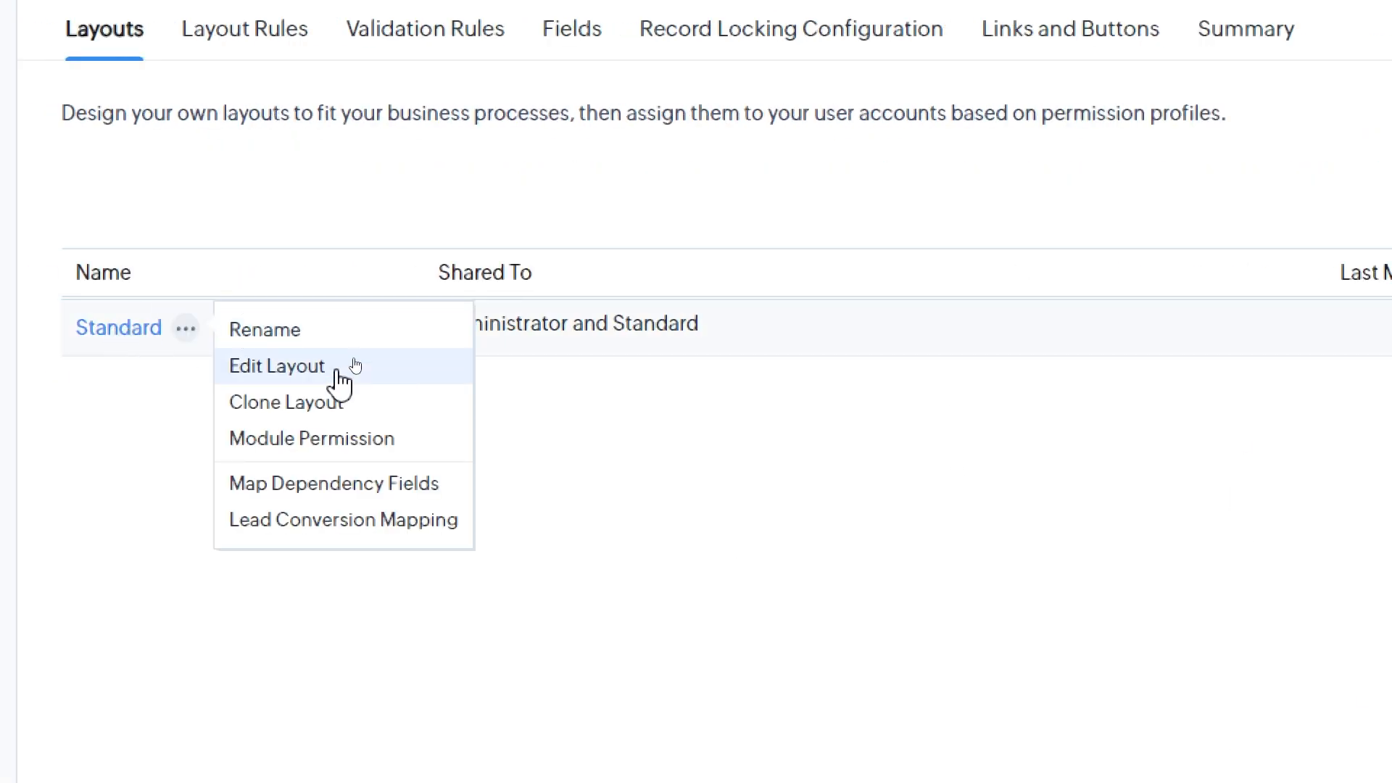
left_click(277, 366)
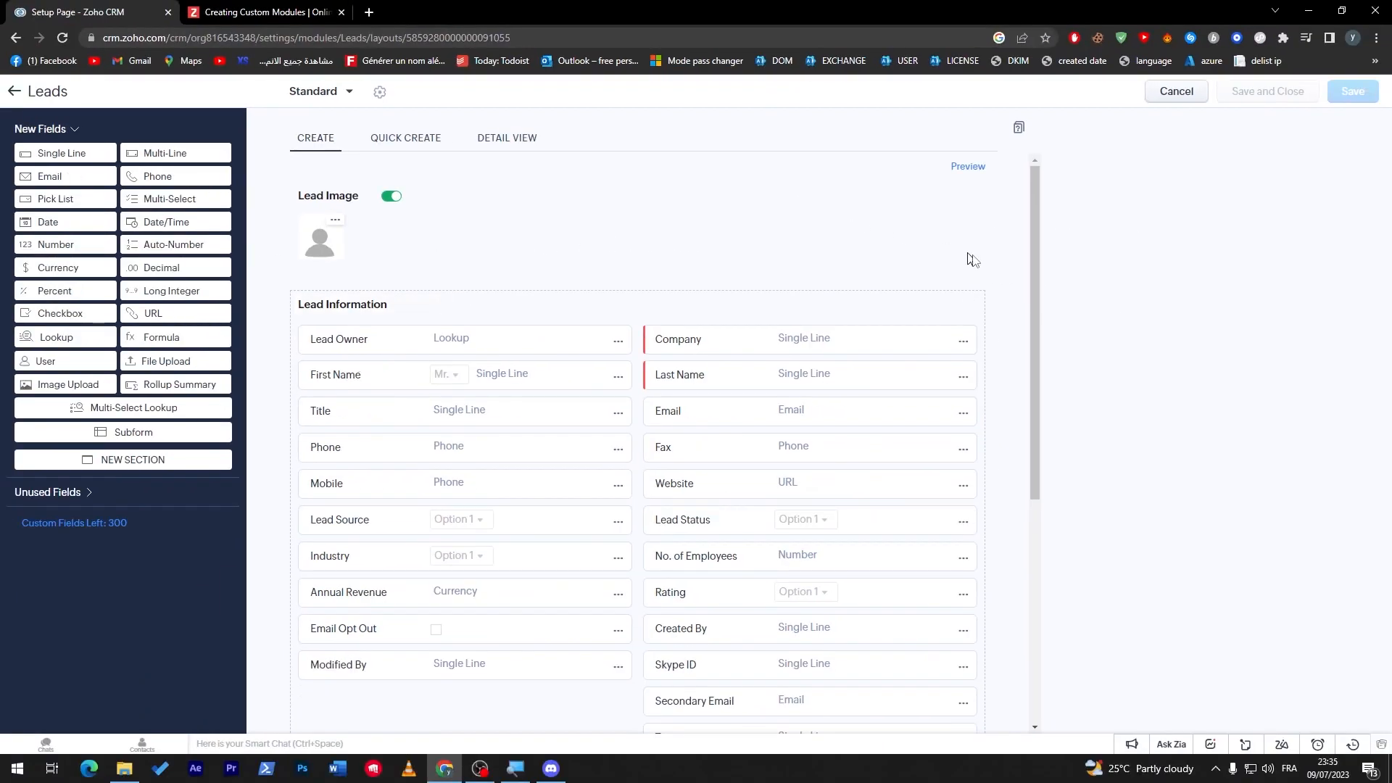
scroll("down", 3)
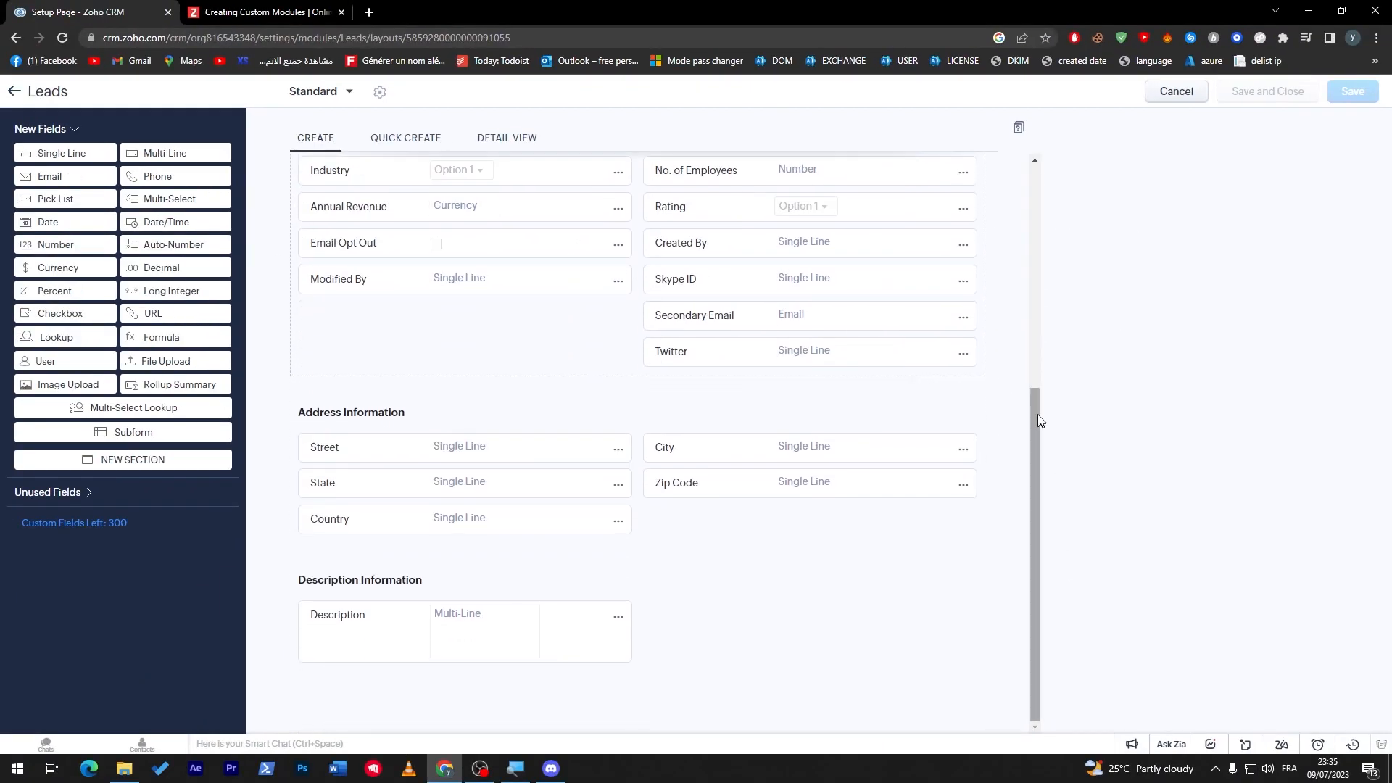
scroll("up", 3)
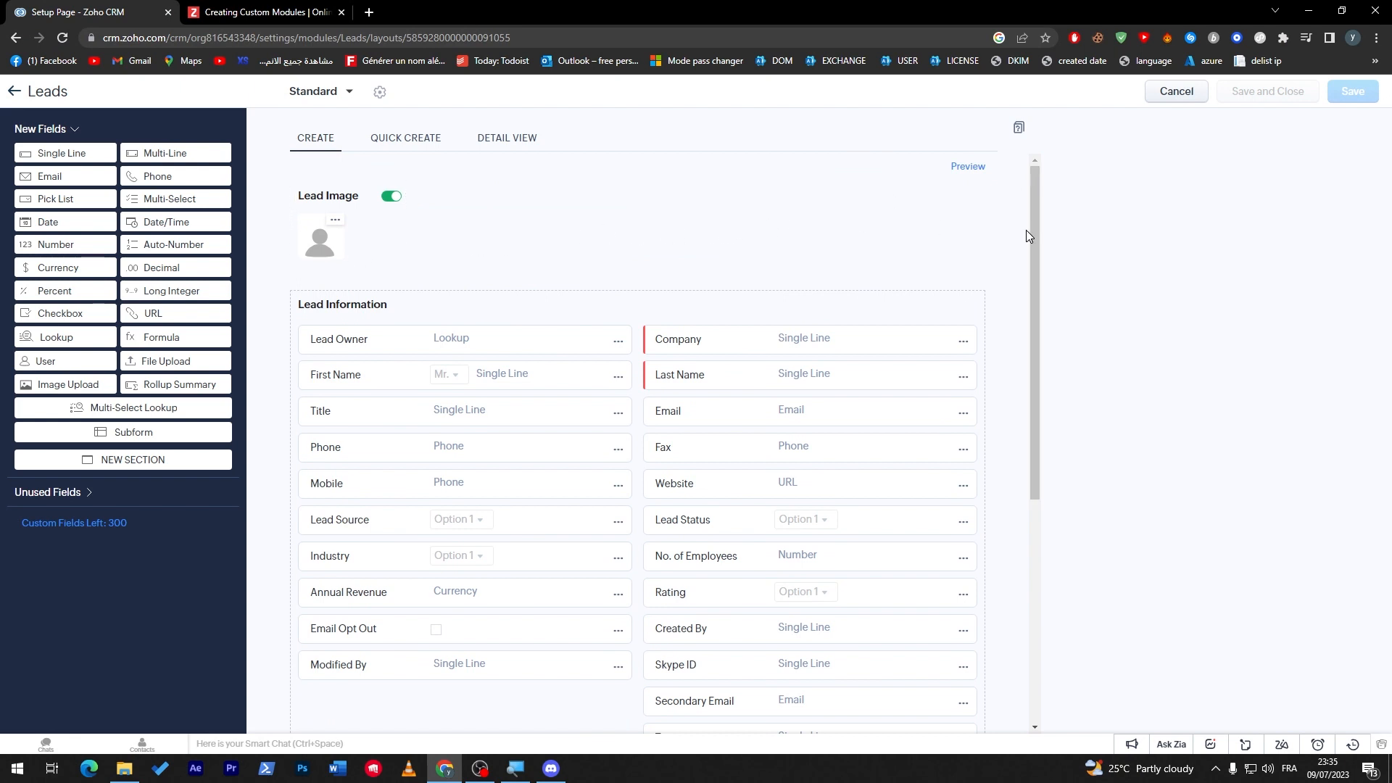
scroll("down", 3)
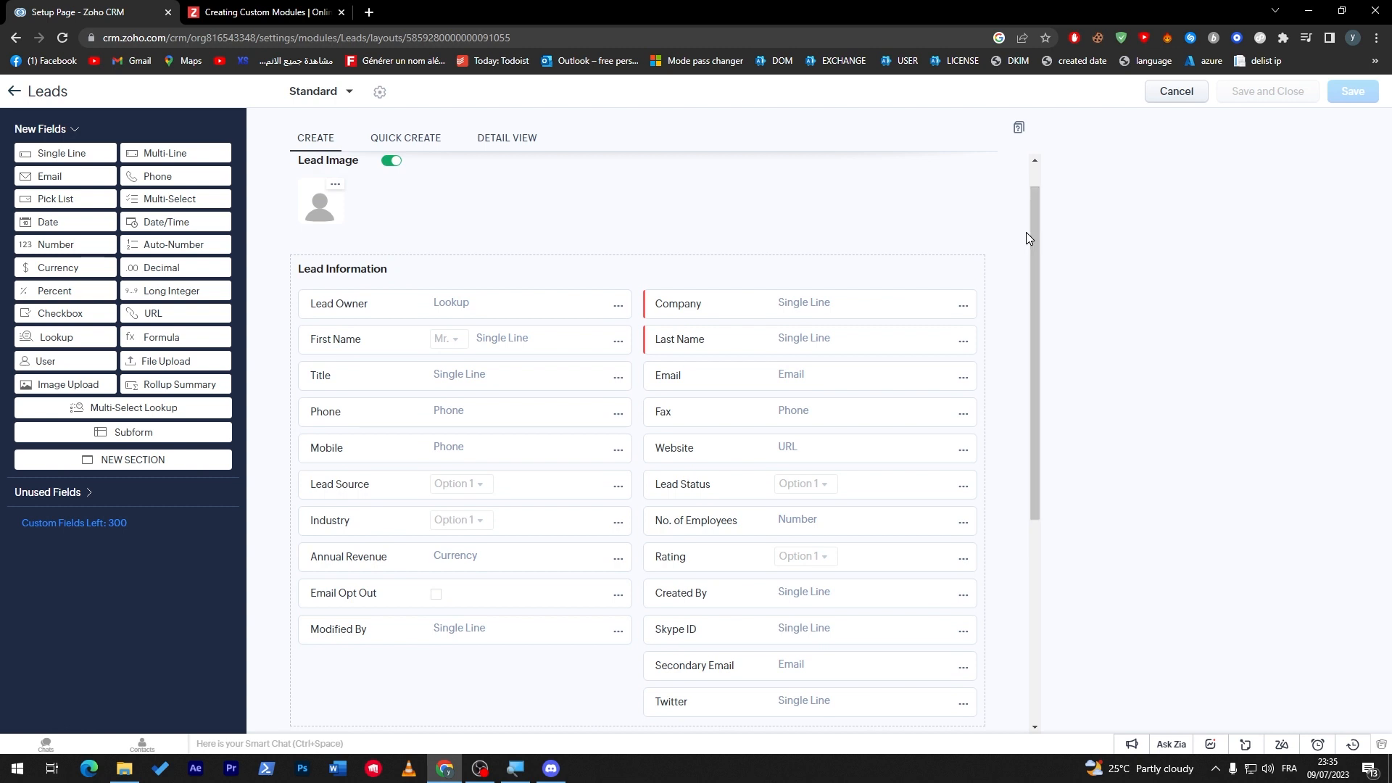
scroll("down", 3)
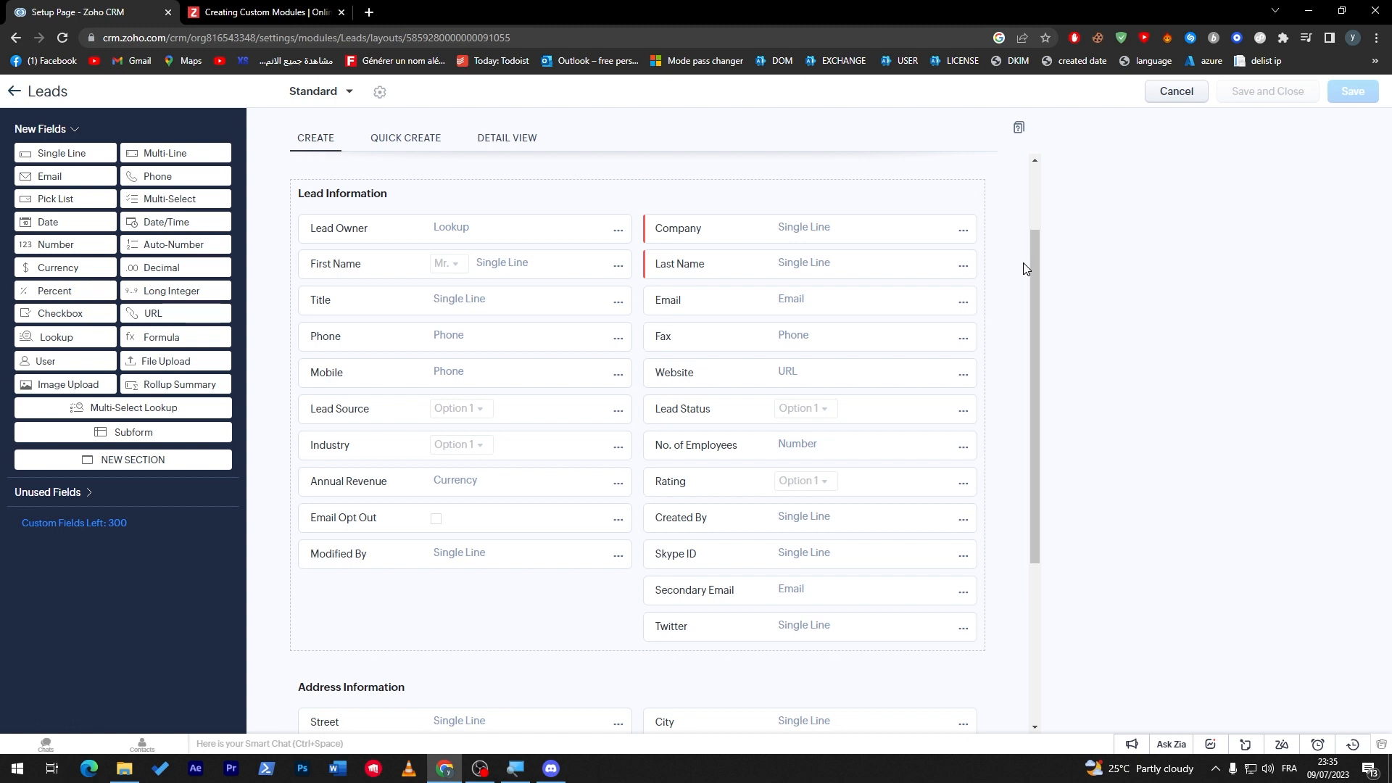
mouse_move(1238, 210)
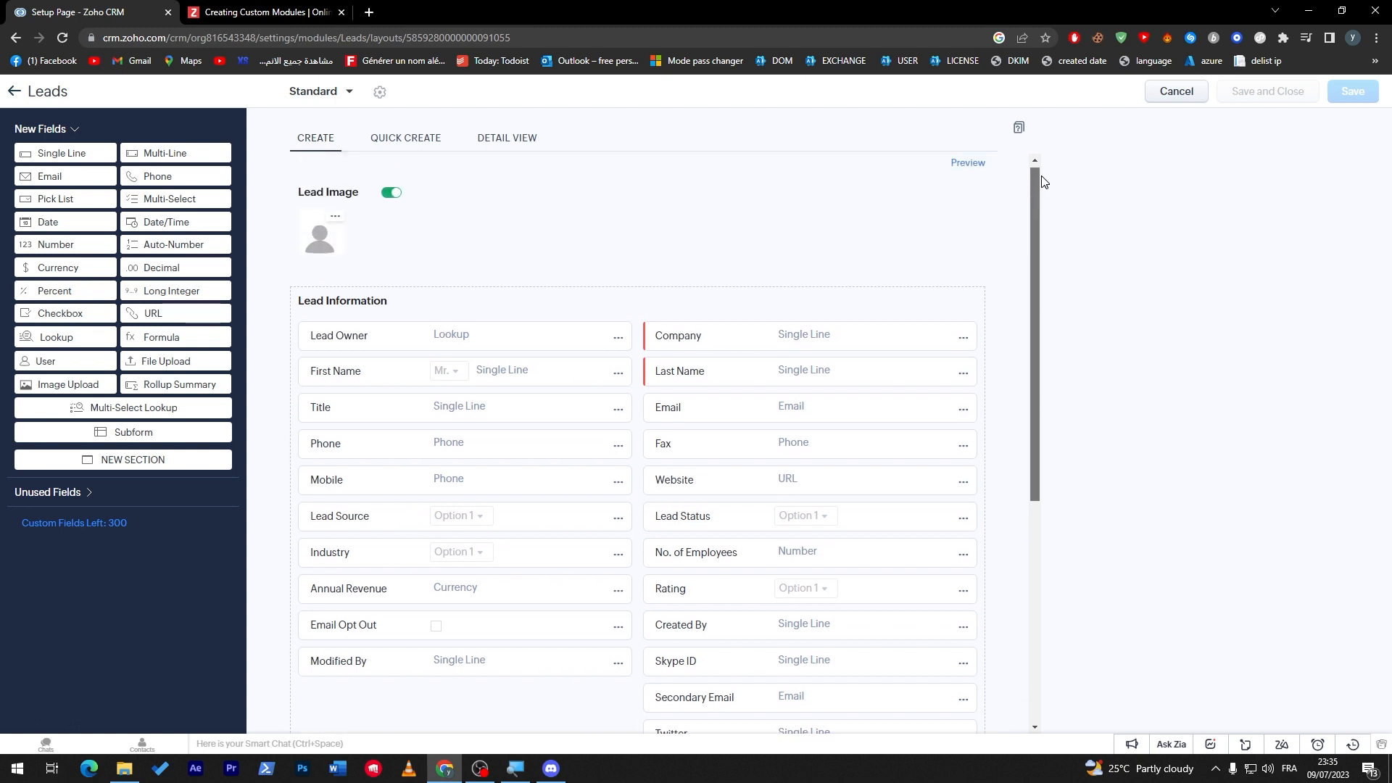
mouse_move(14, 91)
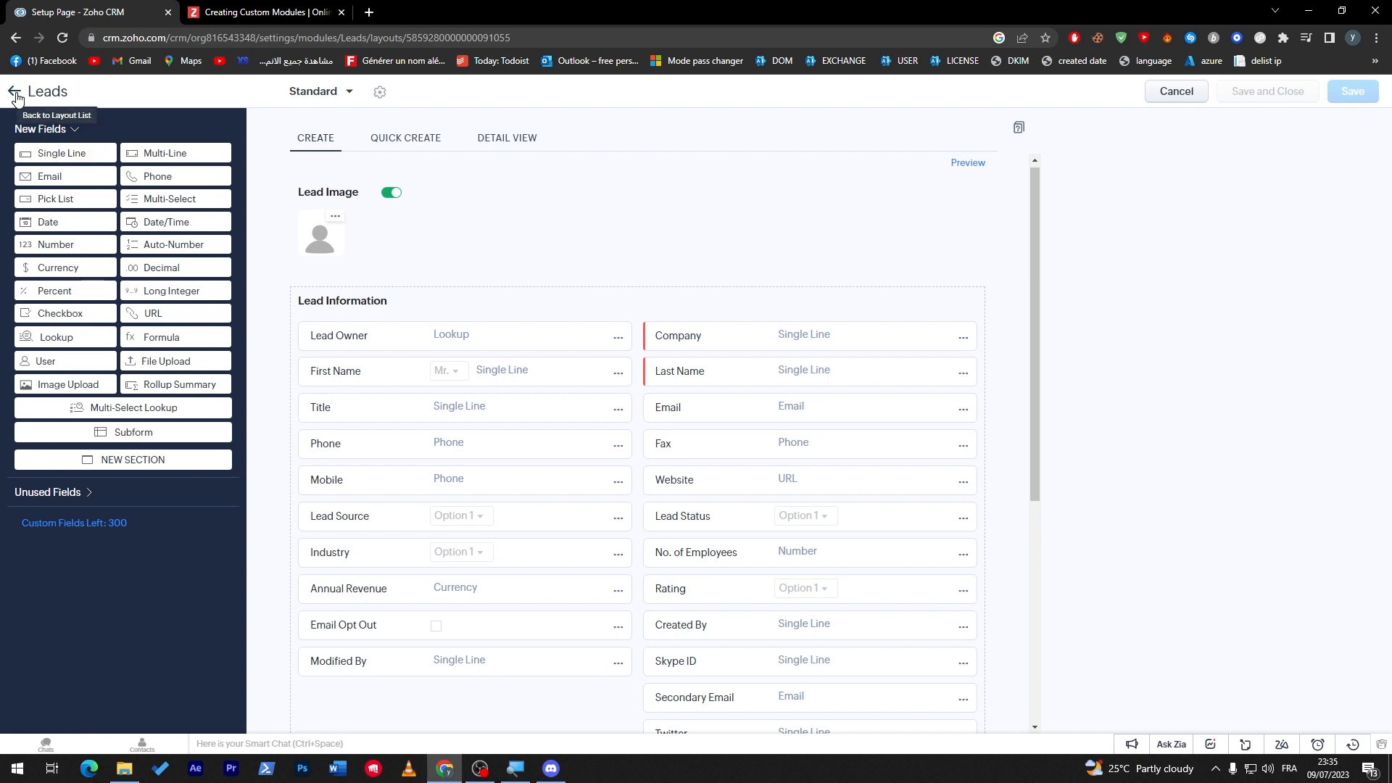
left_click(15, 94)
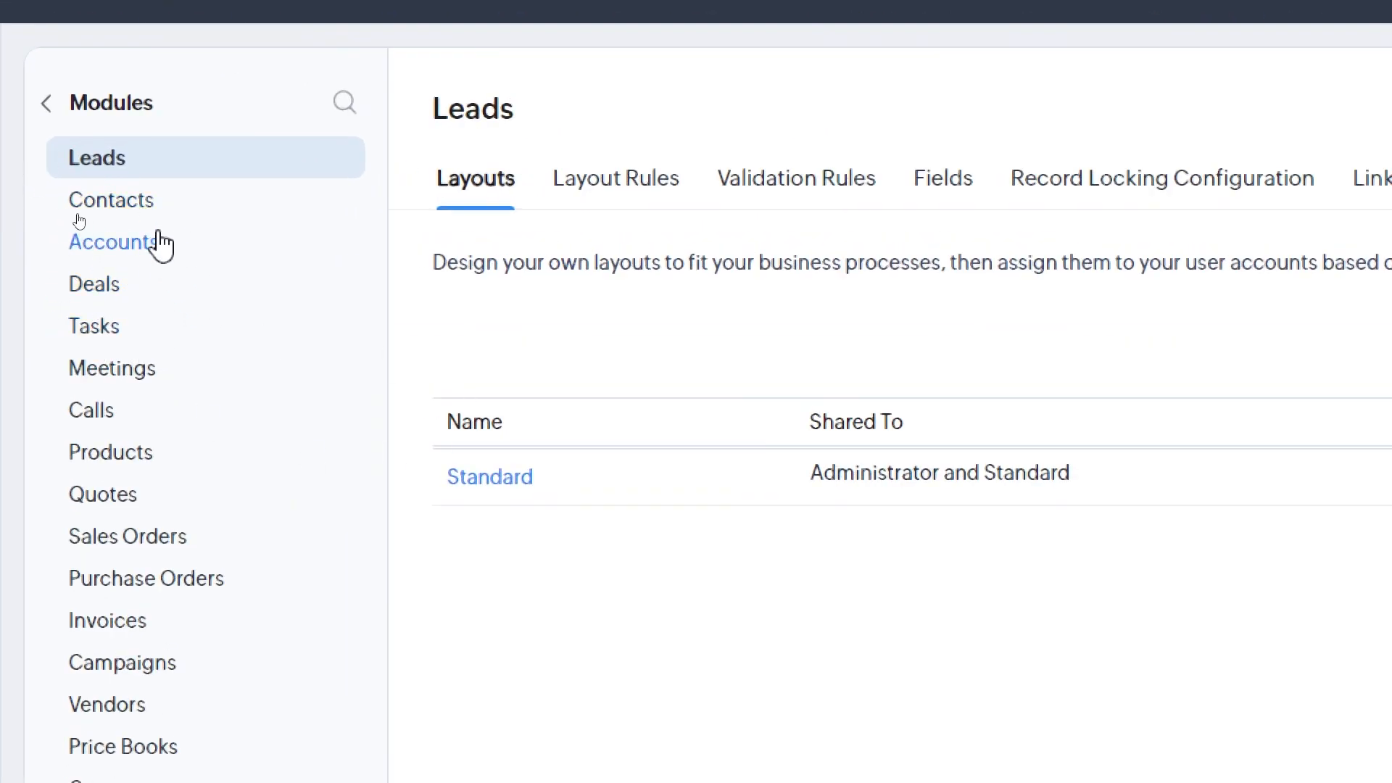
Open the Accounts Standard layout and view its Create, Quick Create and Detail View forms.
left_click(113, 242)
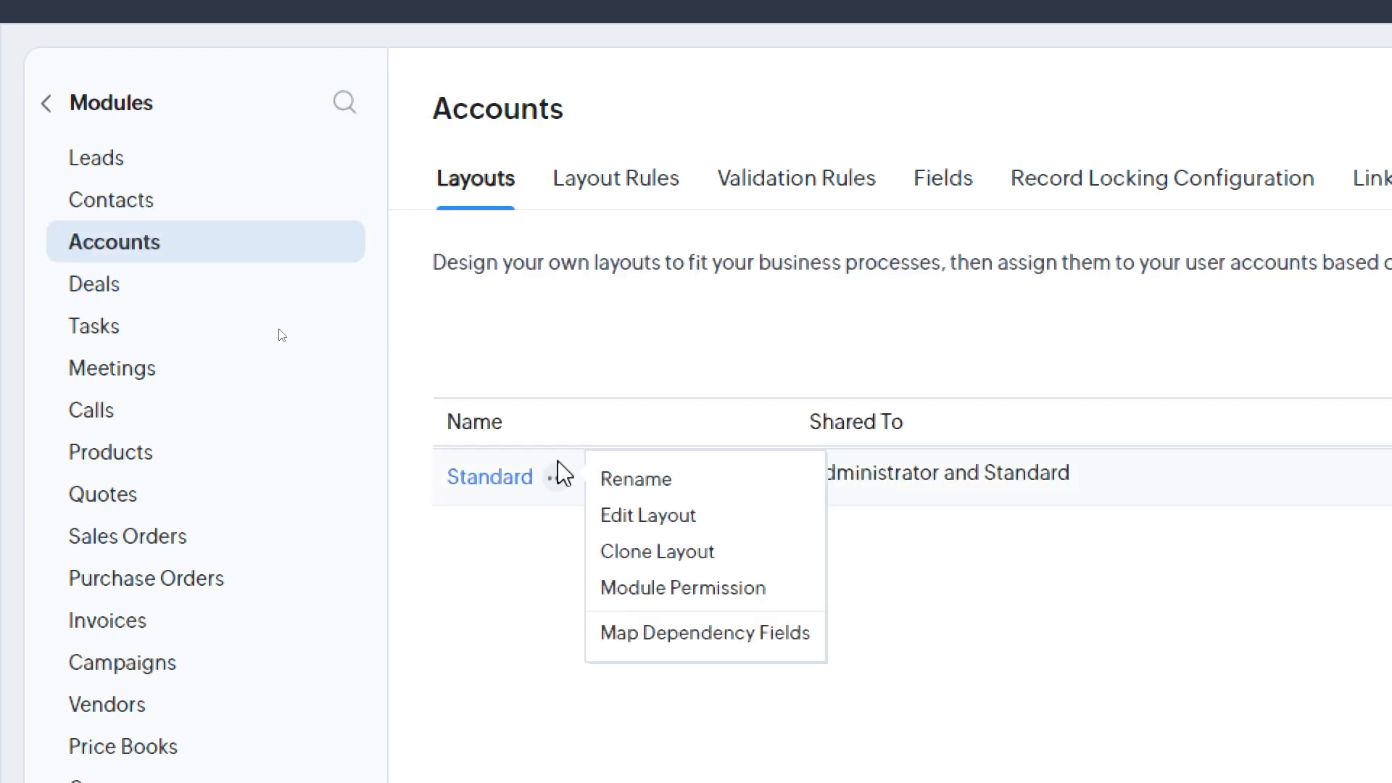
mouse_move(648, 514)
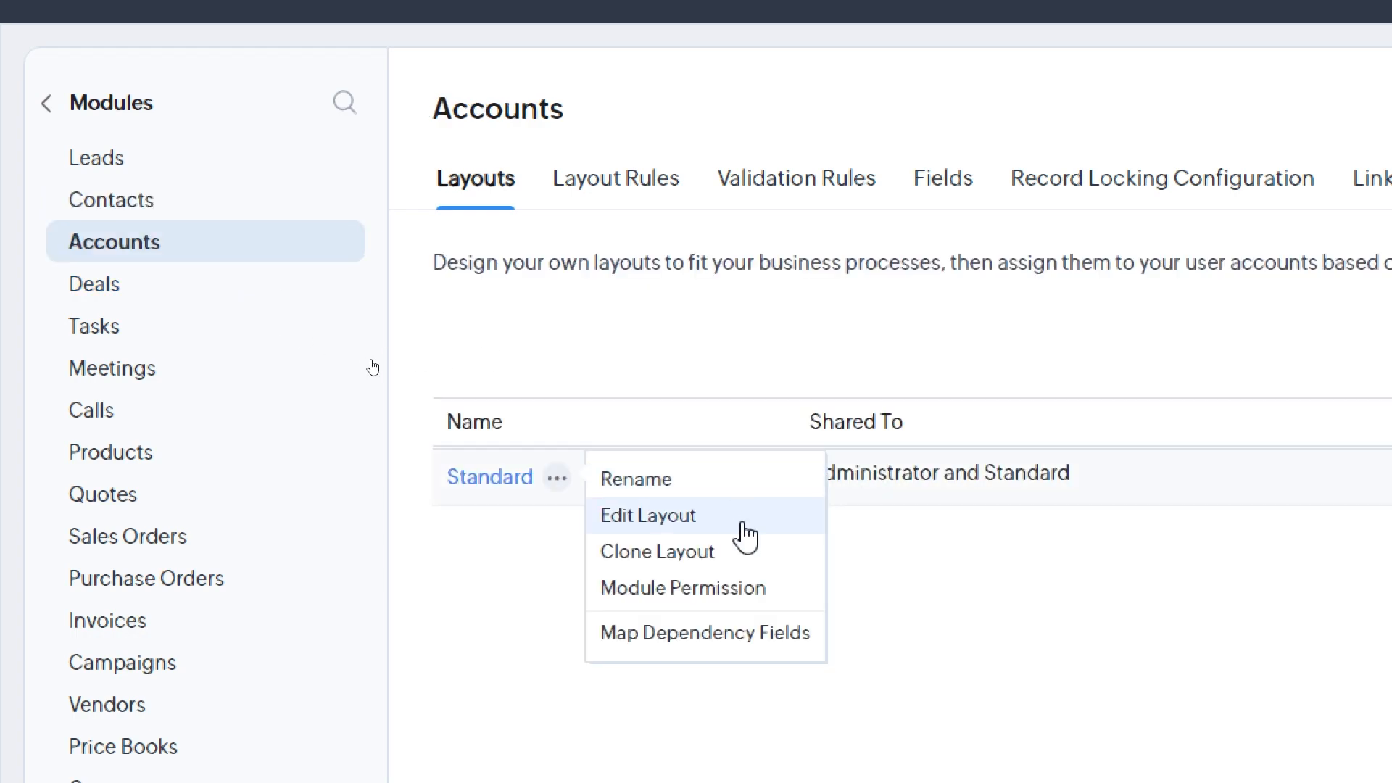
left_click(648, 515)
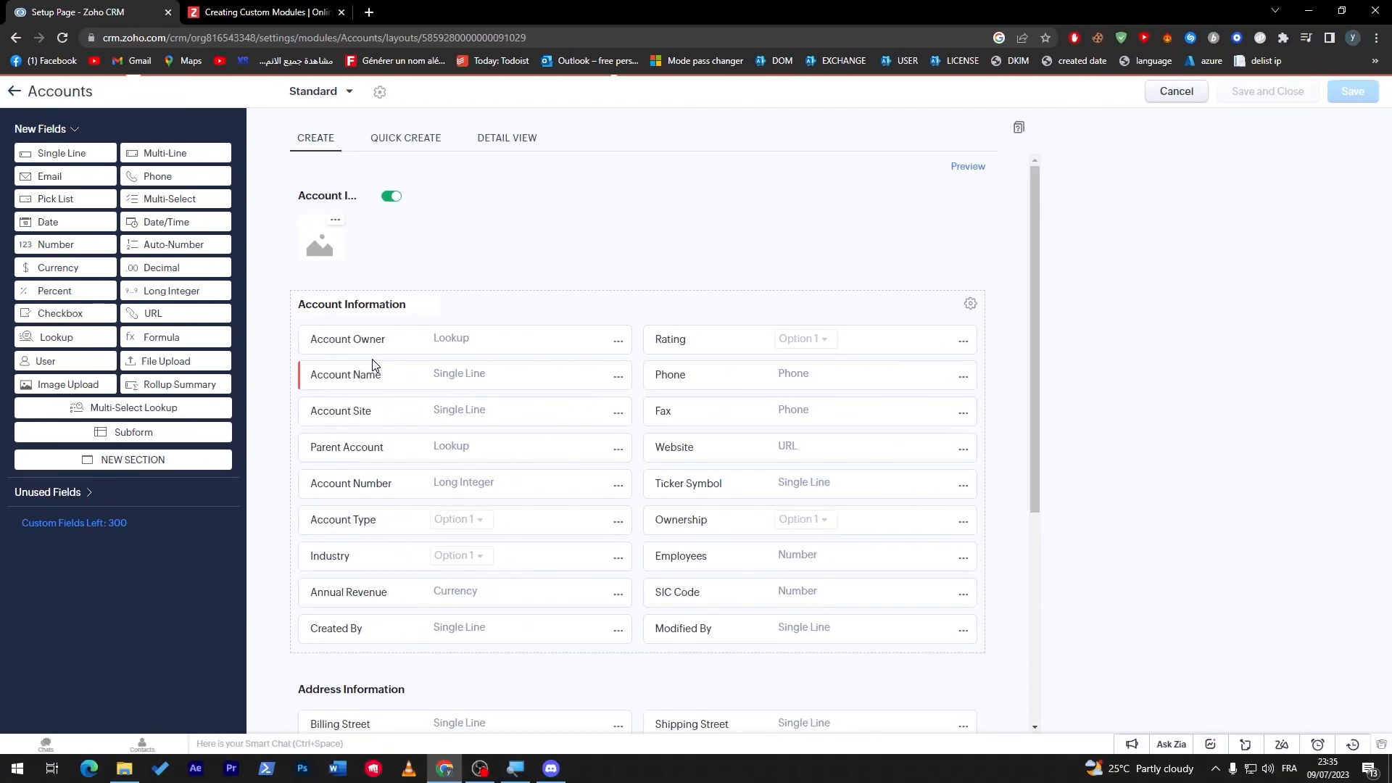
scroll("down", 3)
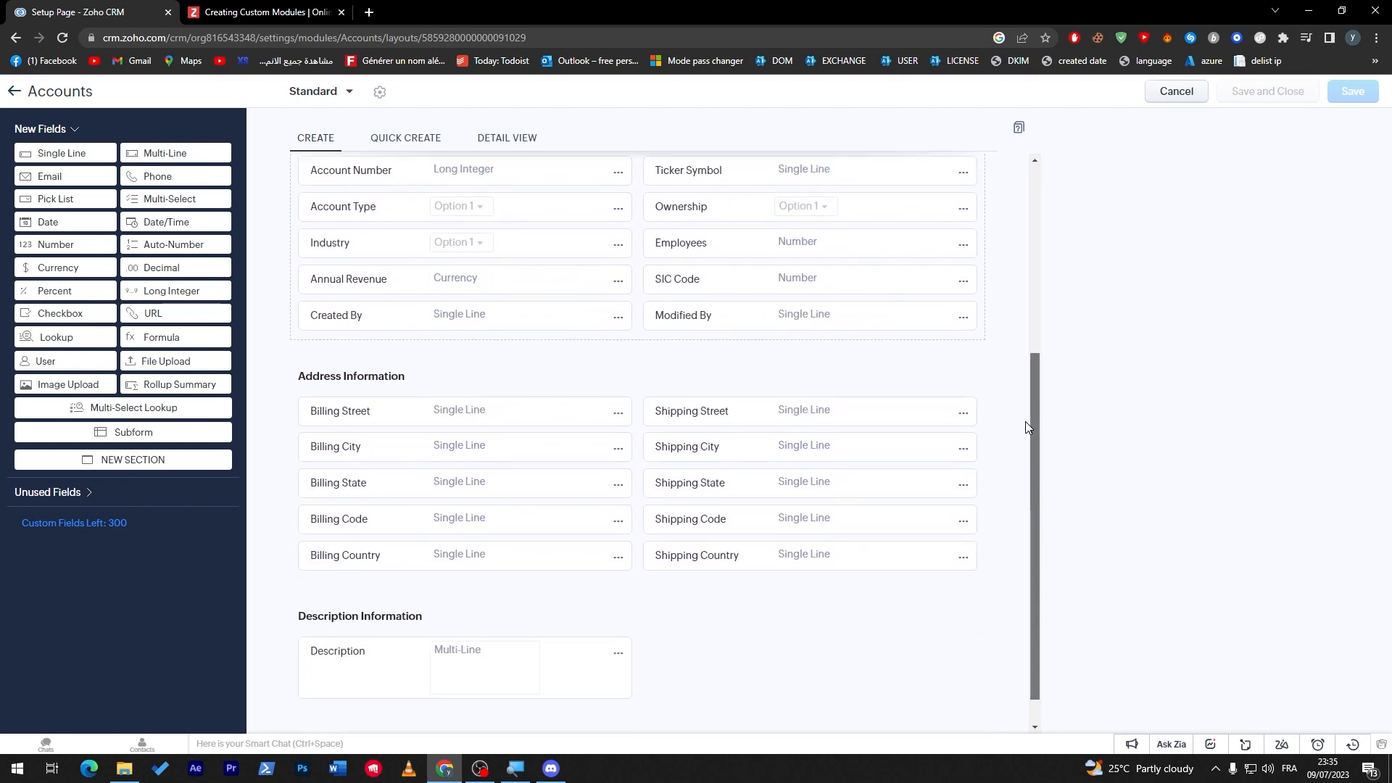
left_click(404, 138)
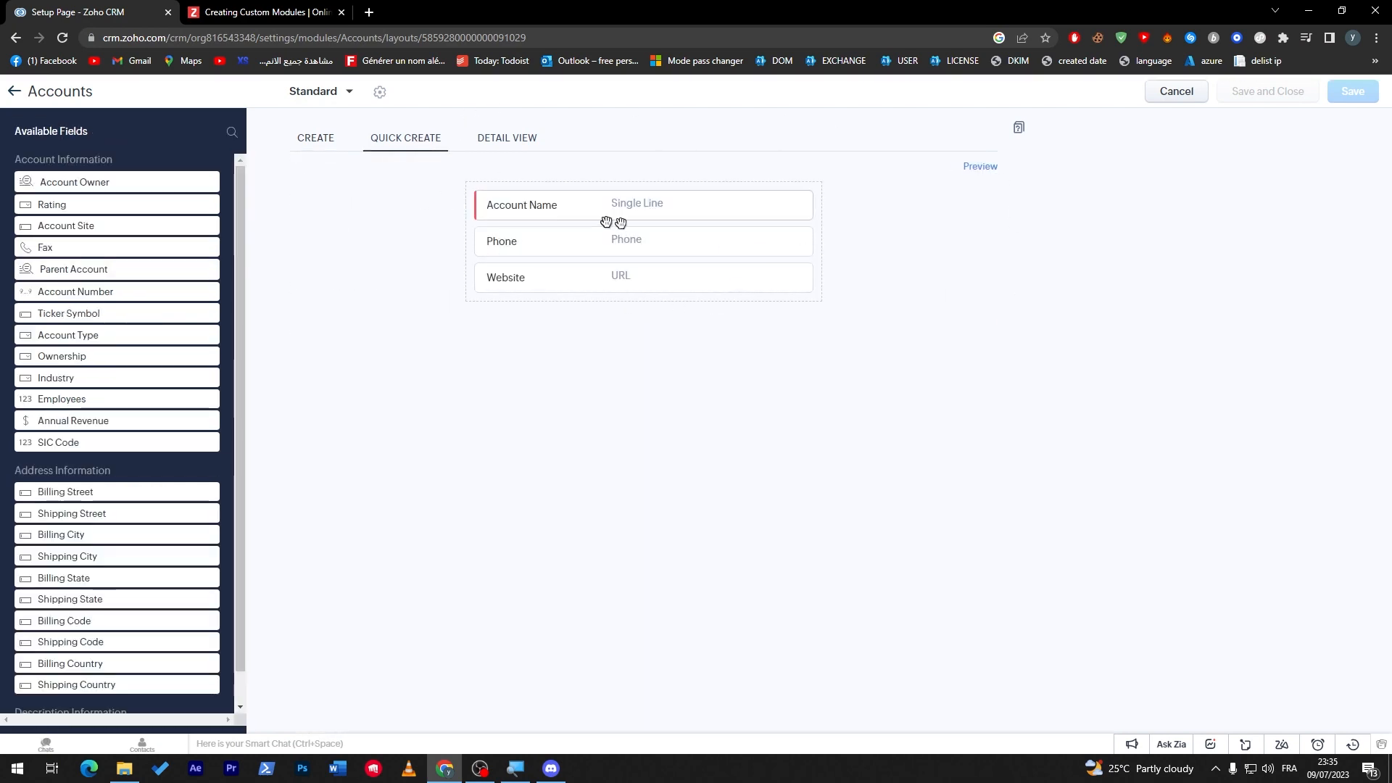
left_click(506, 139)
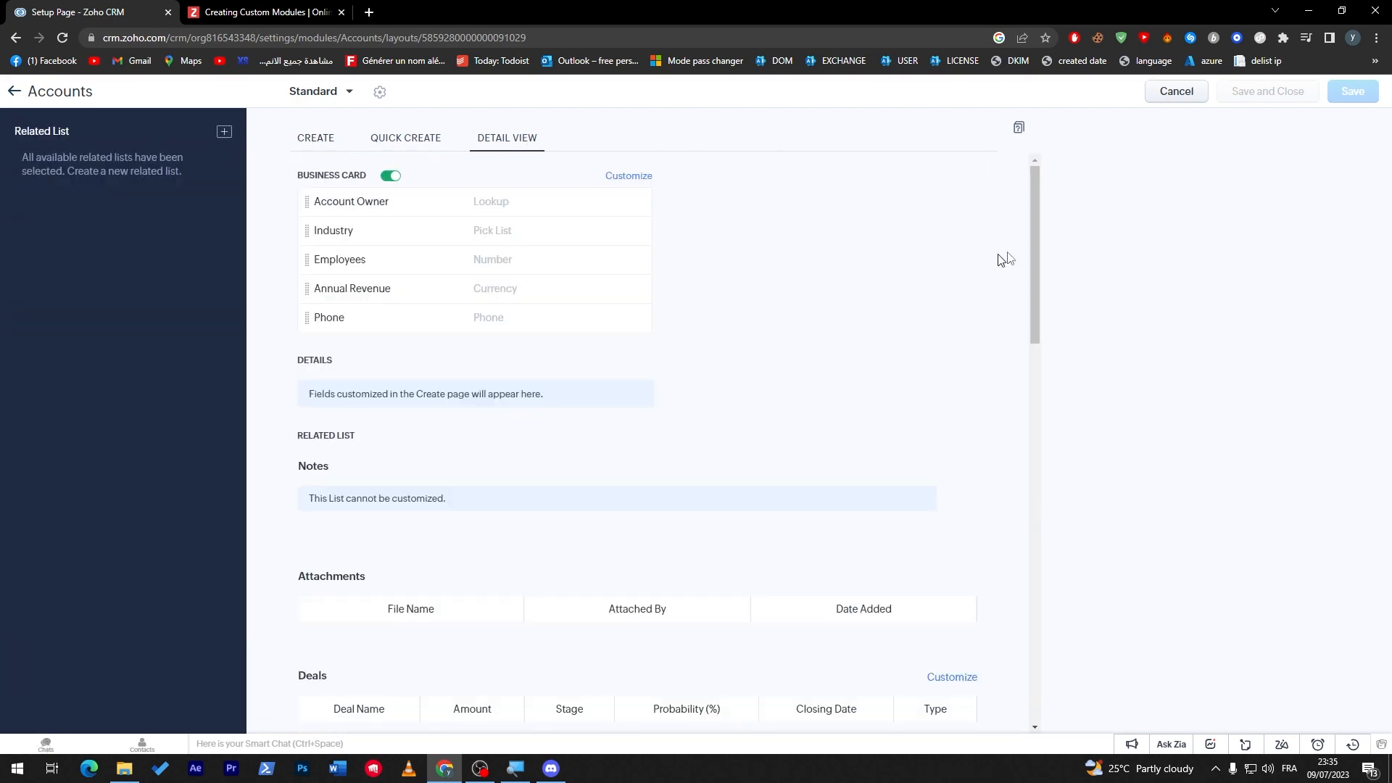
scroll("down", 3)
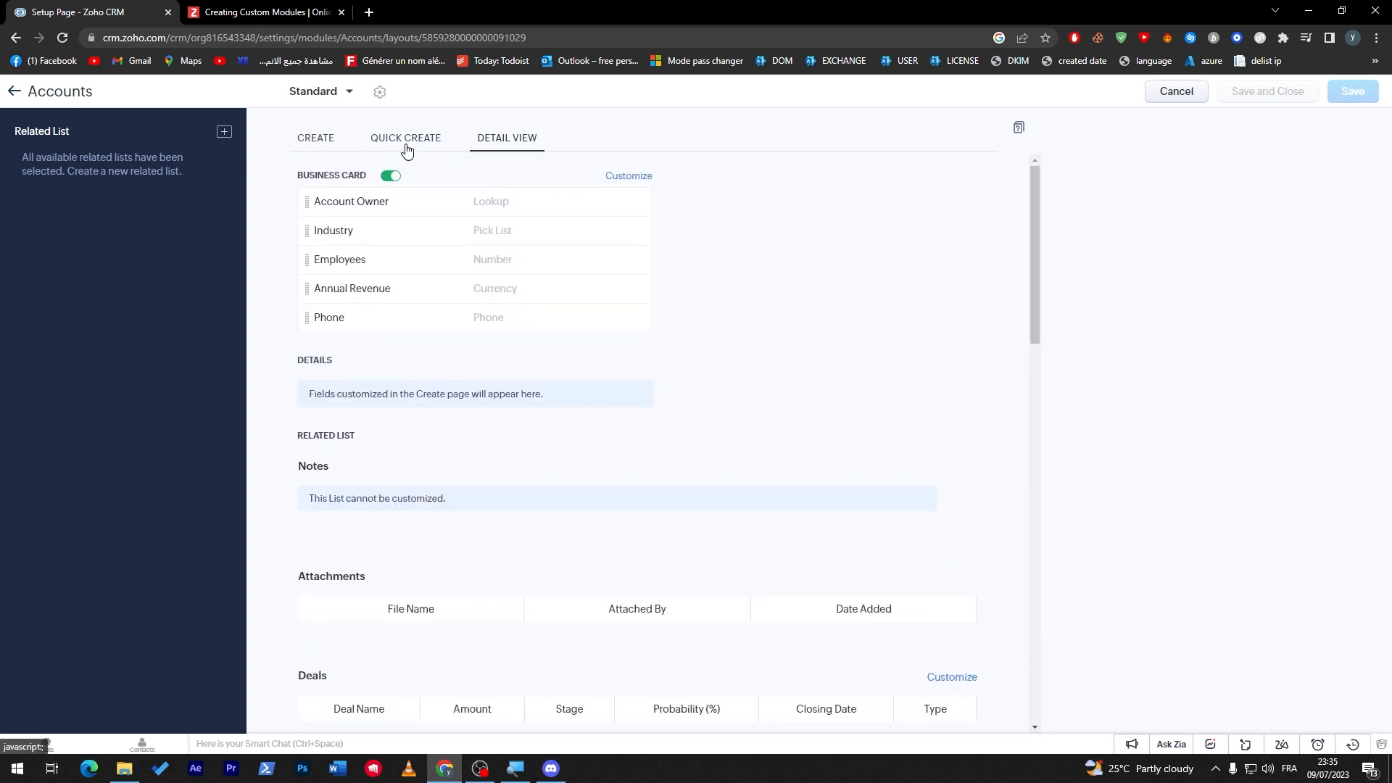
left_click(316, 139)
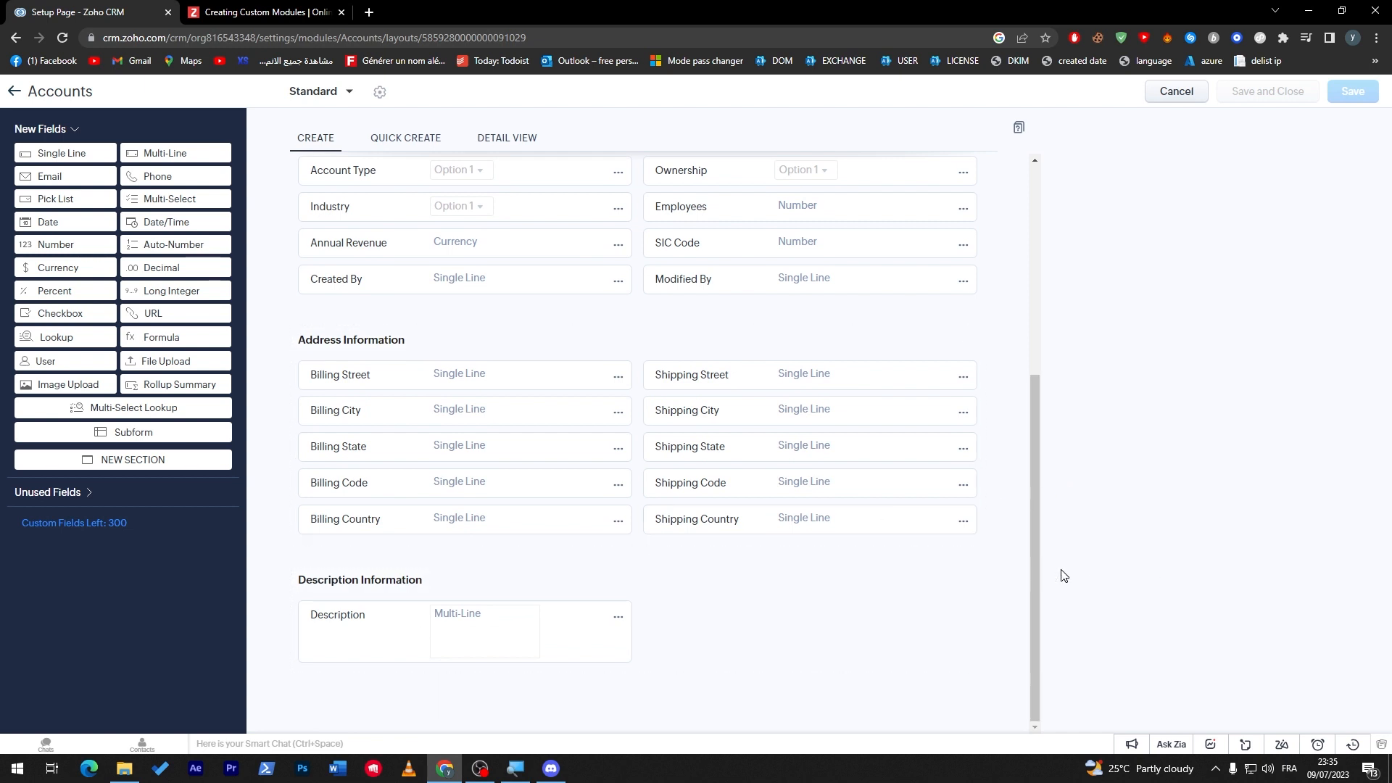
Open, close and reopen the Account Name field's options menu to review its choices.
left_click(619, 377)
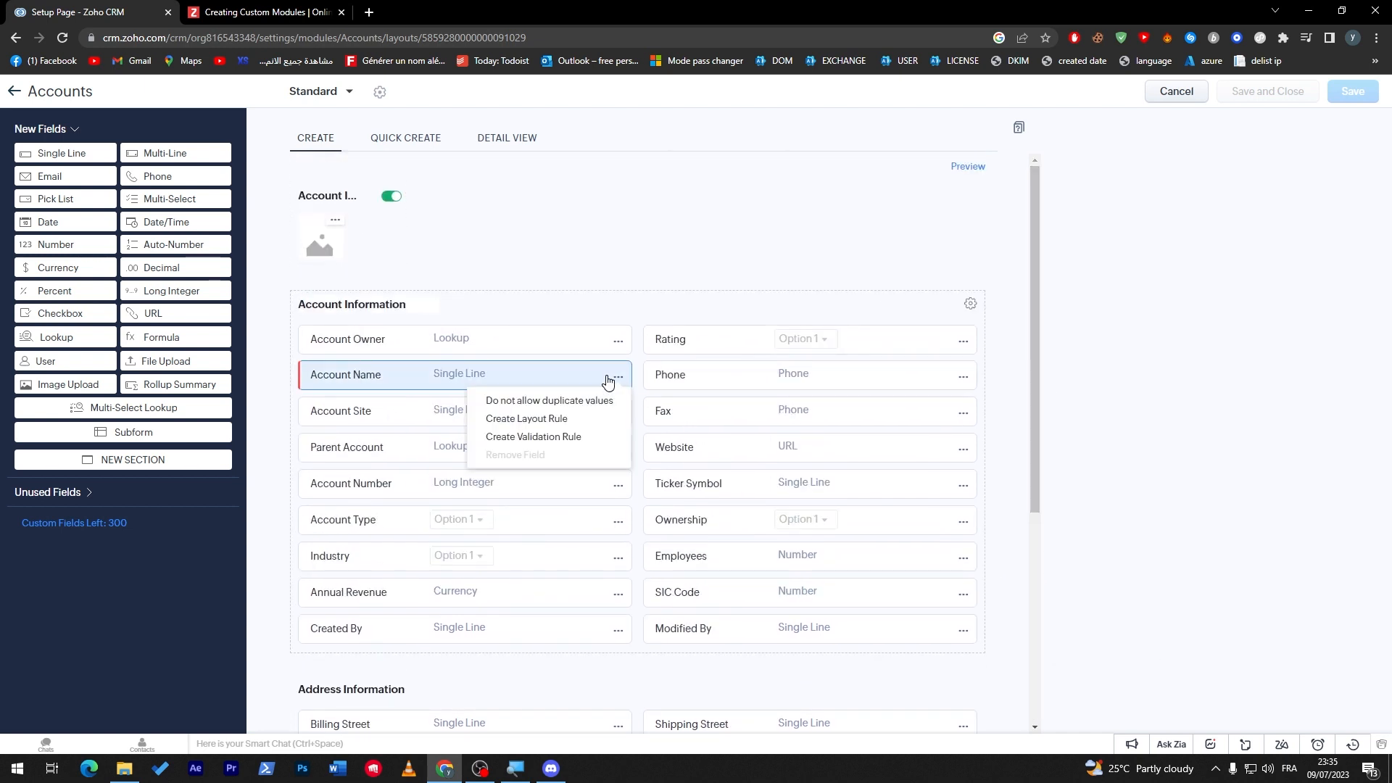
left_click(261, 396)
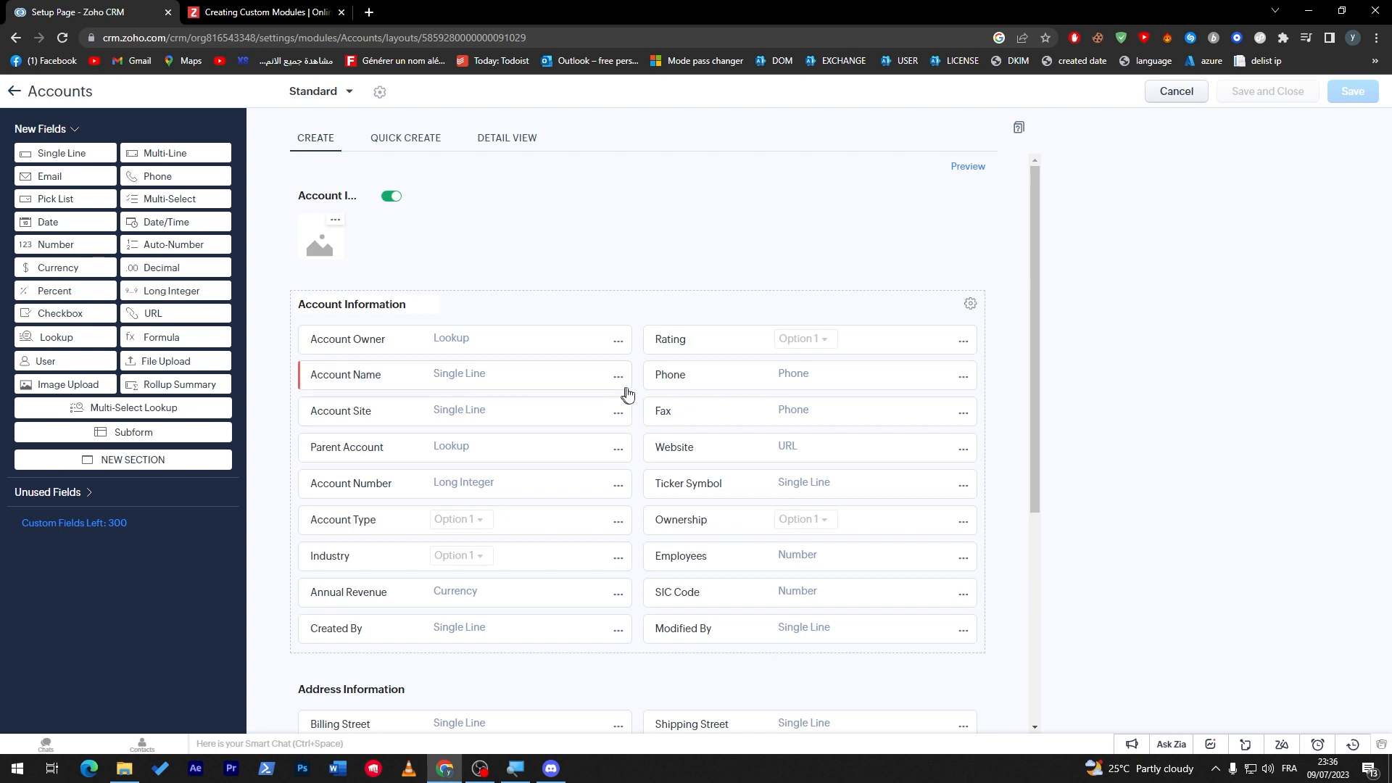
left_click(619, 376)
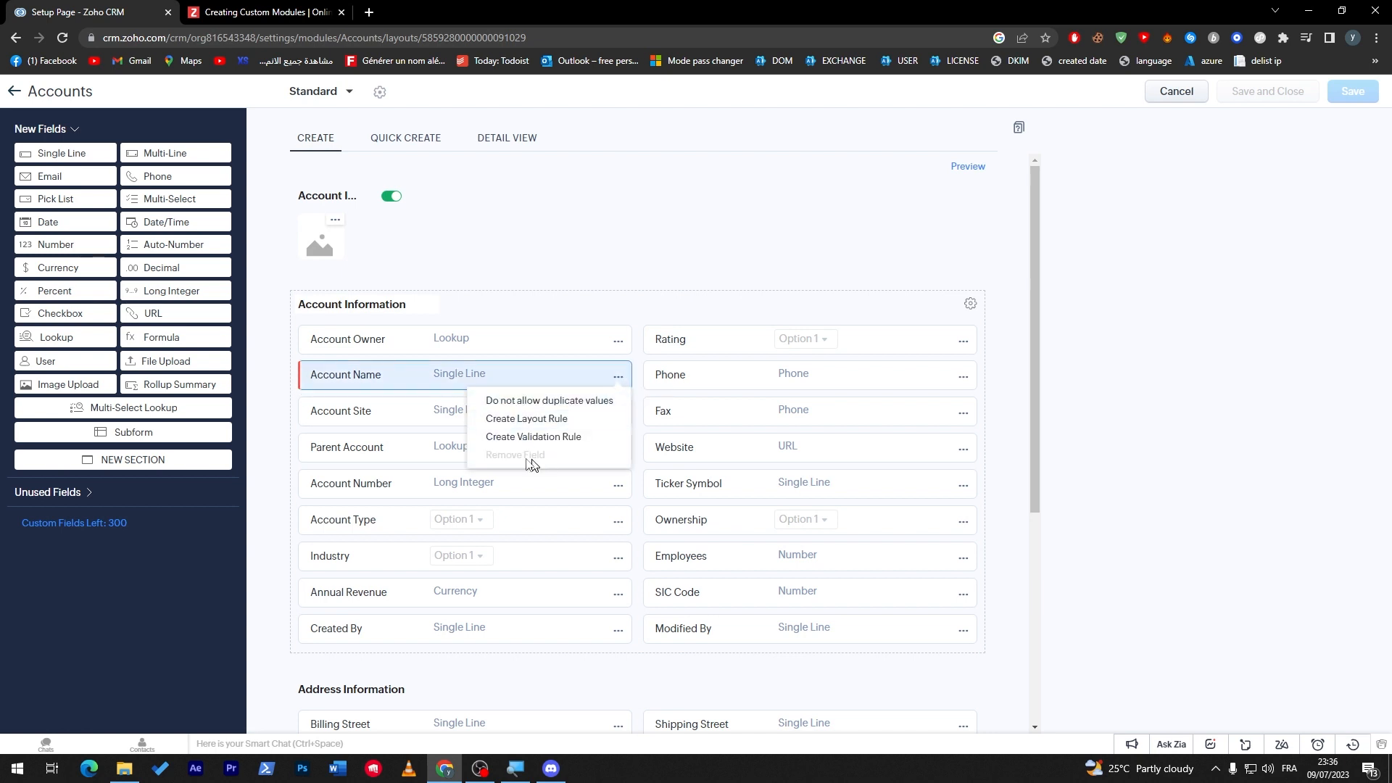
mouse_move(554, 435)
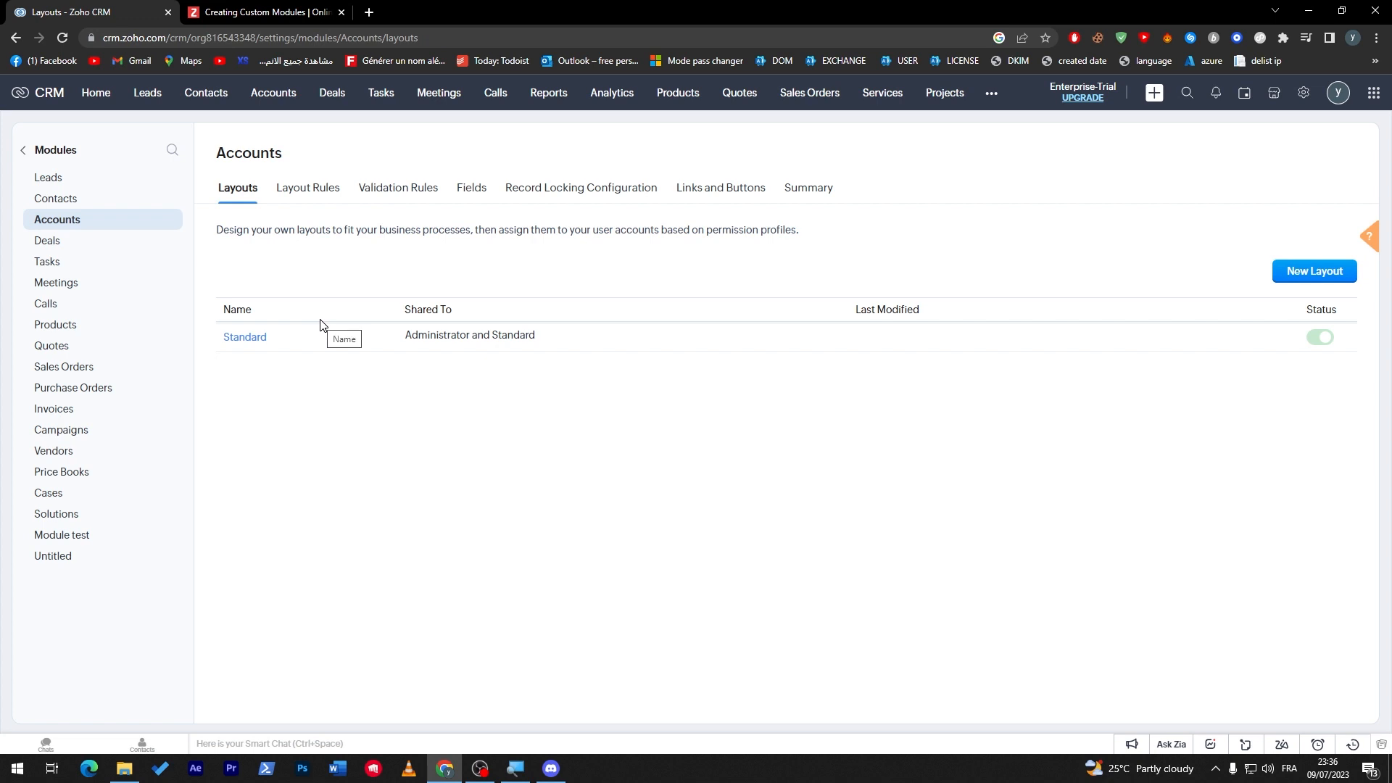
mouse_move(418, 442)
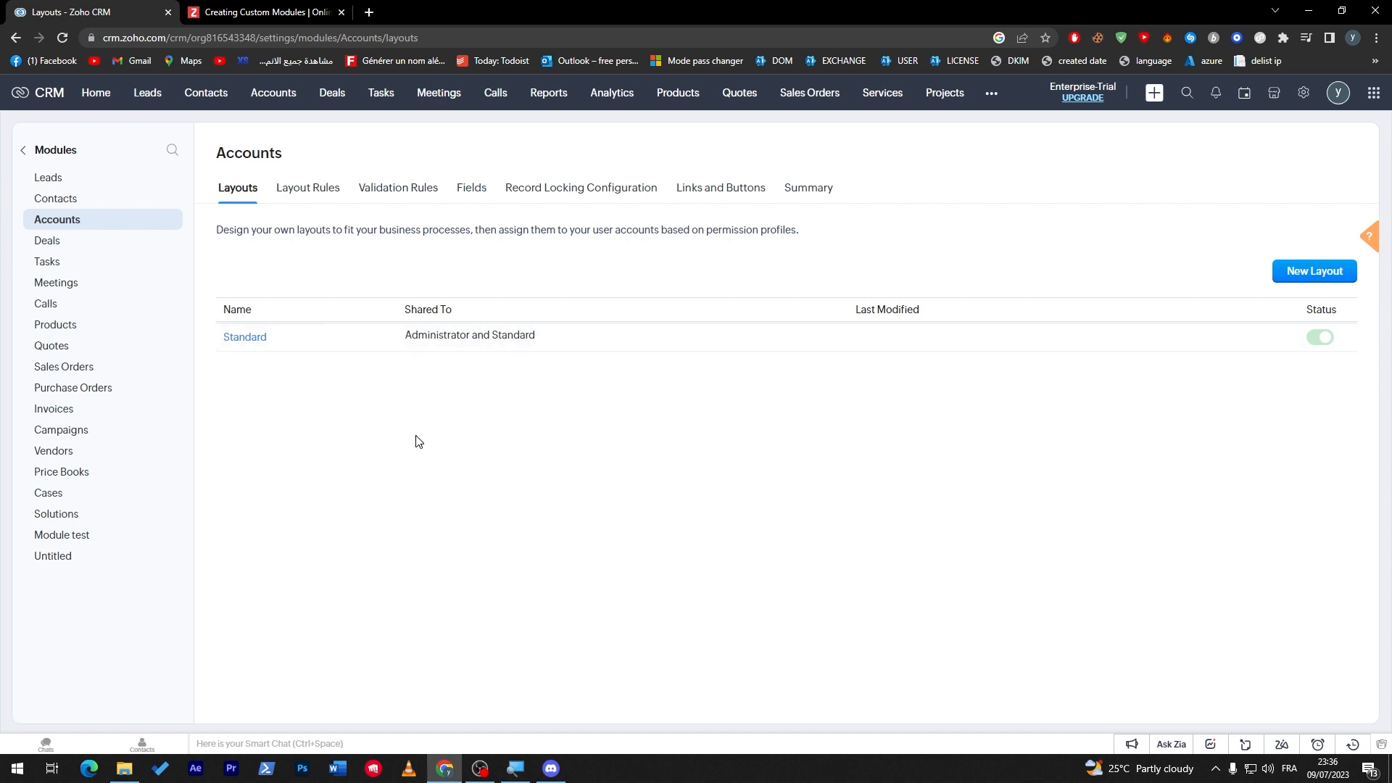
mouse_move(495, 677)
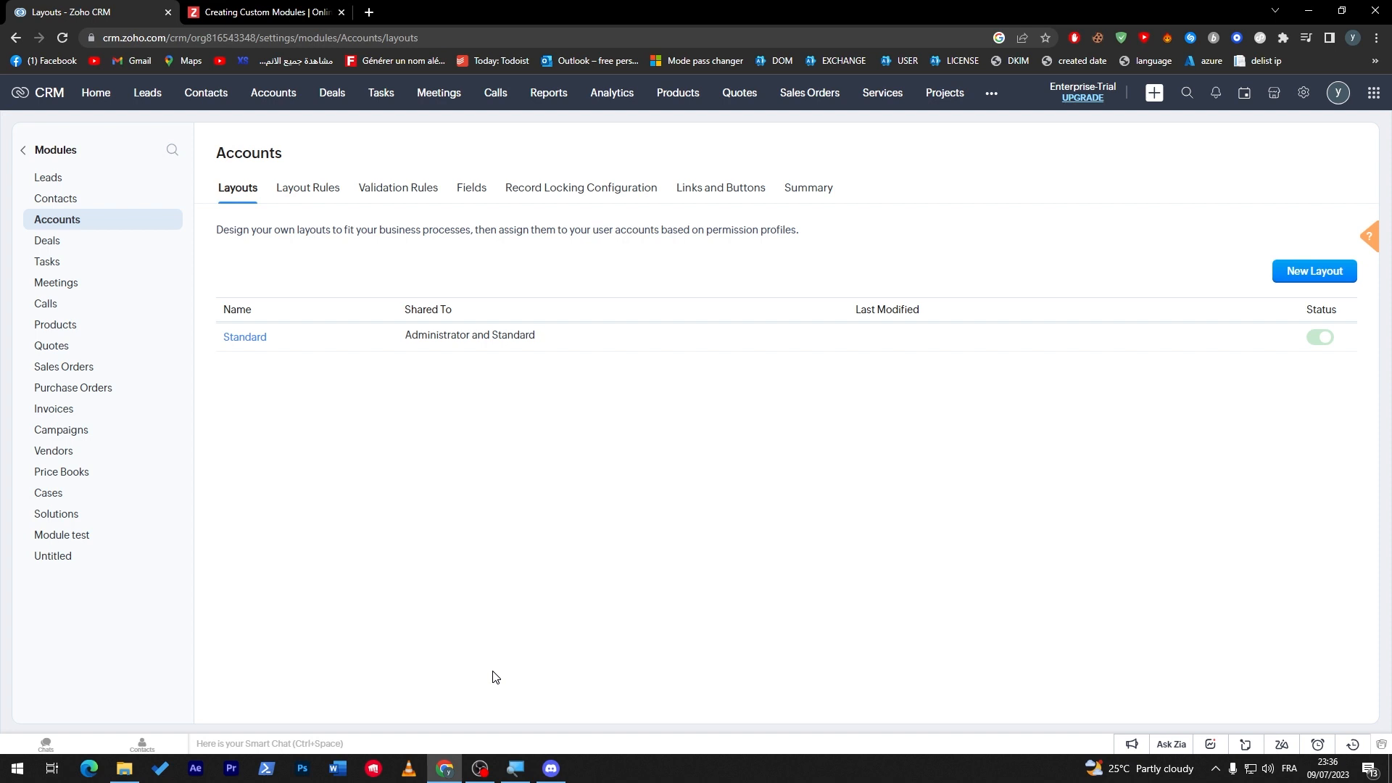
left_click(991, 92)
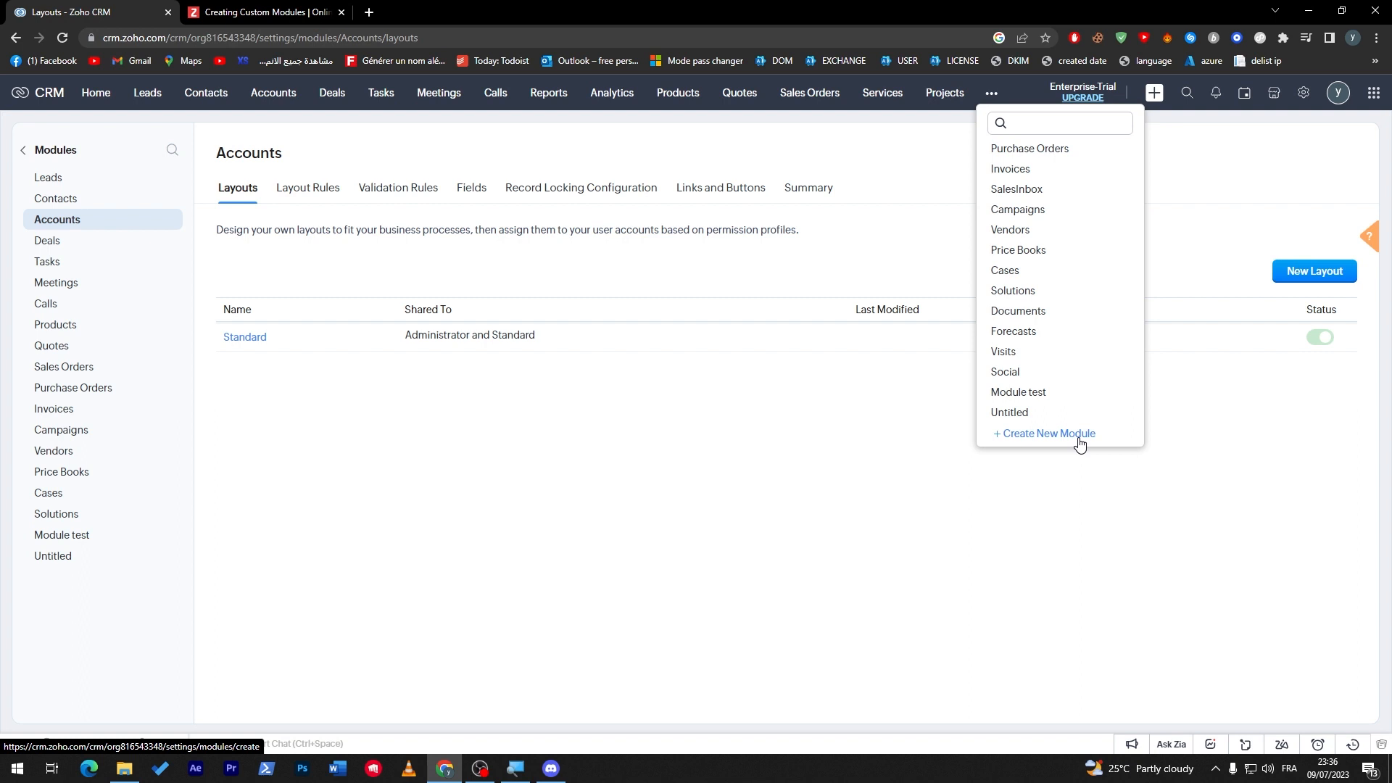
mouse_move(839, 446)
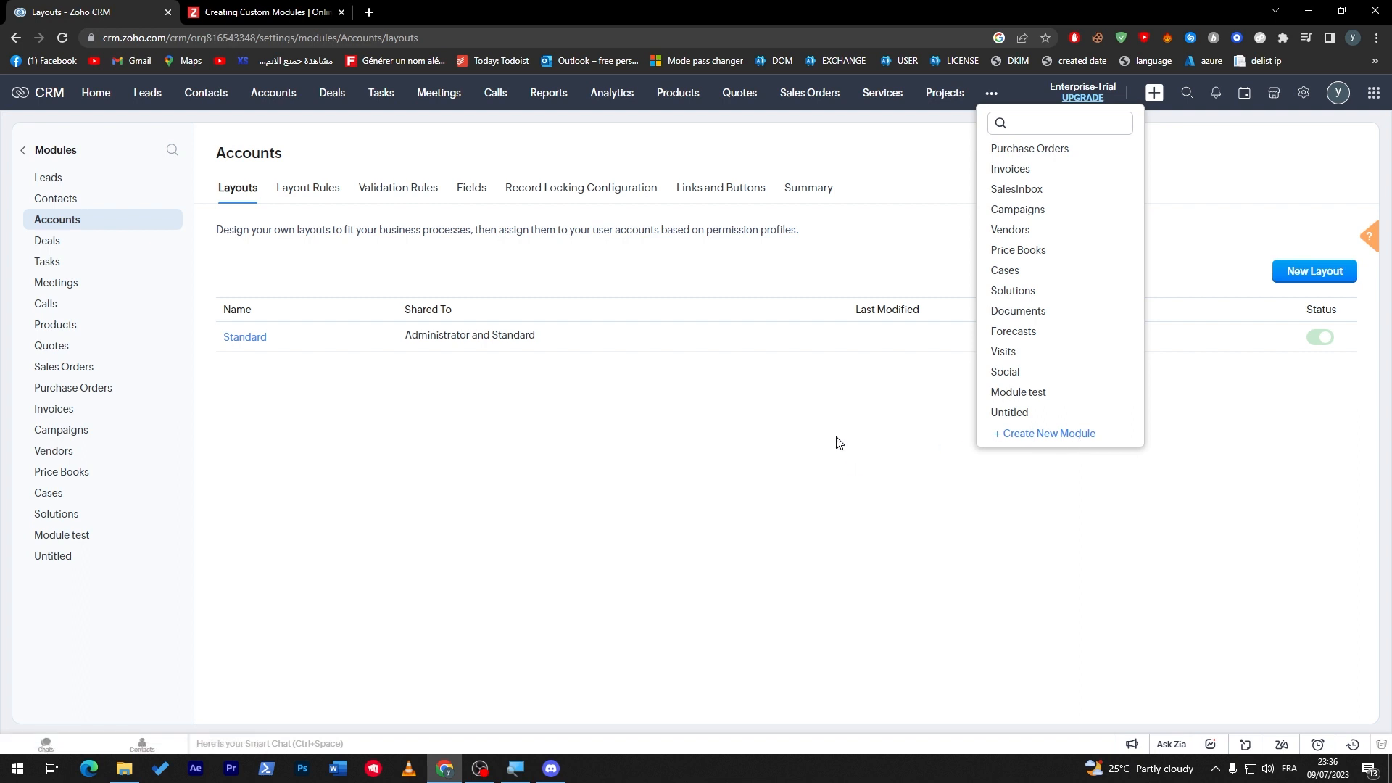
left_click(559, 581)
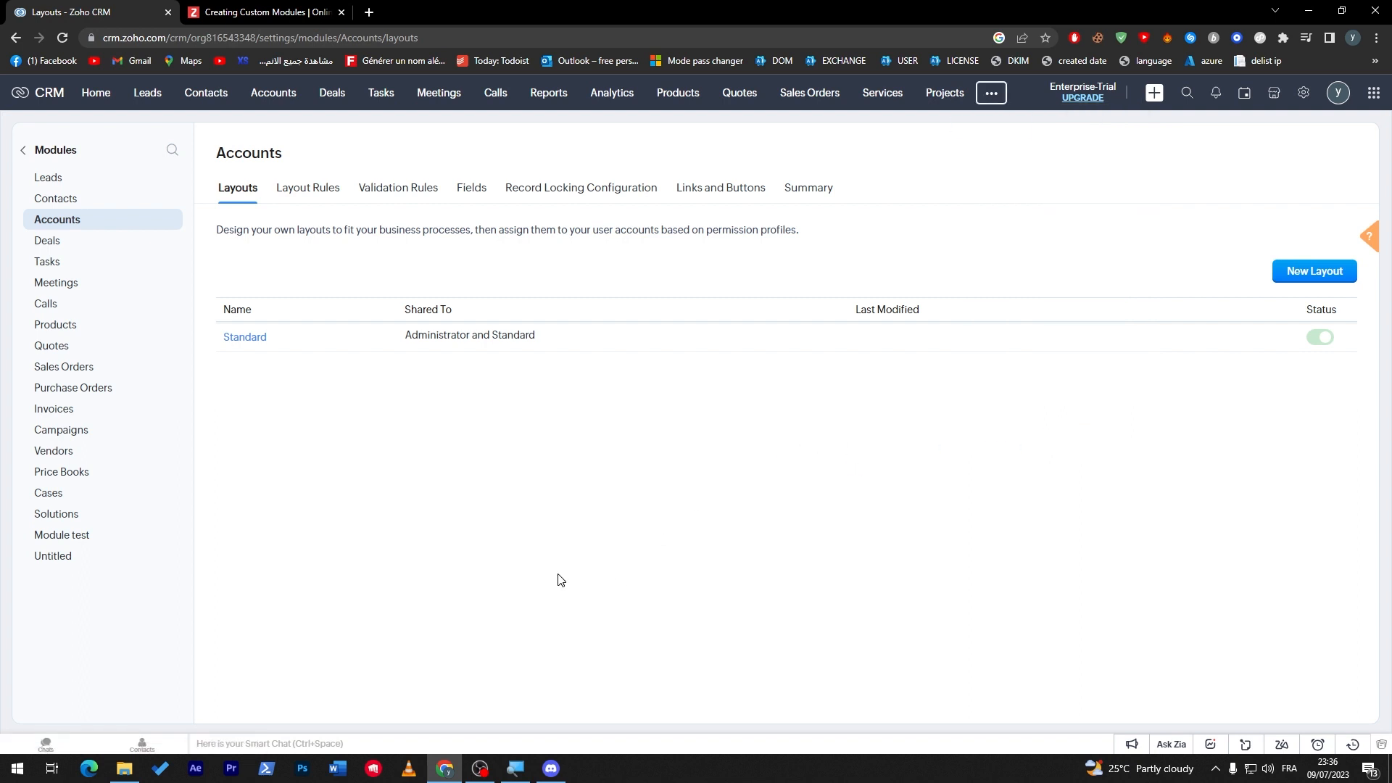